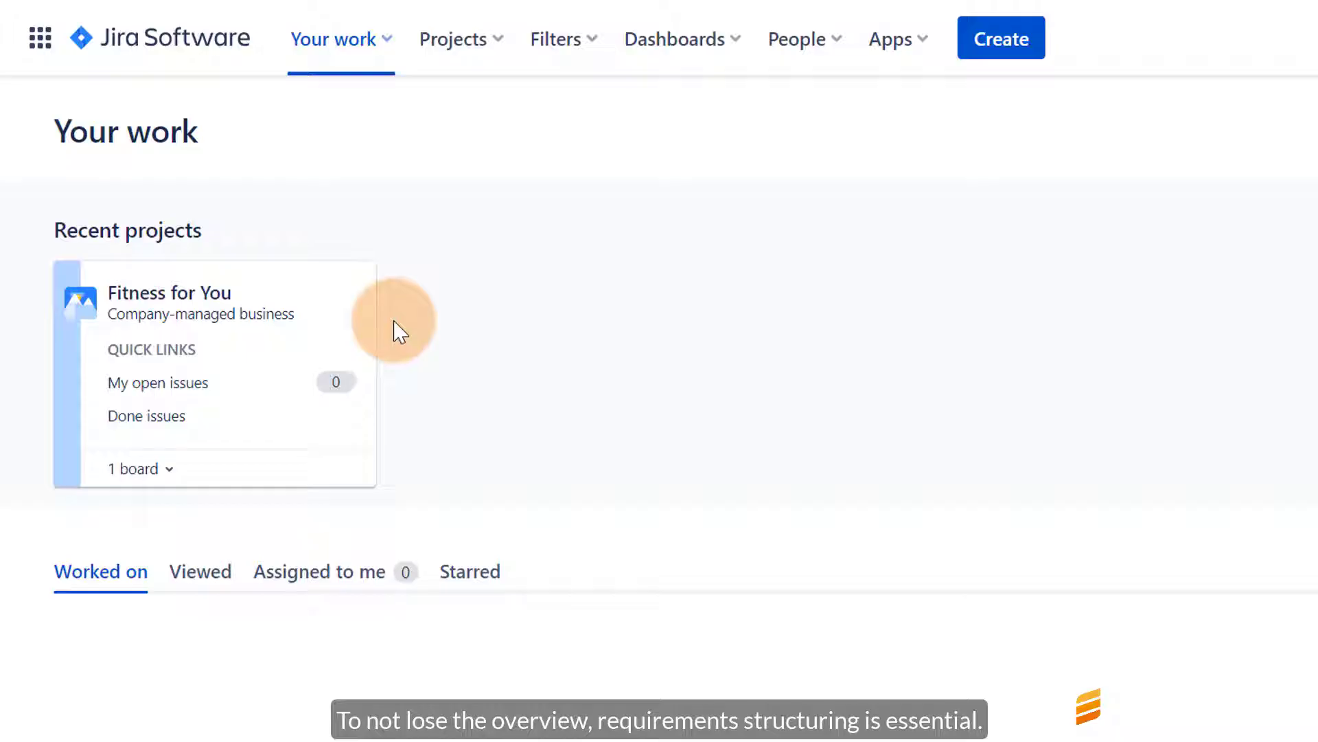
Open the Fitness for You project from Recent projects to list its issues F4Y-1 to F4Y-16.
{"action": "left_click", "coordinate": [169, 292]}
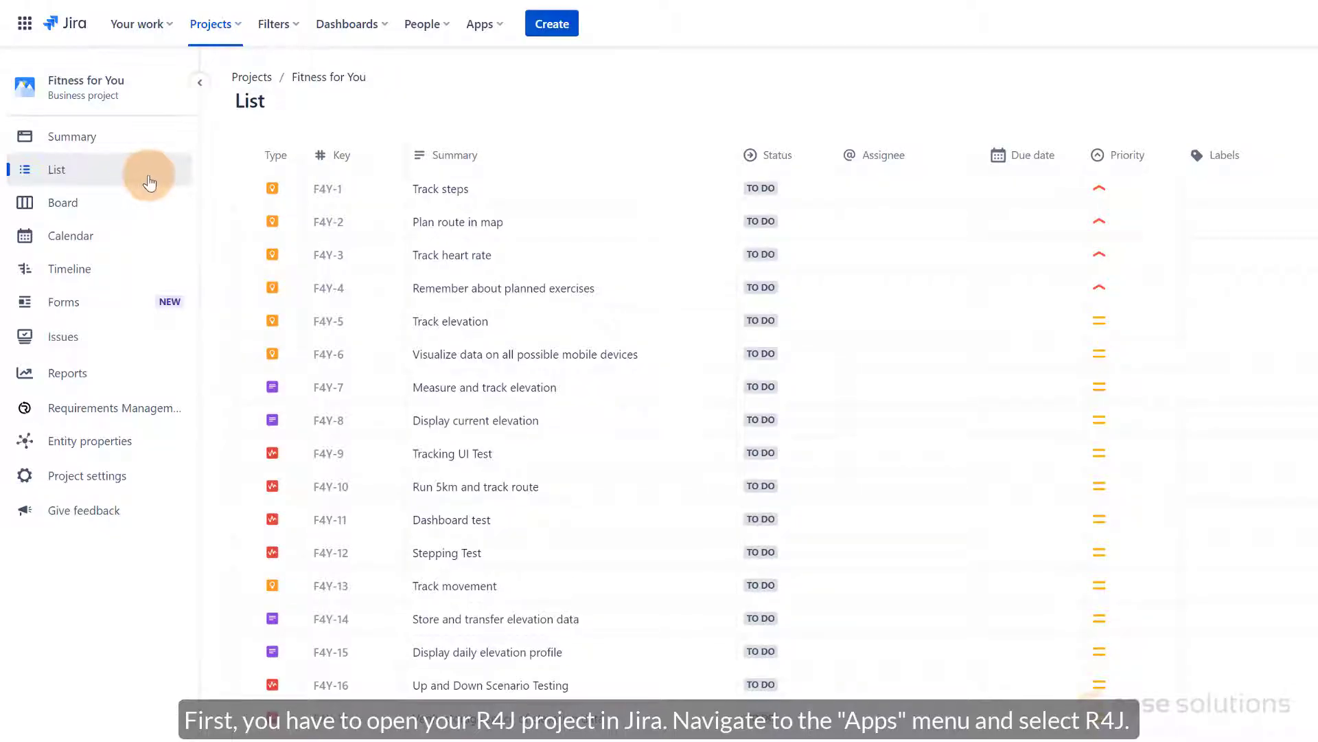
Launch Requirements Management for Jira from the Apps menu to show the empty tree.
{"action": "left_click", "coordinate": [480, 23]}
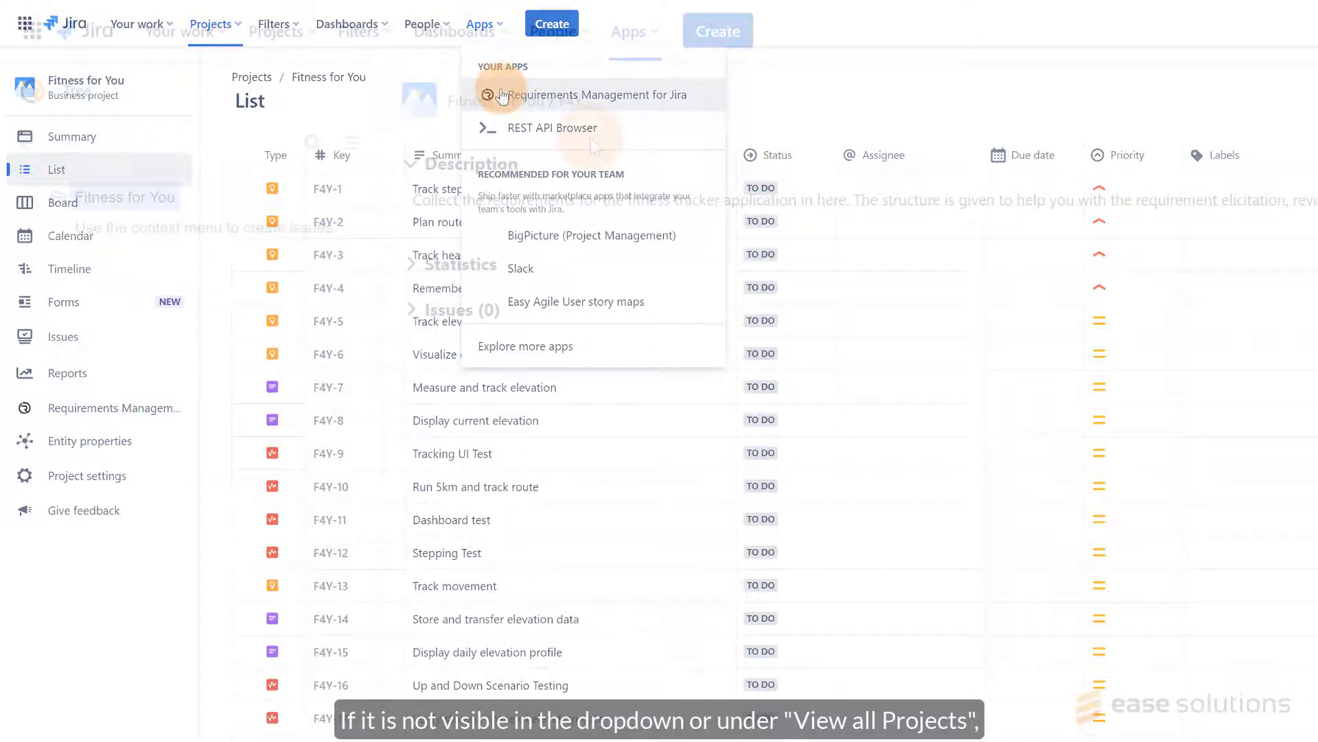
{"action": "left_click", "coordinate": [602, 94]}
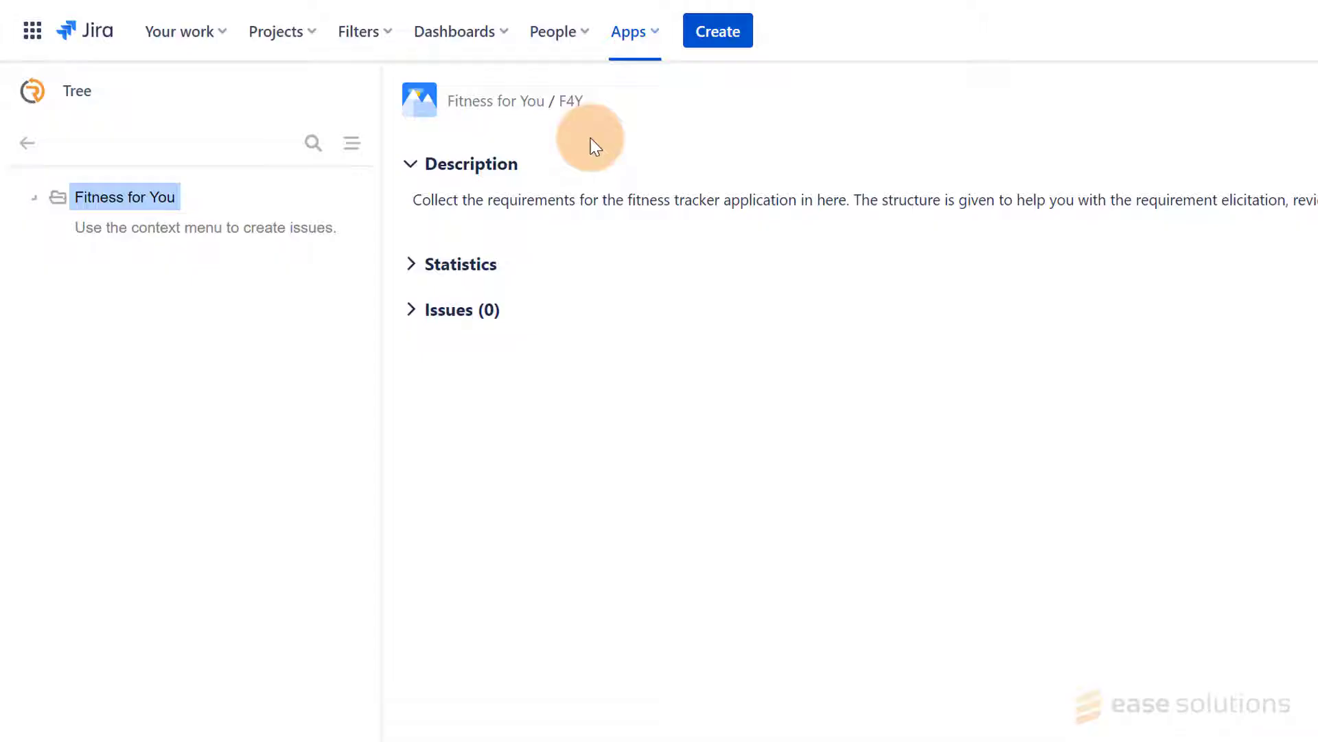
{"action": "mouse_move", "coordinate": [235, 219]}
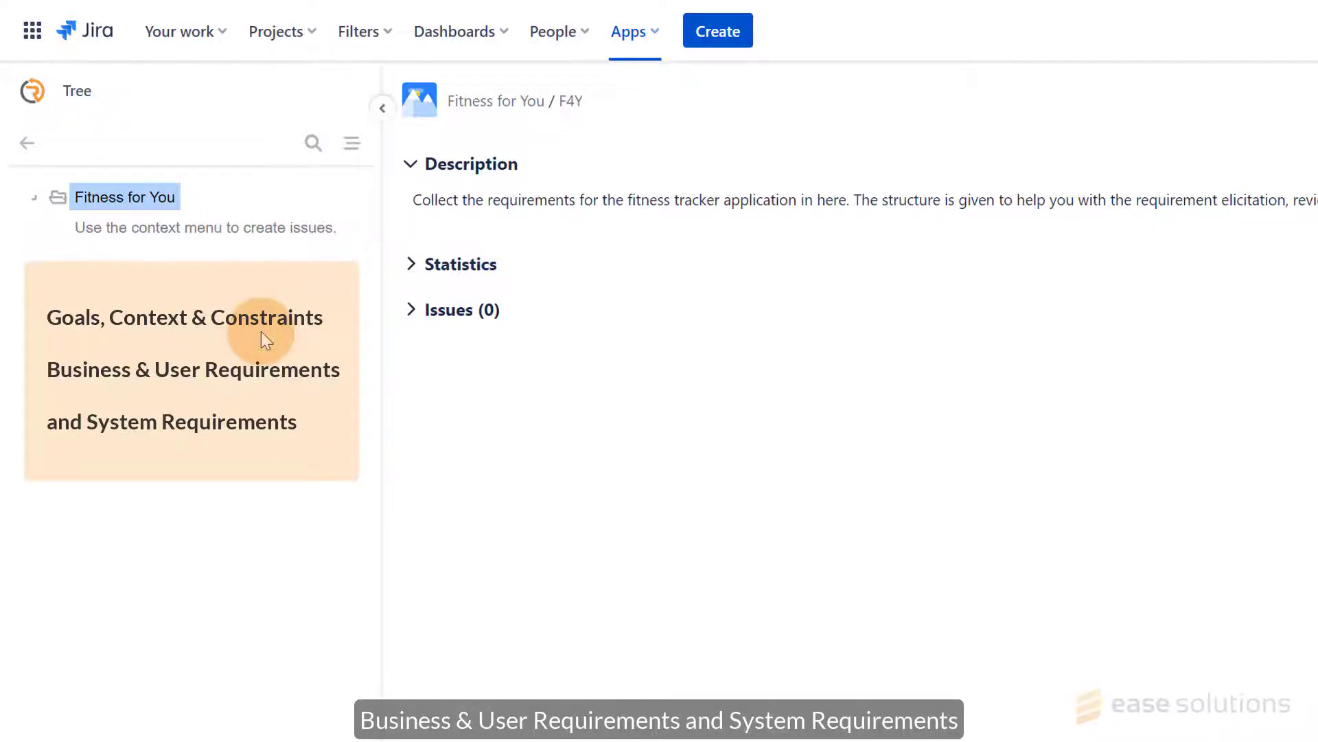
{"action": "mouse_move", "coordinate": [183, 210]}
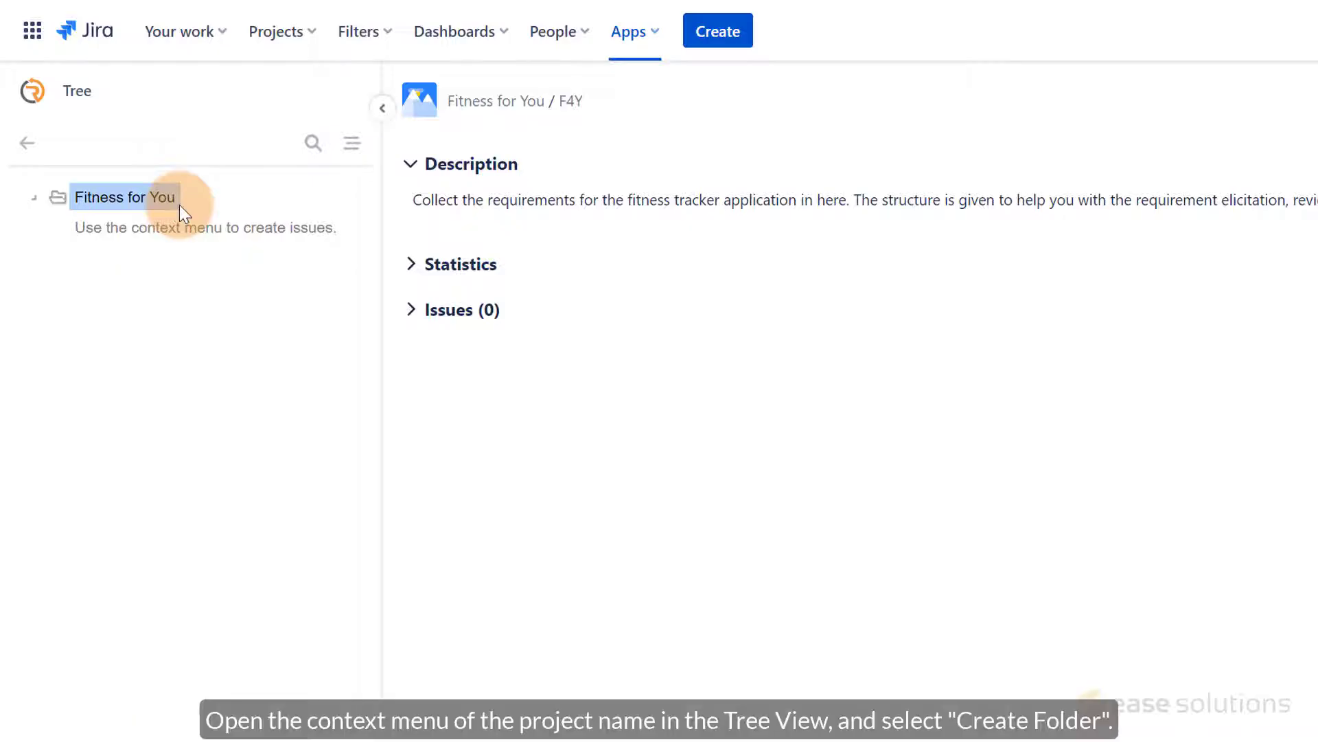
Create a Goals, Context & Constraints folder under Fitness for You with Create another ticked.
{"action": "right_click", "coordinate": [125, 196]}
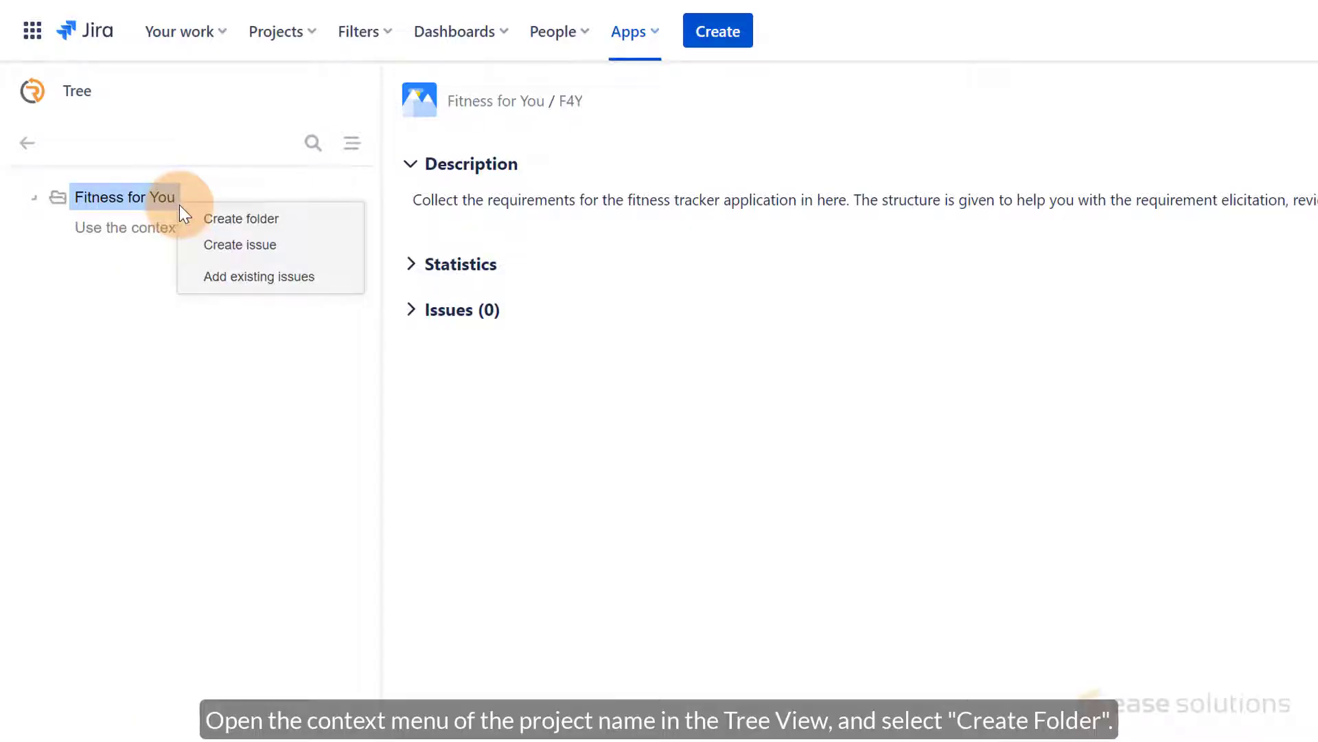
{"action": "left_click", "coordinate": [240, 218]}
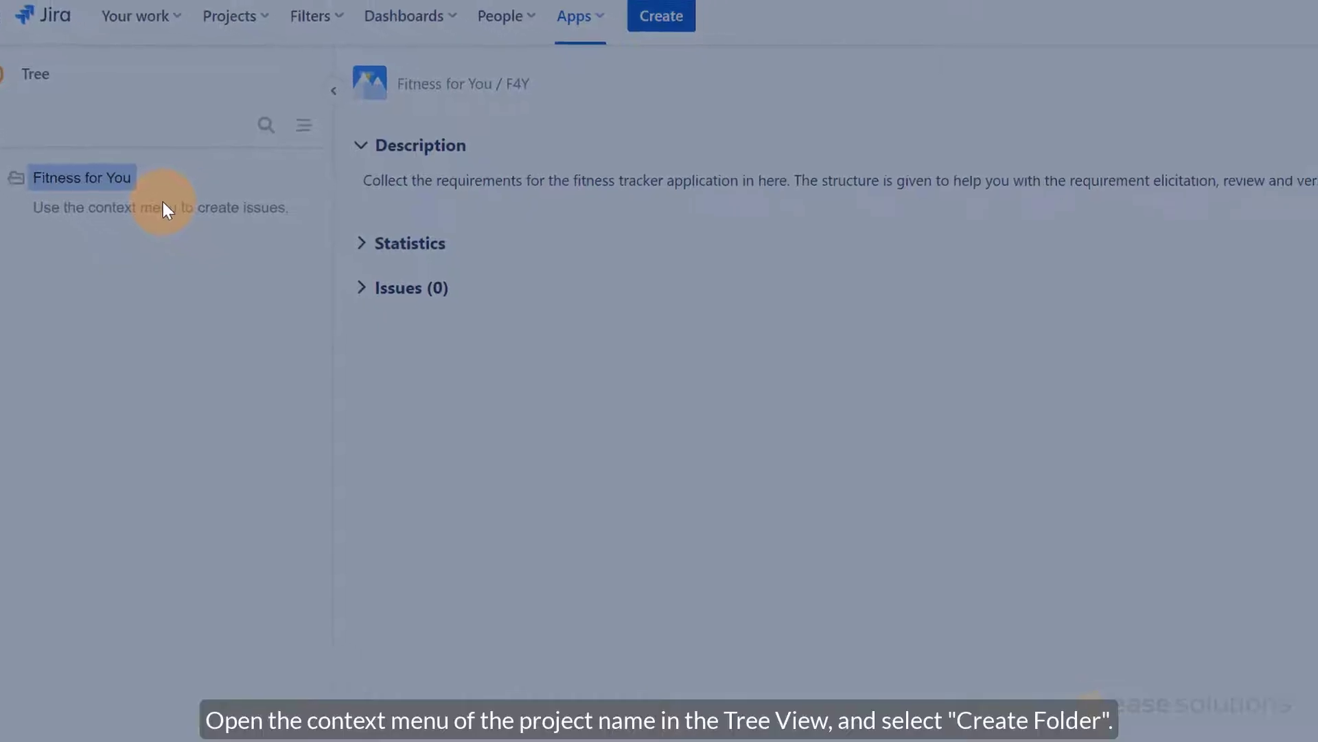
{"action": "right_click", "coordinate": [81, 177]}
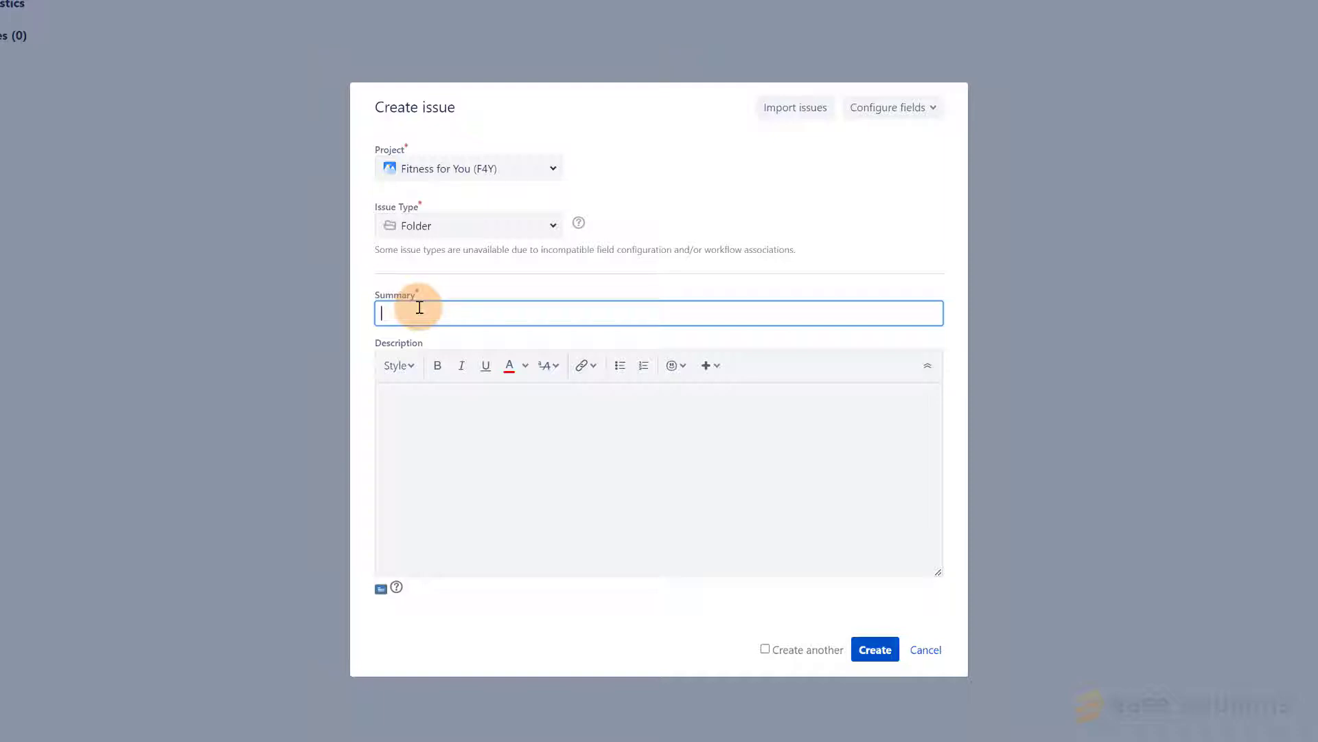
{"action": "type", "text": "Goals"}
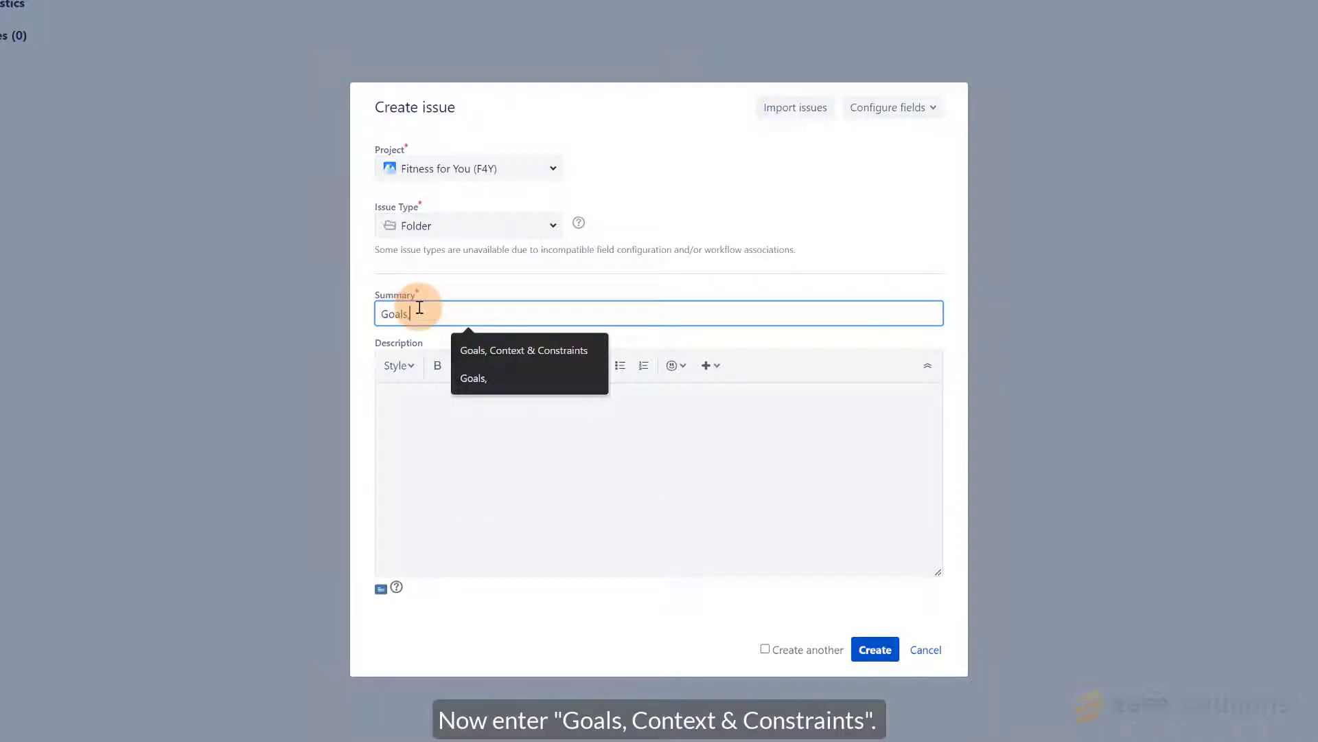
{"action": "type", "text": ", Context & Constraints"}
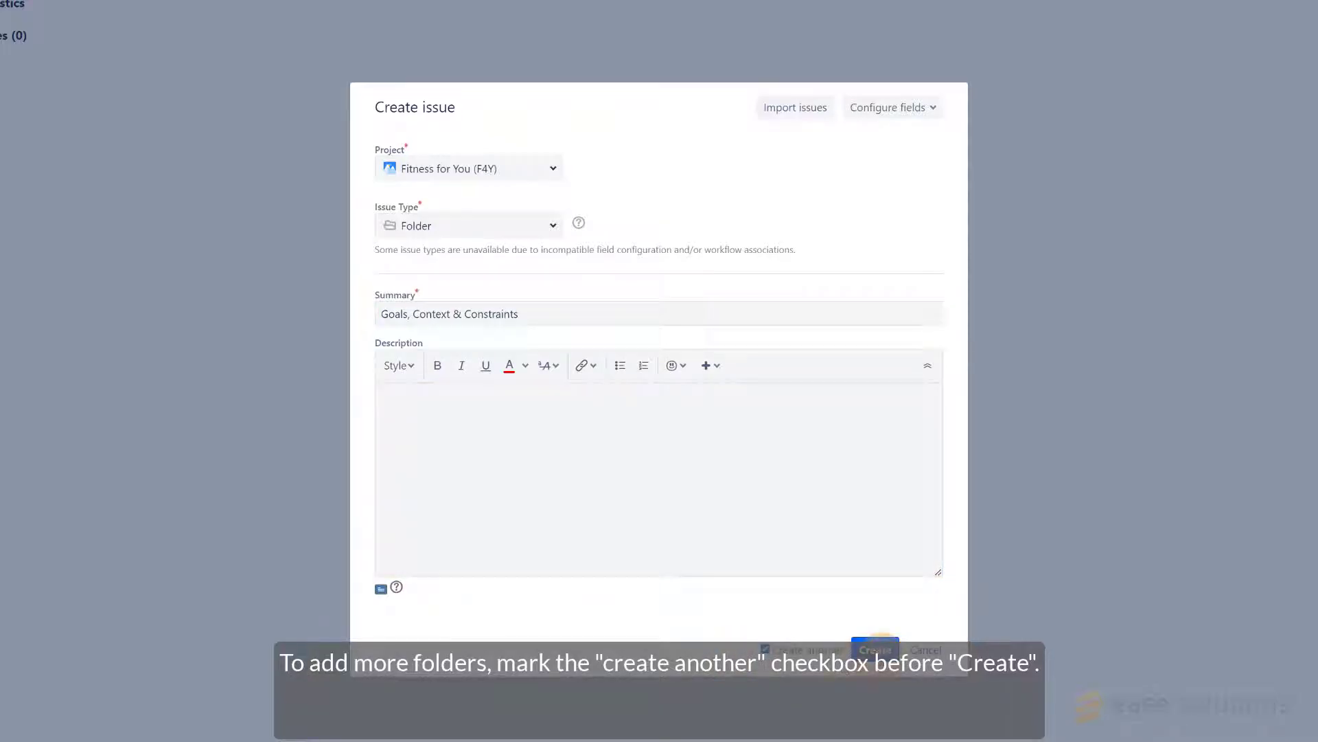
{"action": "left_click", "coordinate": [873, 650]}
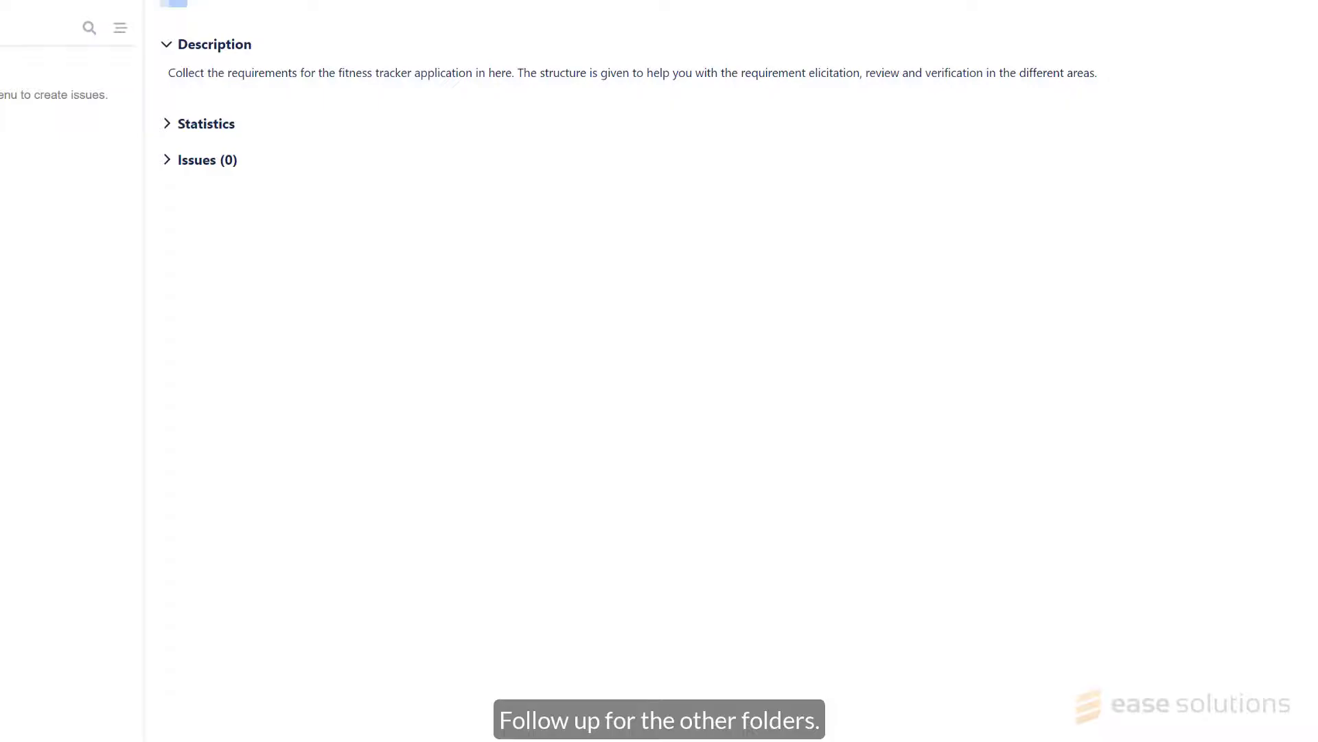
{"action": "left_click", "coordinate": [206, 159]}
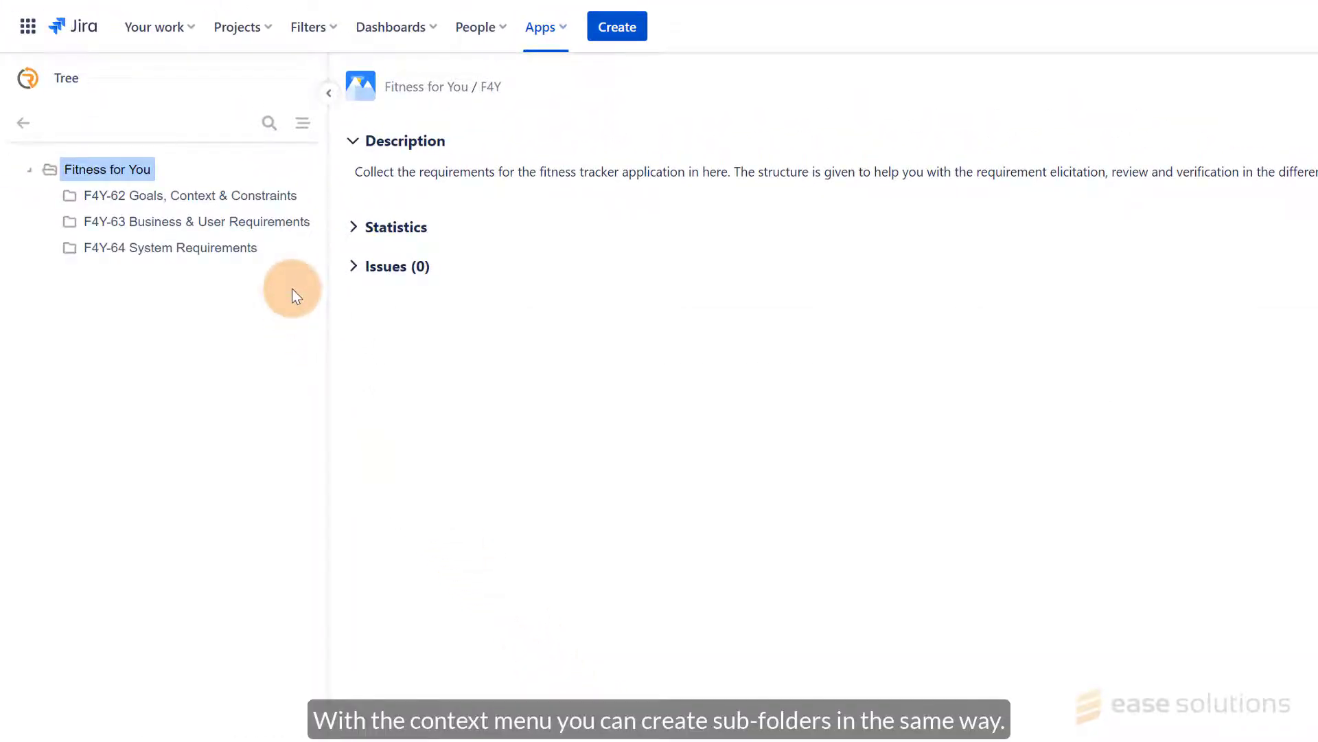
Create a Track Activity sub-folder in Business & User Requirements, keeping the form open for more.
{"action": "left_click", "coordinate": [196, 221]}
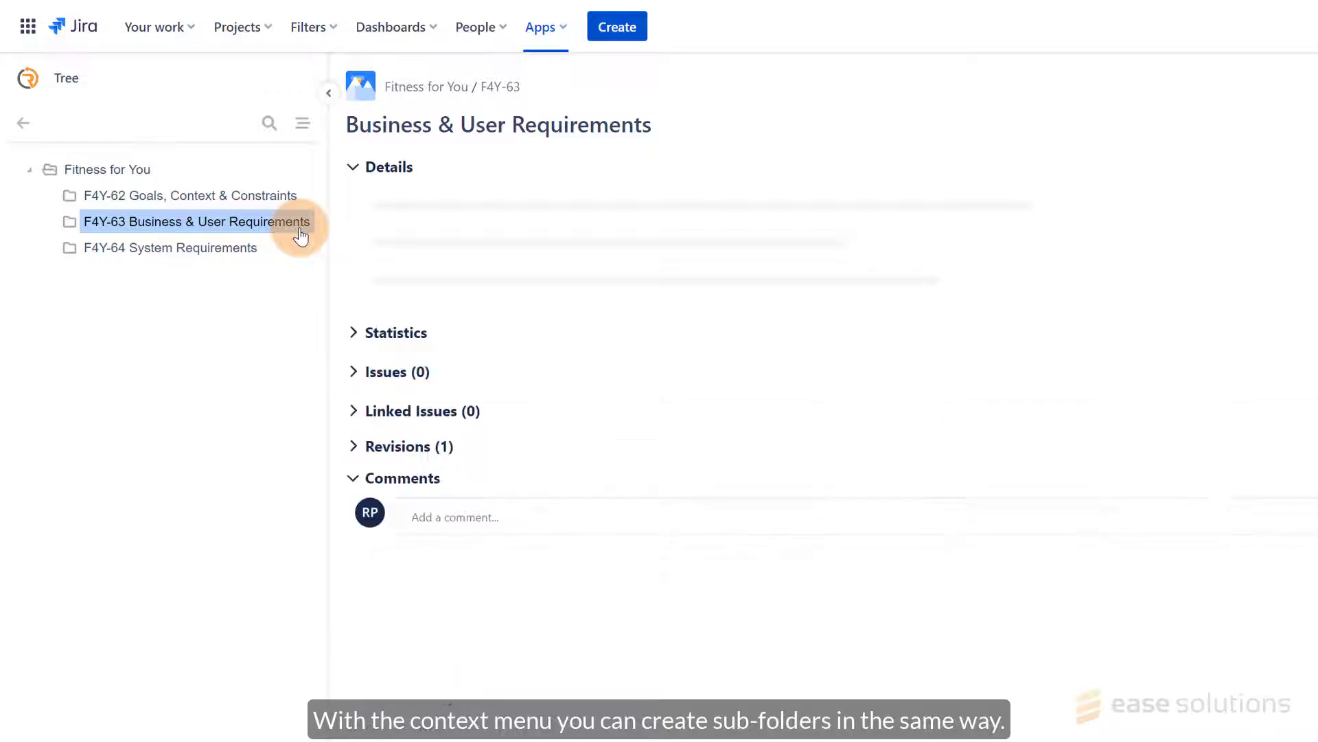
{"action": "right_click", "coordinate": [196, 221]}
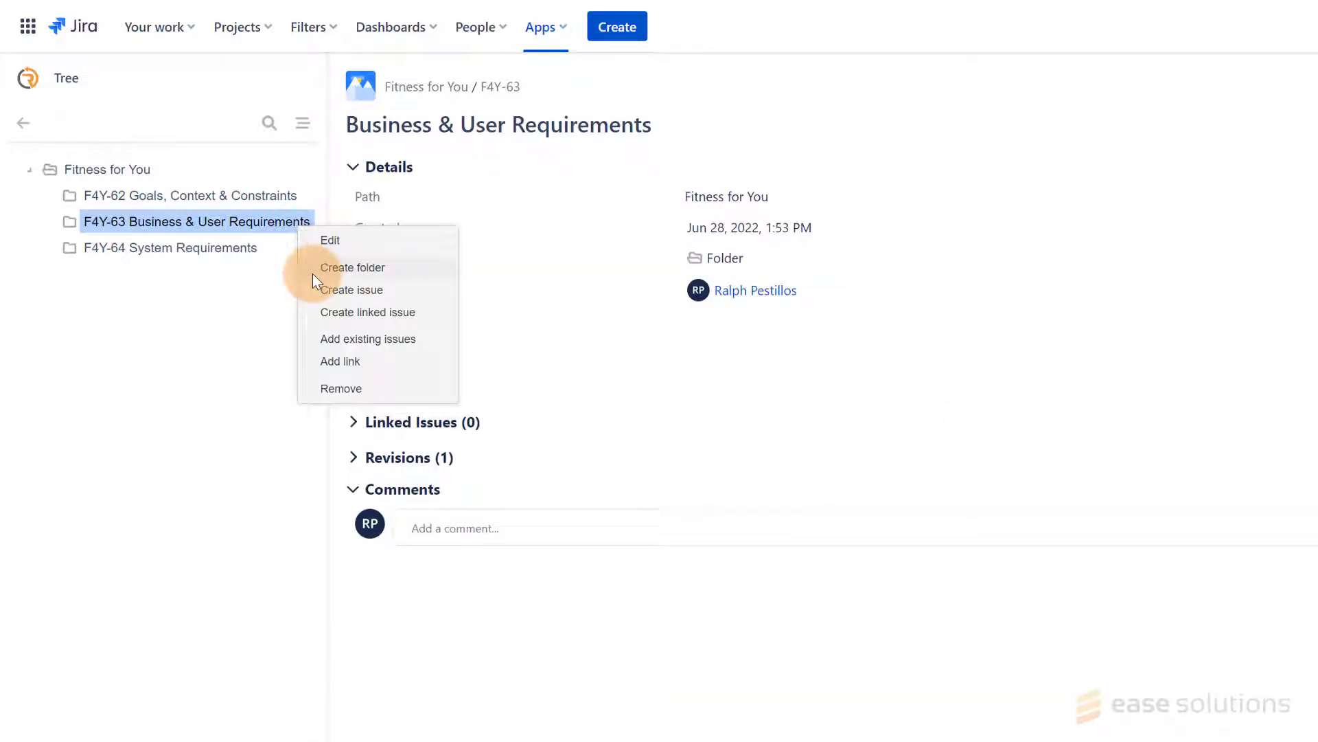
{"action": "left_click", "coordinate": [353, 268]}
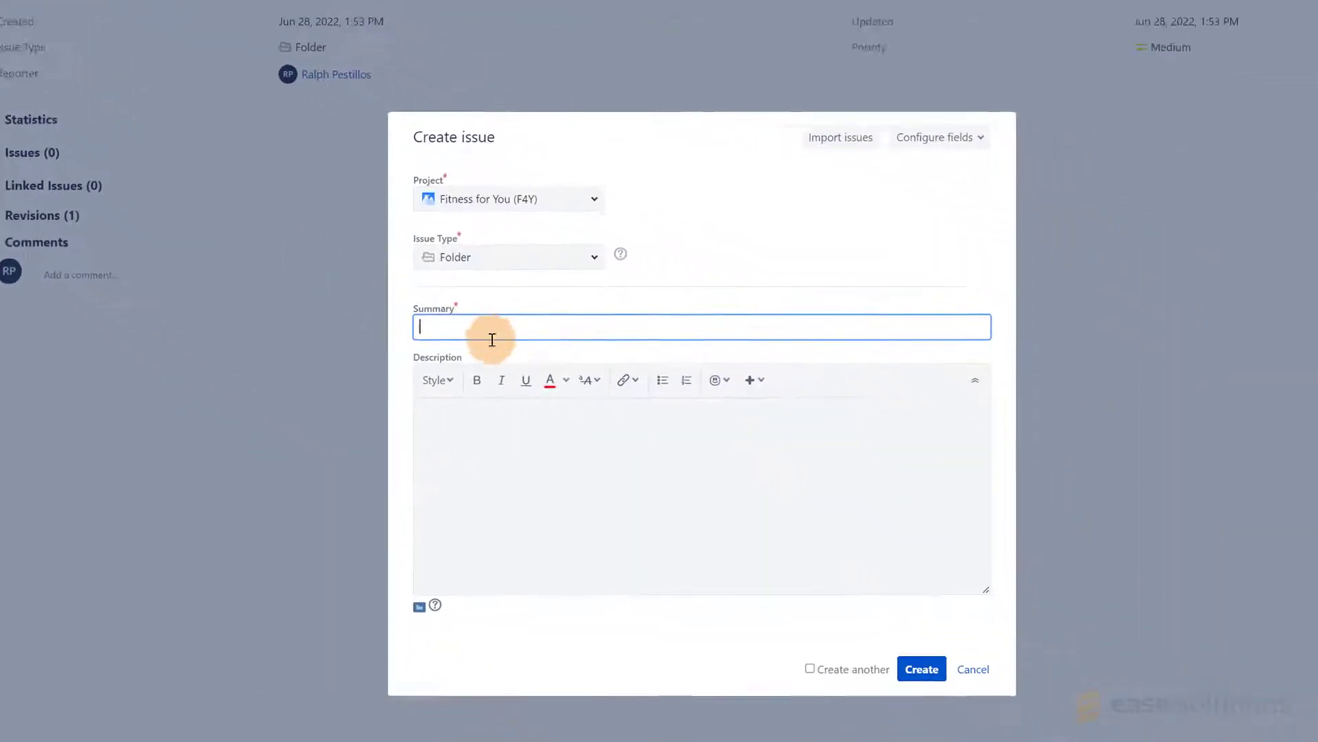
{"action": "type", "text": "Track Activity"}
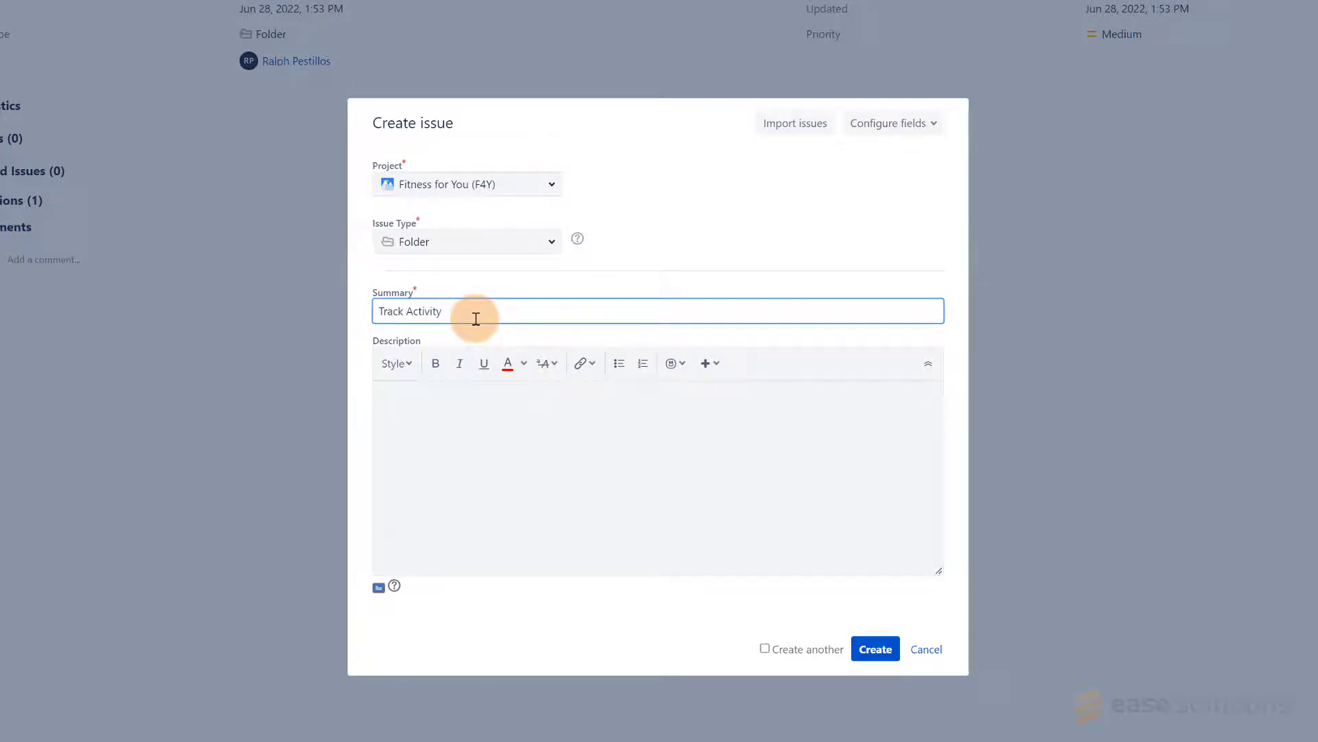
{"action": "left_click", "coordinate": [765, 648]}
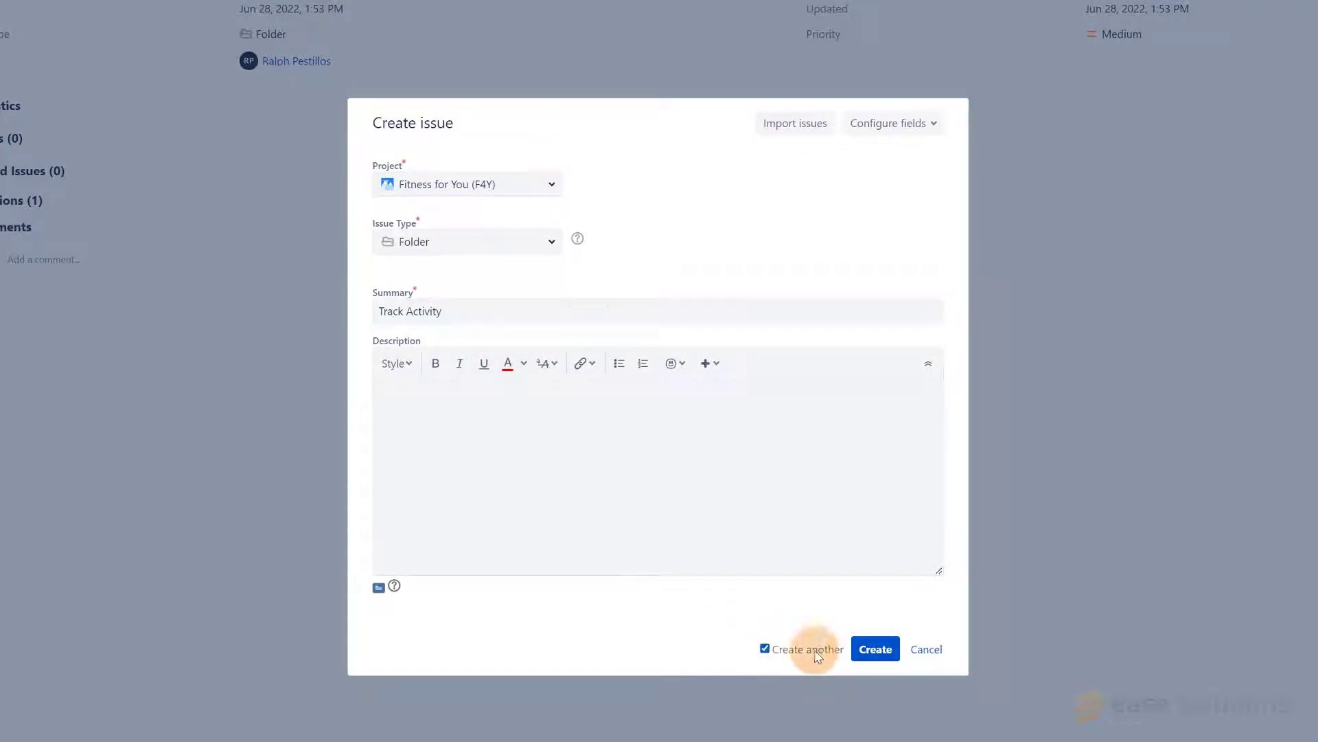
{"action": "left_click", "coordinate": [875, 648]}
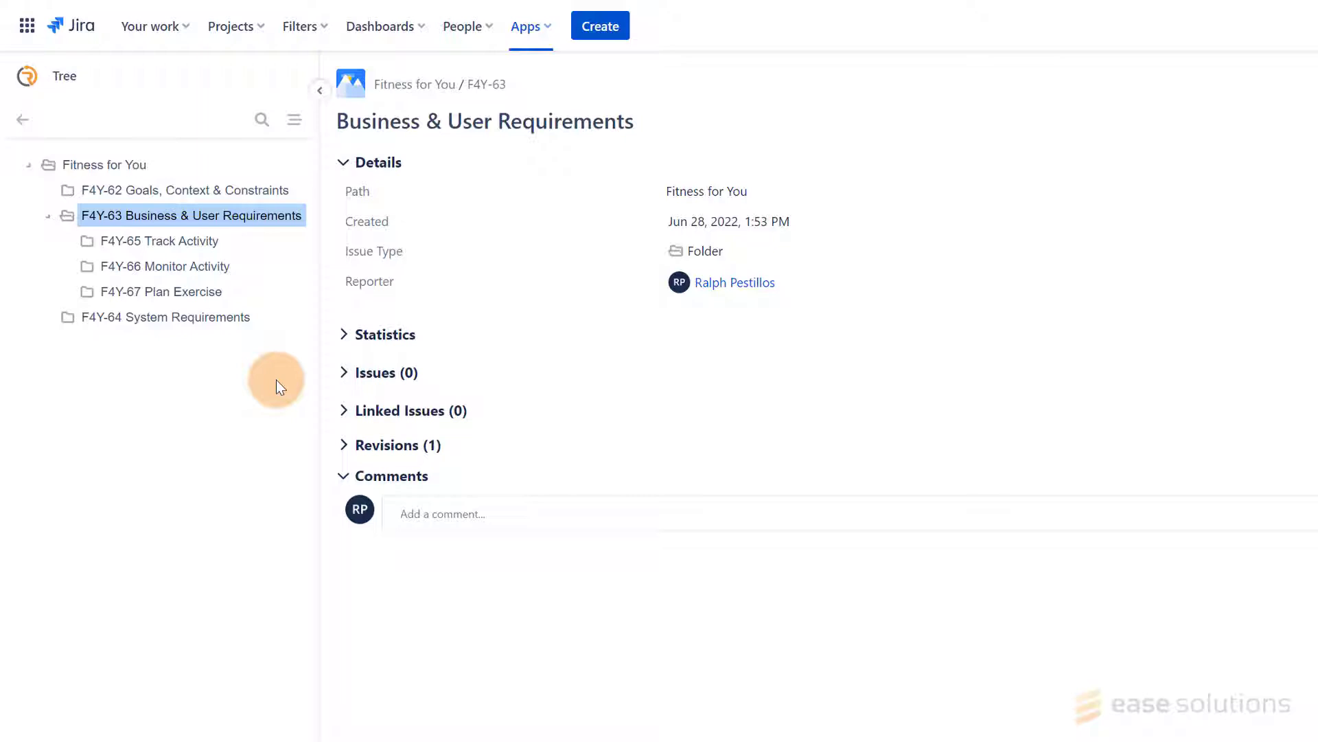
Review the Track Activity and Plan Exercise sub-folders, returning to Business & User Requirements.
{"action": "left_click", "coordinate": [165, 242]}
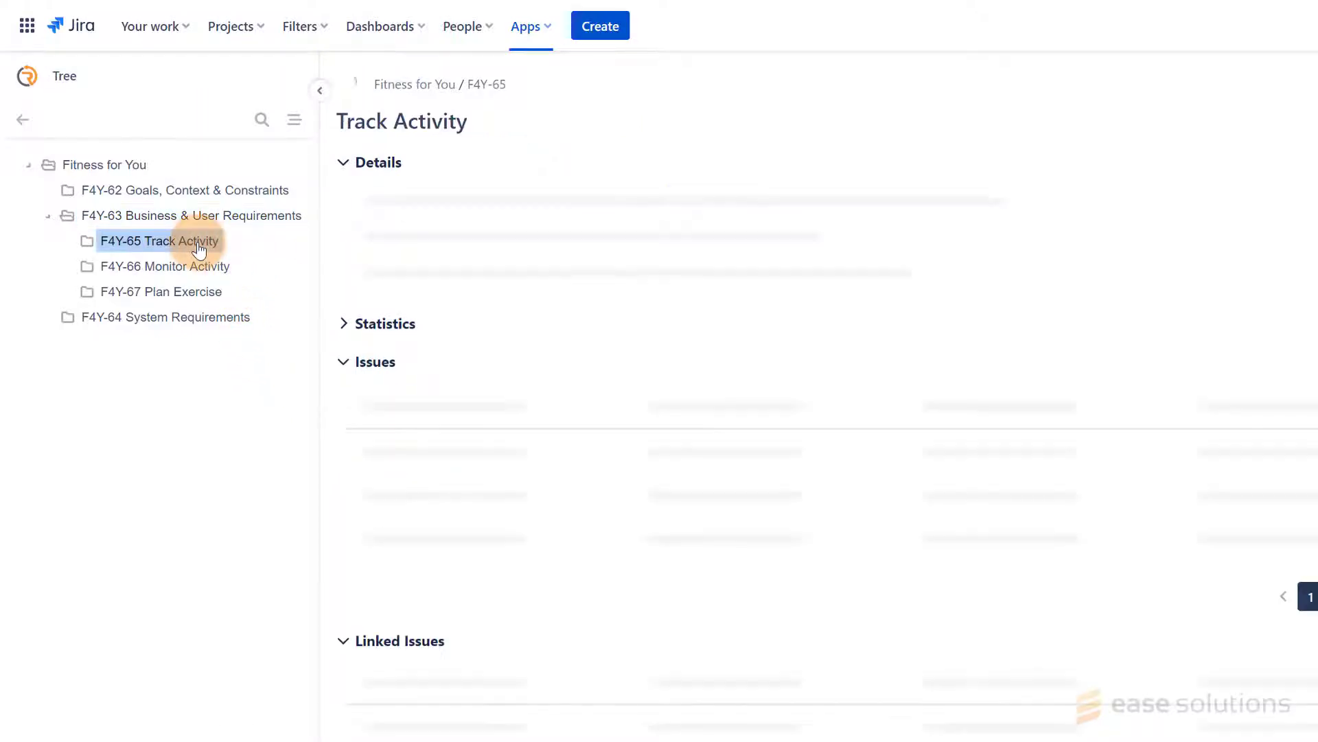
{"action": "left_click", "coordinate": [160, 291]}
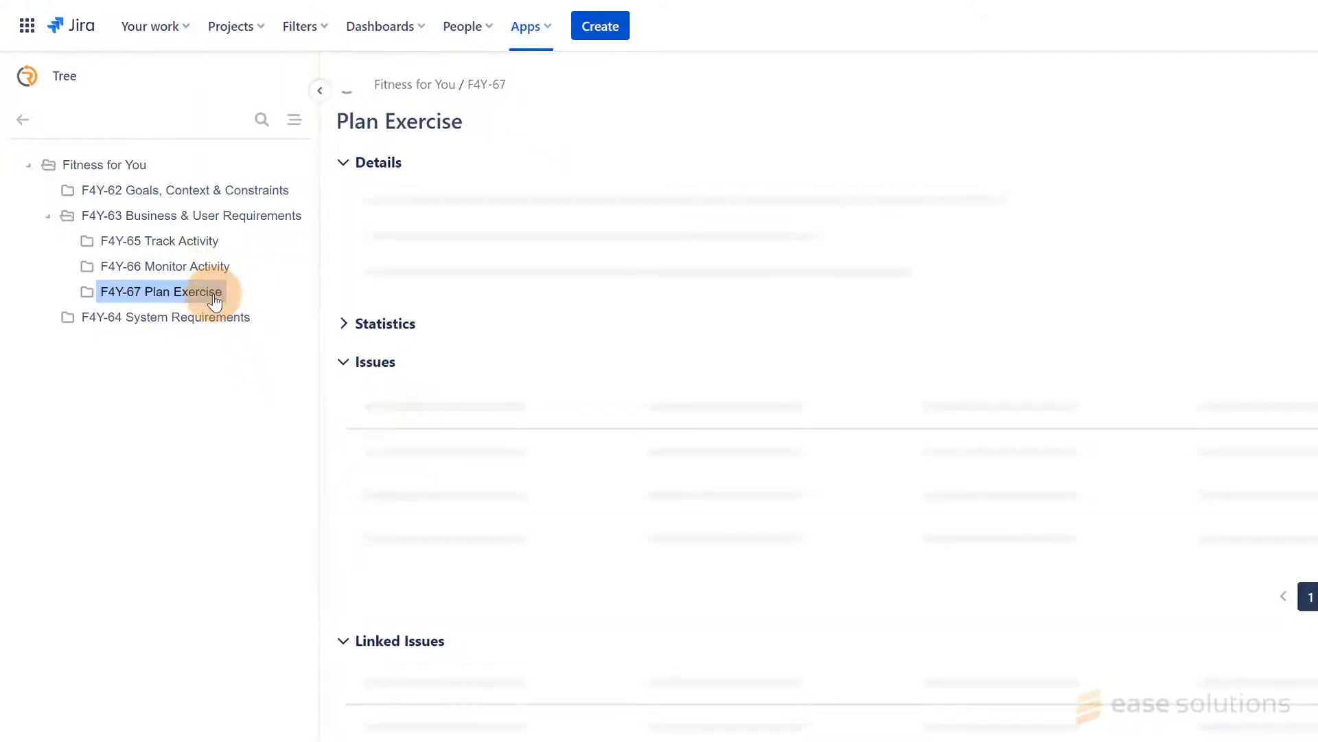
{"action": "left_click", "coordinate": [191, 216]}
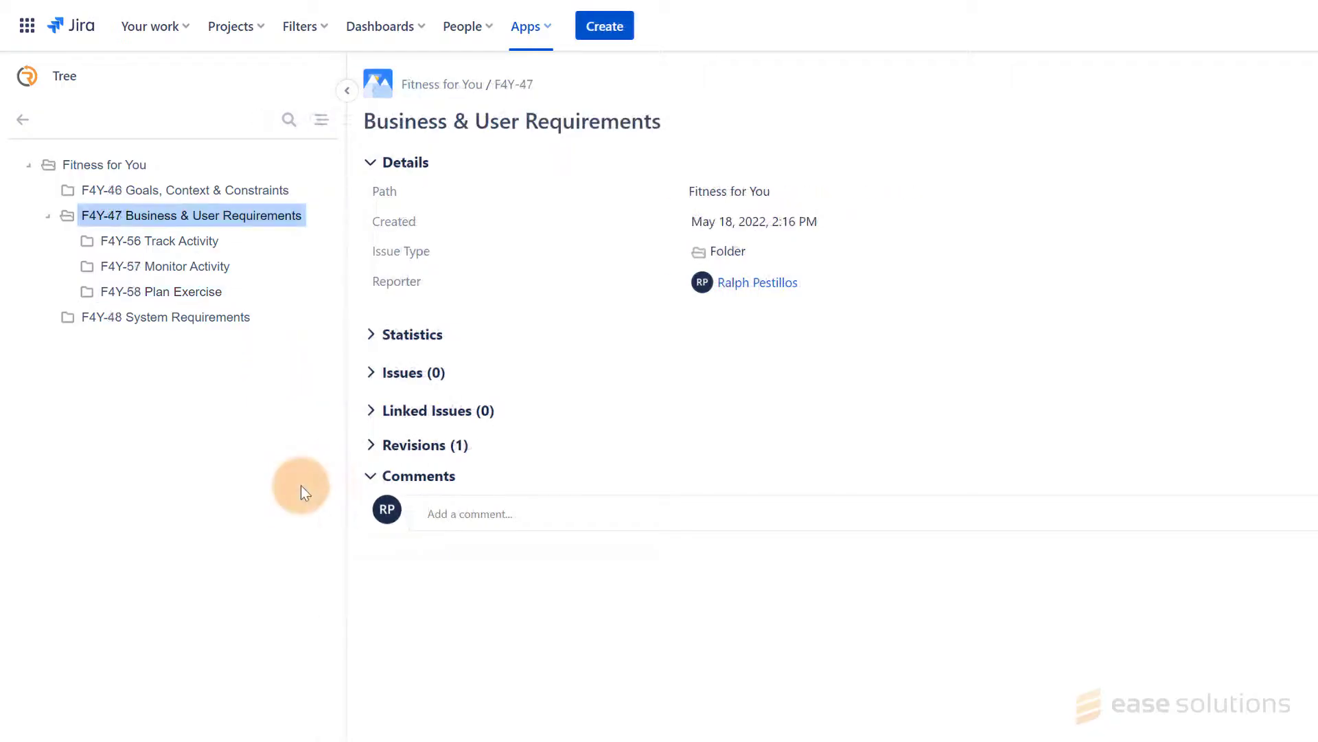
{"action": "mouse_move", "coordinate": [316, 225]}
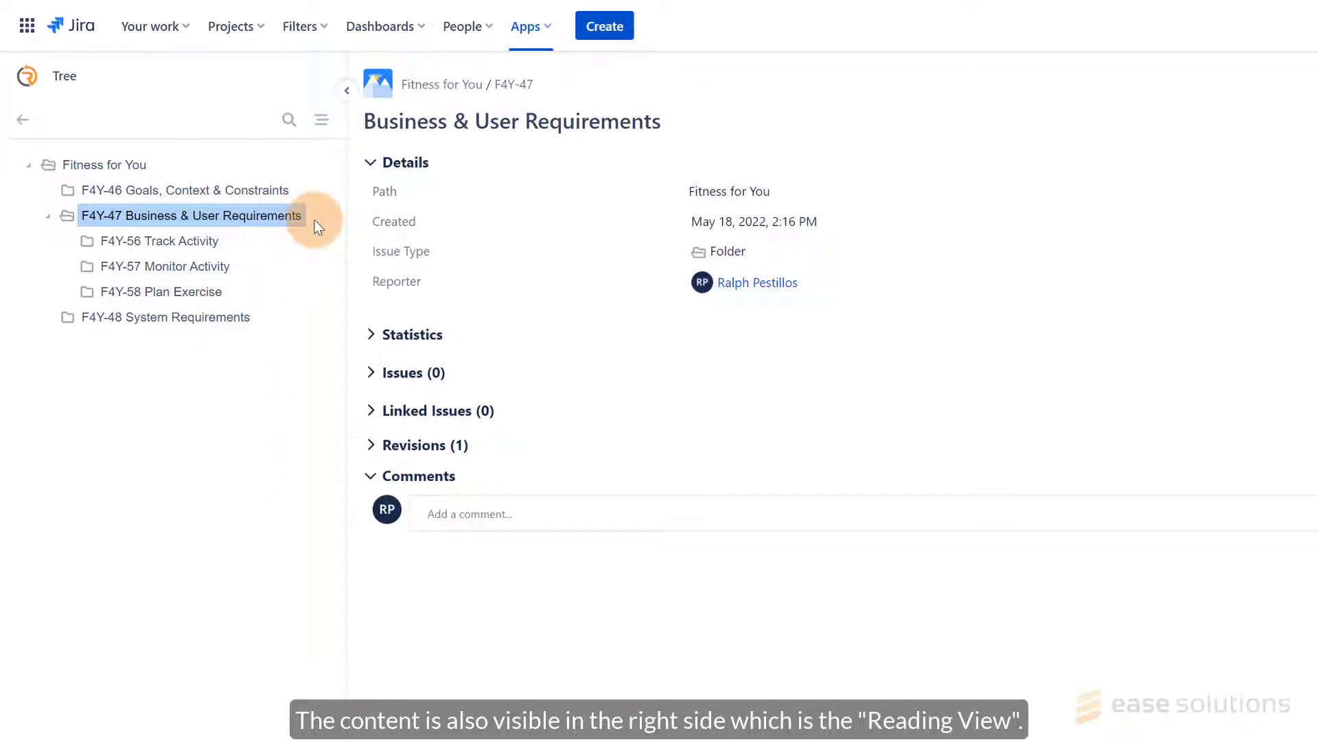
{"action": "mouse_move", "coordinate": [143, 168]}
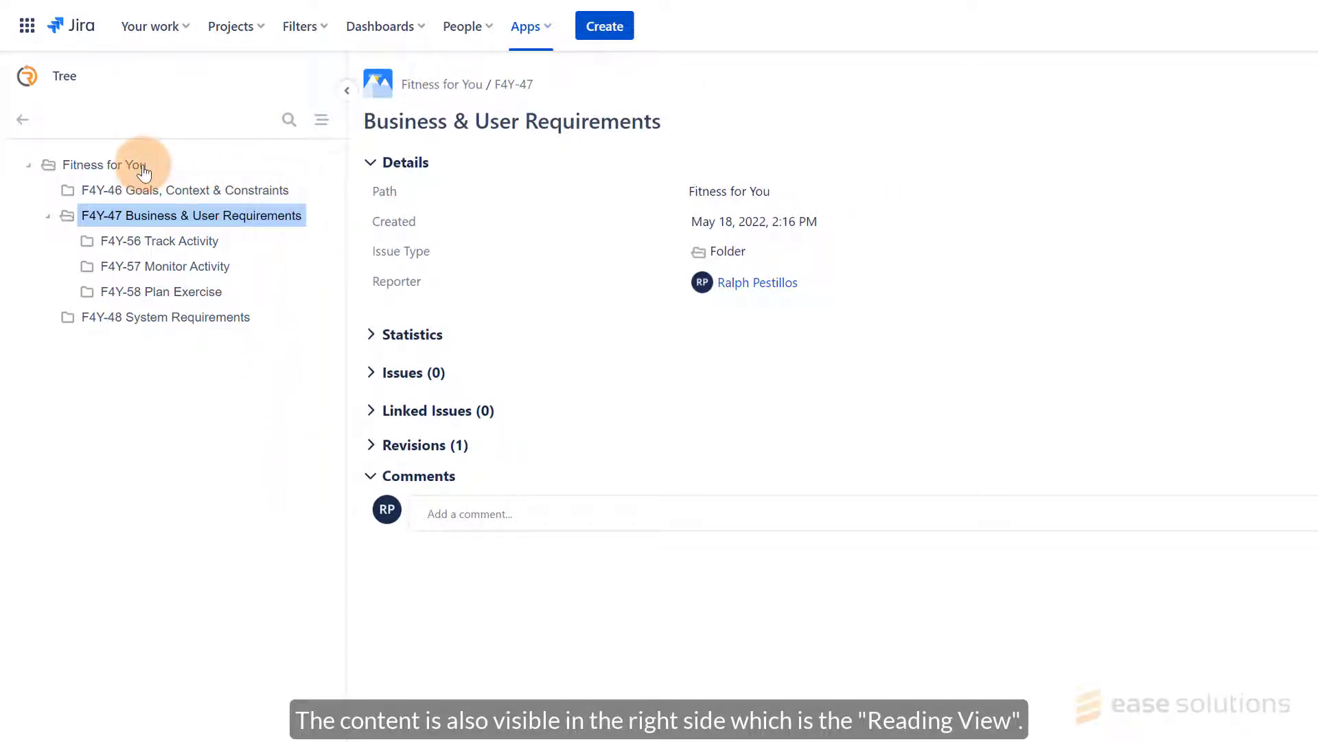
Show the Fitness for You root in reading view and select the Track Activity folder.
{"action": "left_click", "coordinate": [105, 163]}
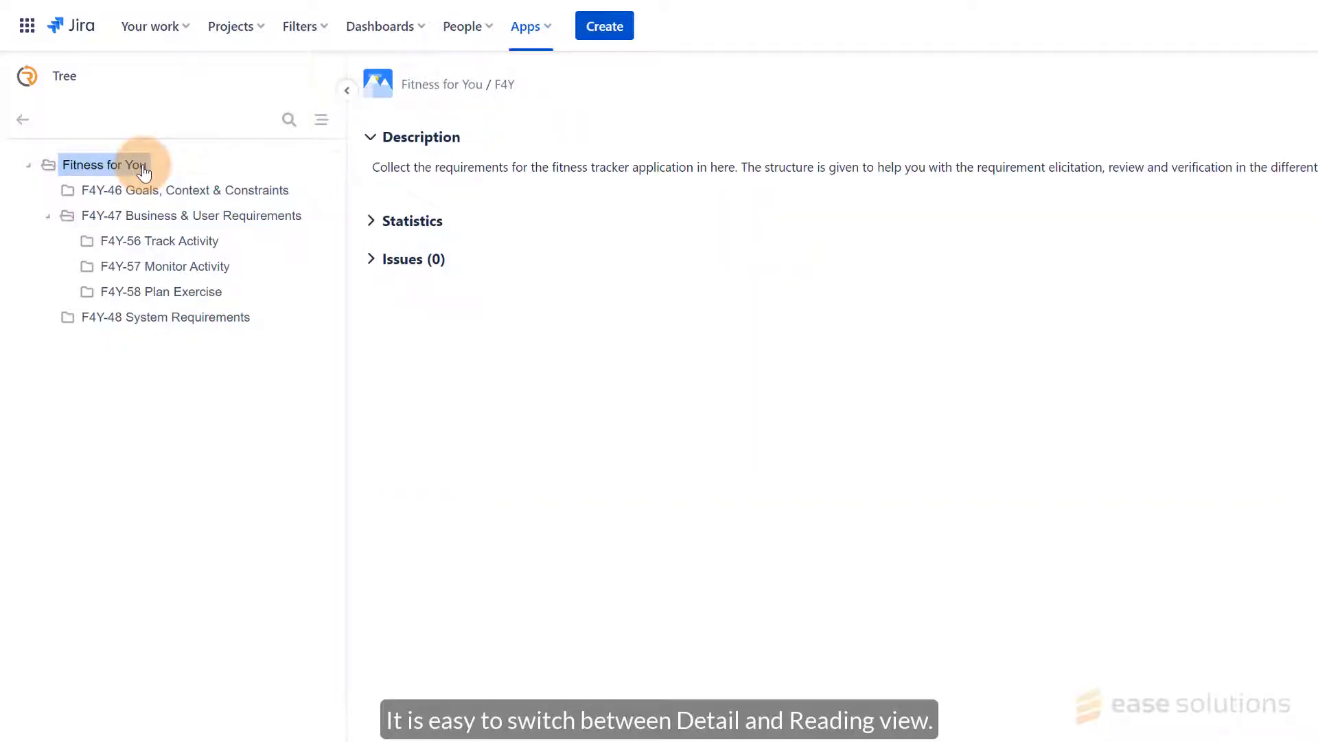
{"action": "mouse_move", "coordinate": [322, 119]}
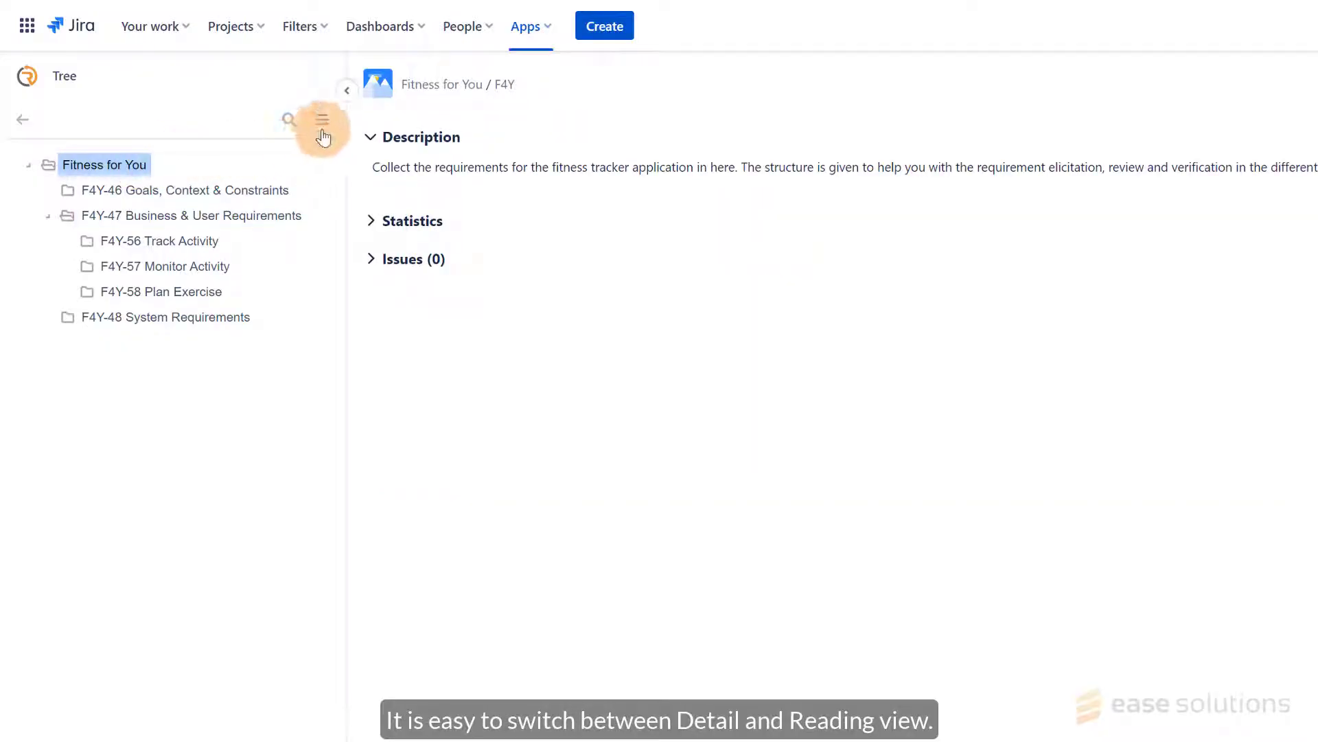
{"action": "mouse_move", "coordinate": [321, 118]}
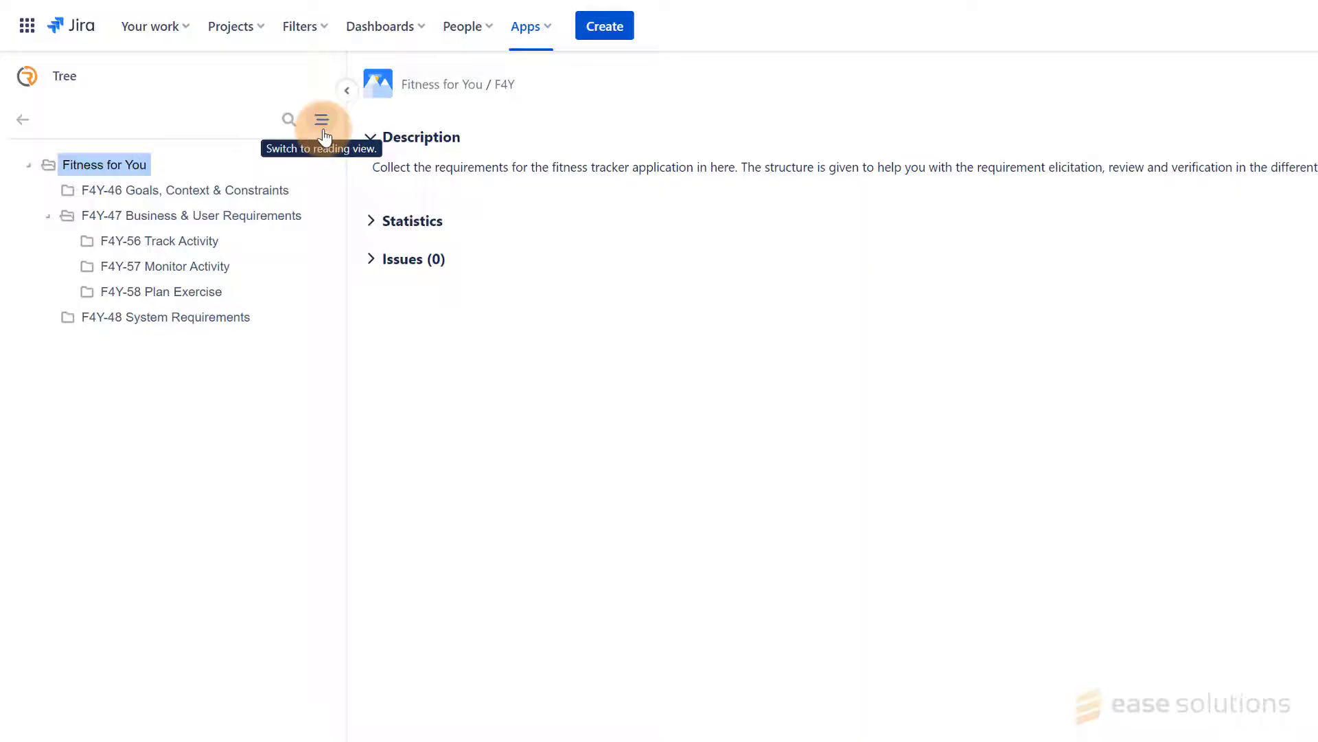
{"action": "left_click", "coordinate": [321, 118]}
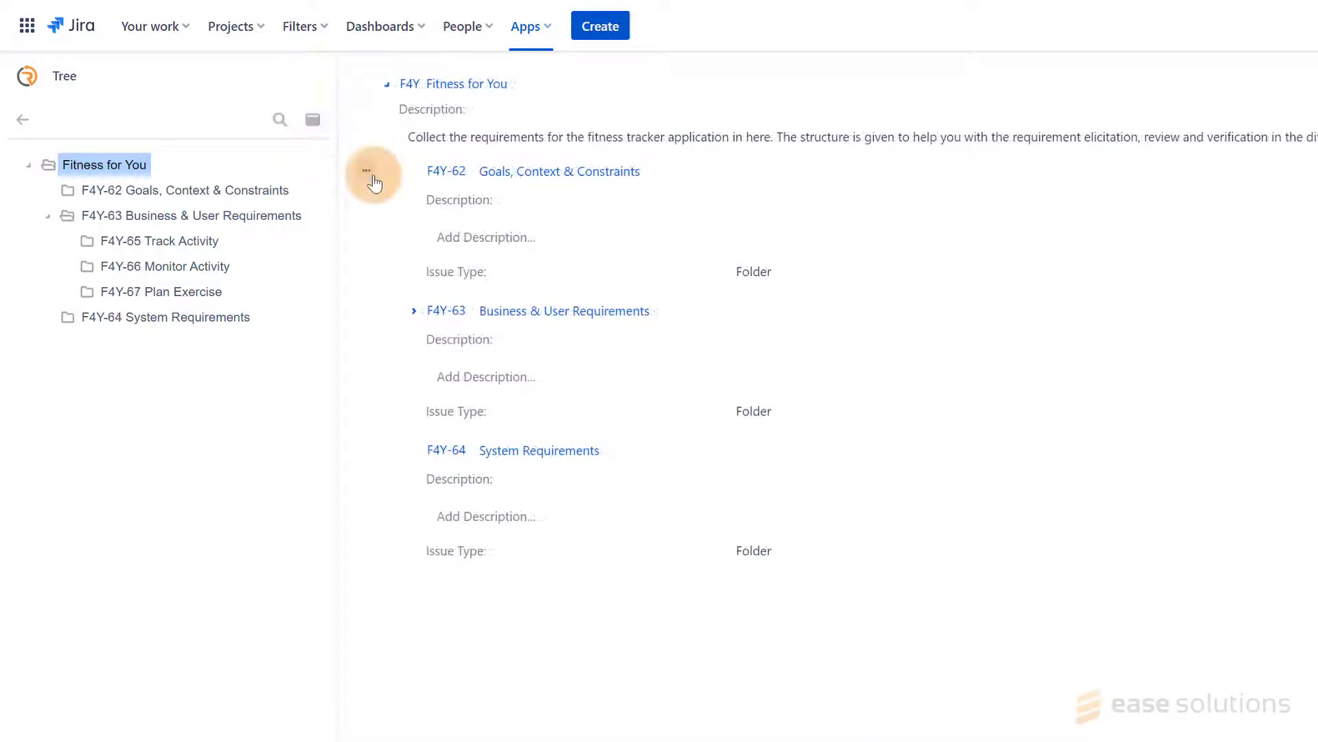
{"action": "mouse_move", "coordinate": [263, 230]}
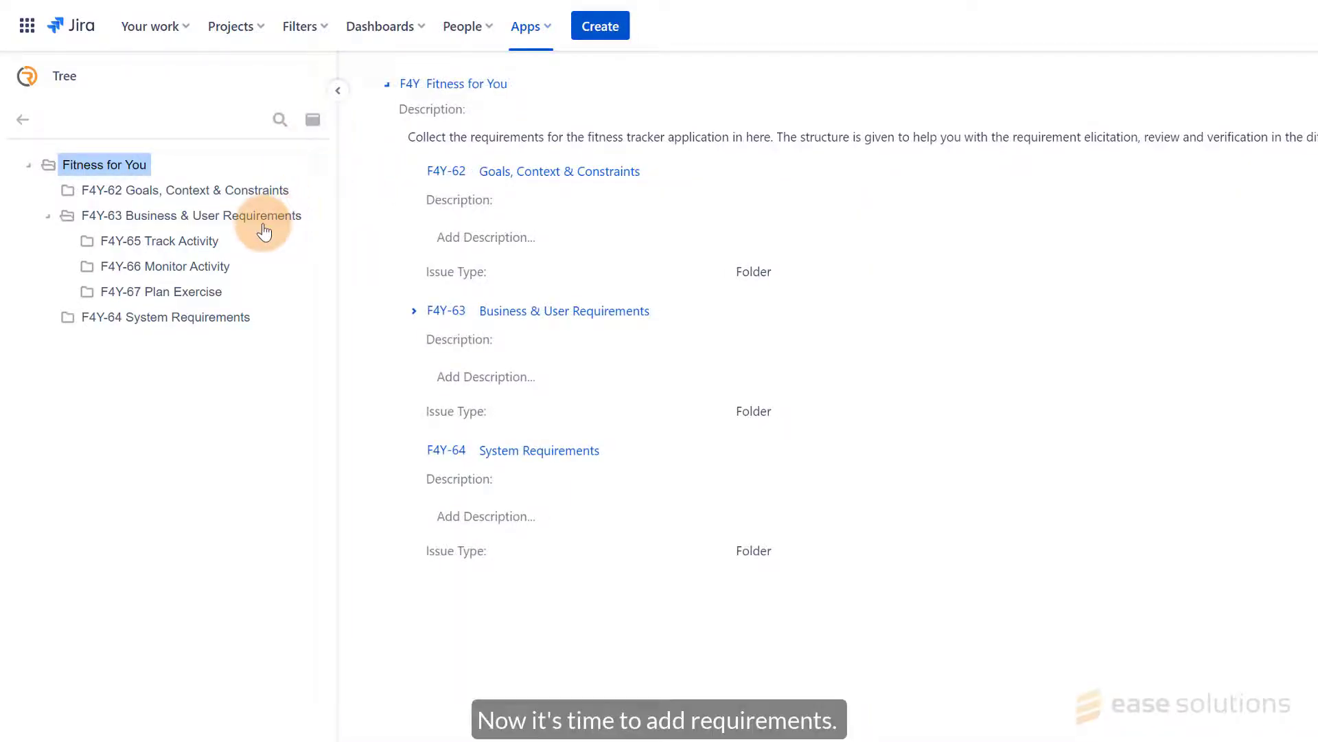
{"action": "left_click", "coordinate": [161, 240]}
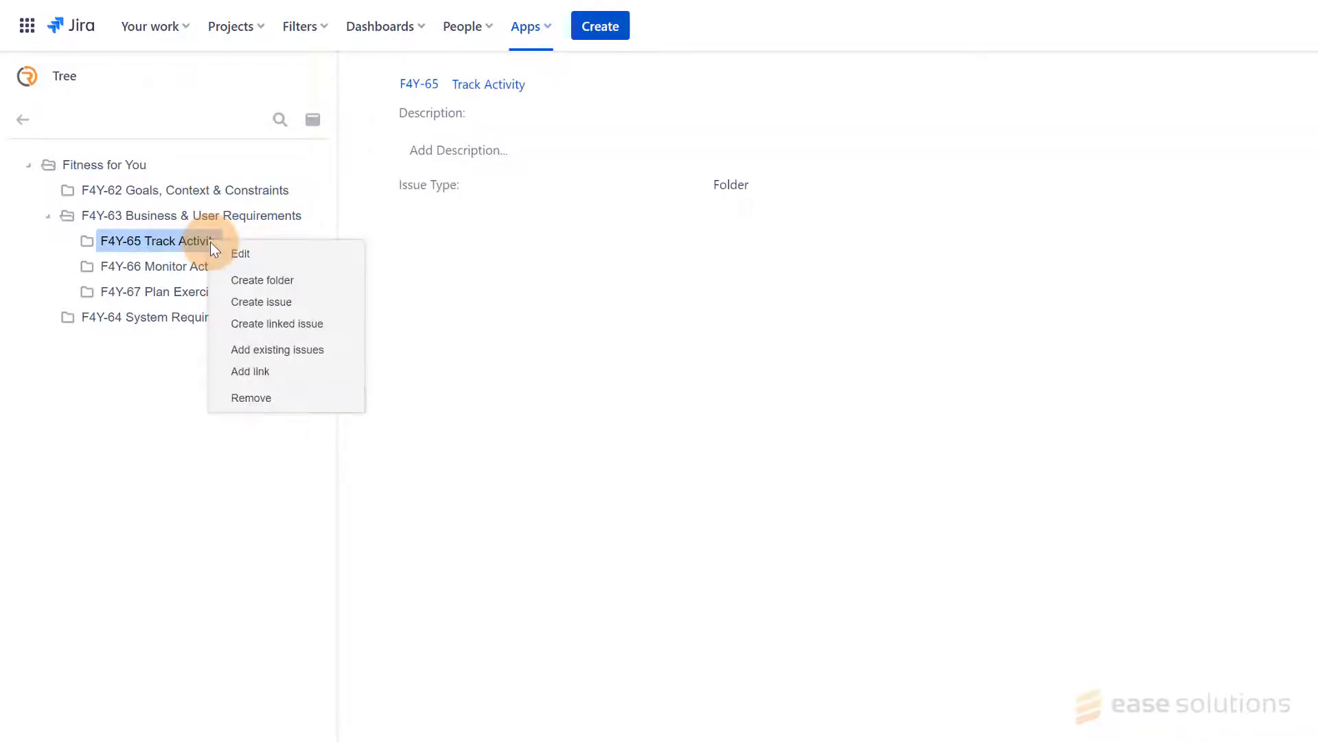
{"action": "mouse_move", "coordinate": [231, 312]}
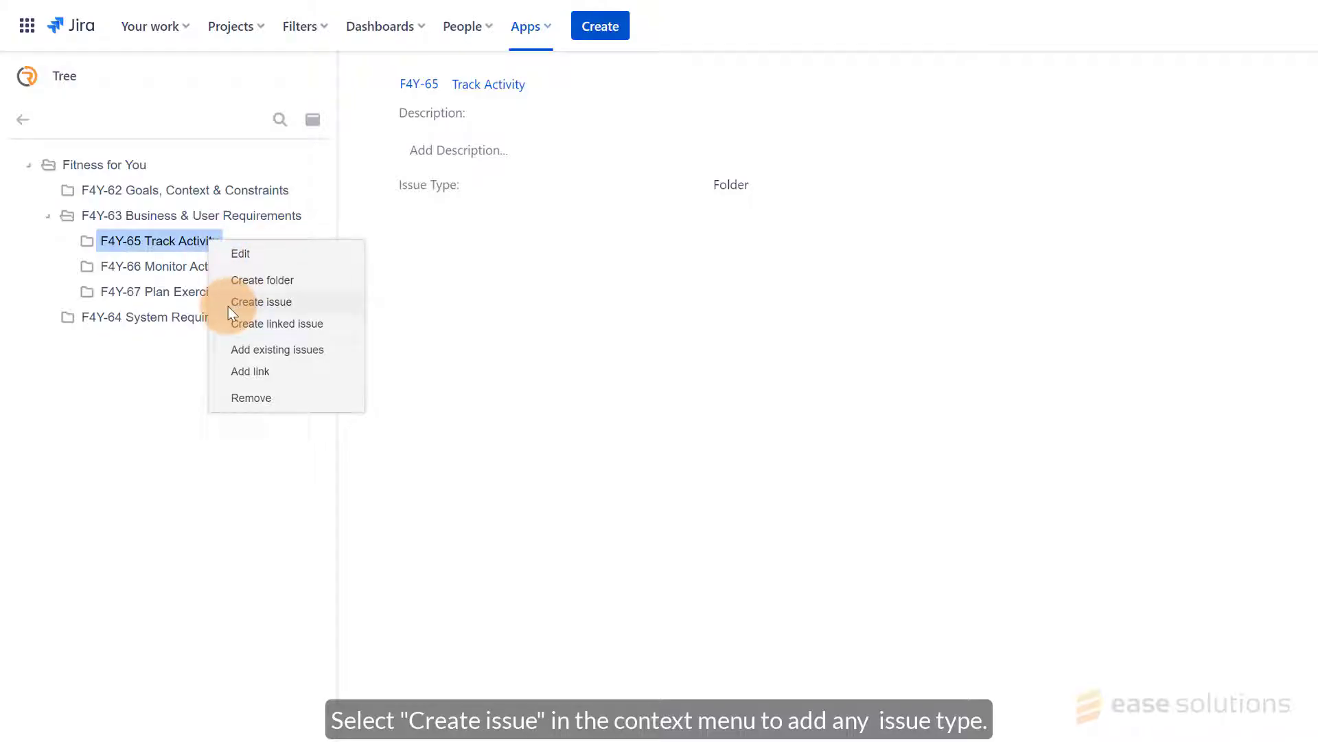
Create Customer Requirement issues Track Speed and Track Acceleration in Track Activity.
{"action": "left_click", "coordinate": [261, 300]}
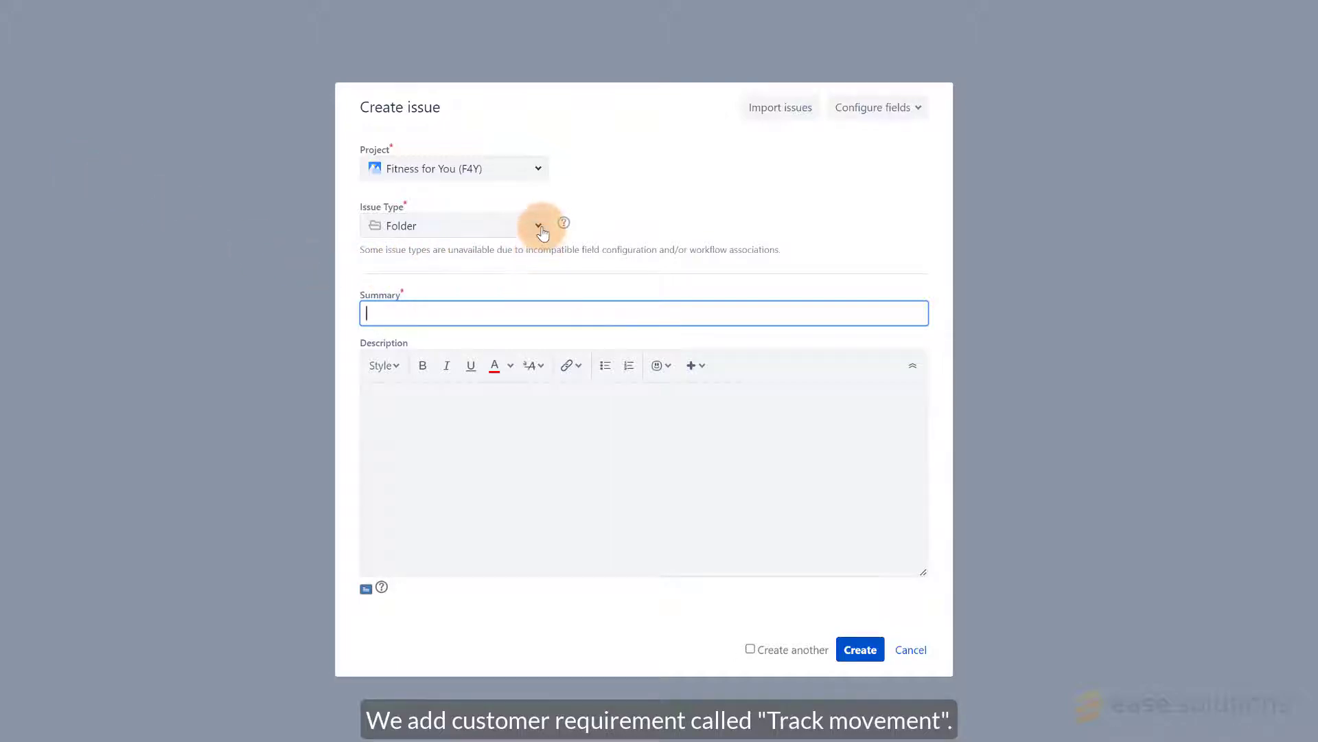
{"action": "left_click", "coordinate": [537, 224]}
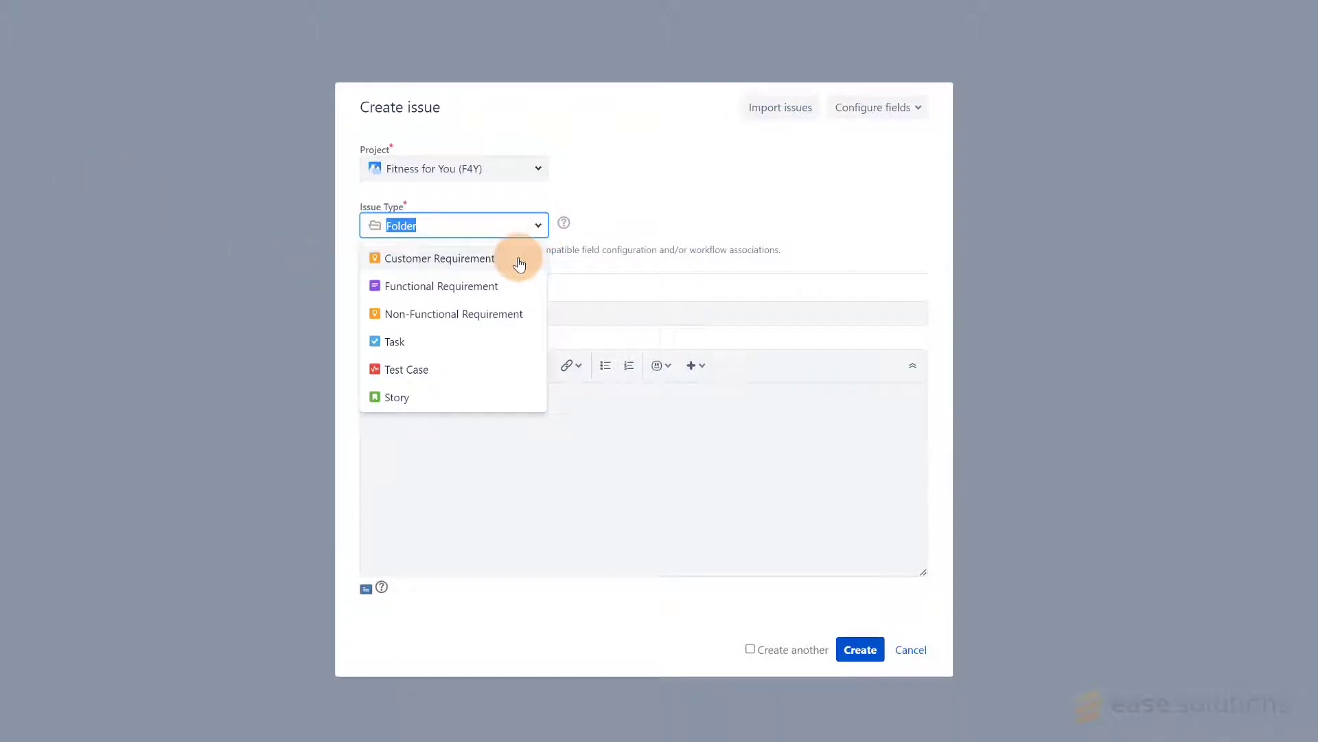
{"action": "left_click", "coordinate": [440, 258]}
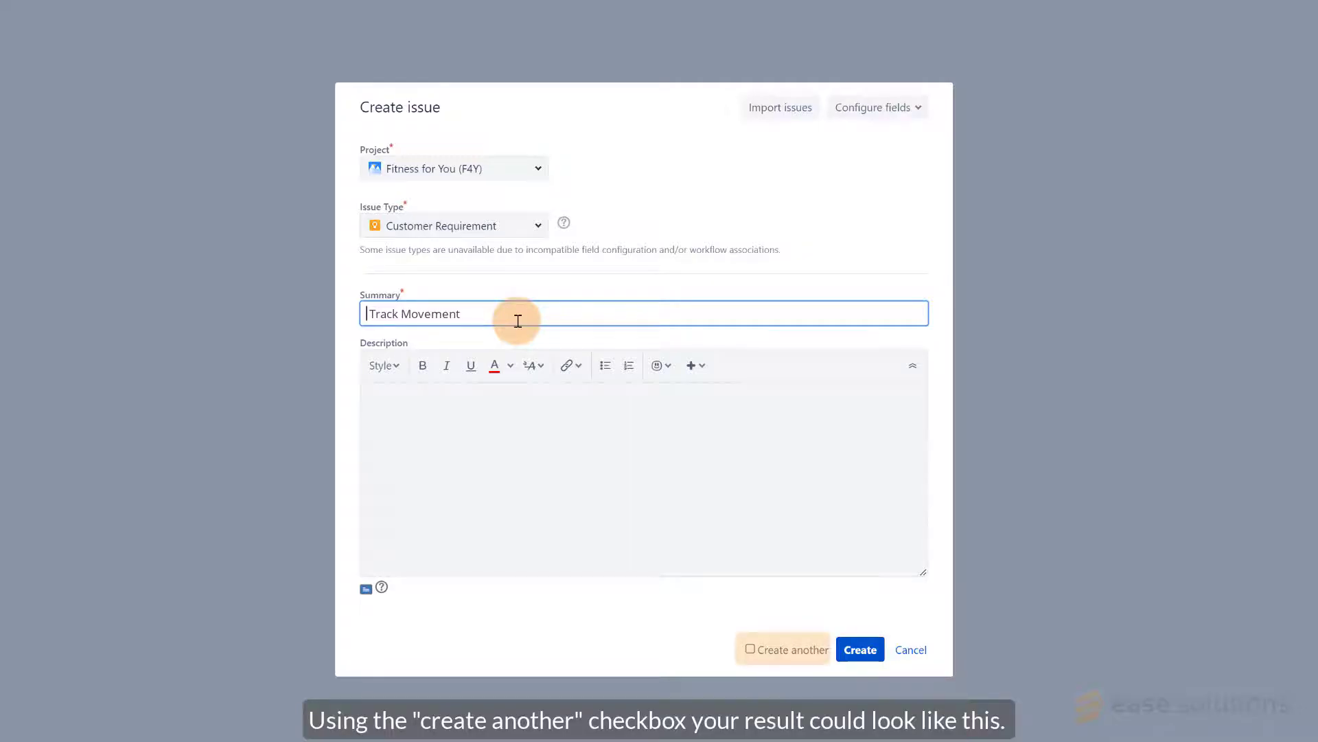
{"action": "left_click", "coordinate": [858, 649]}
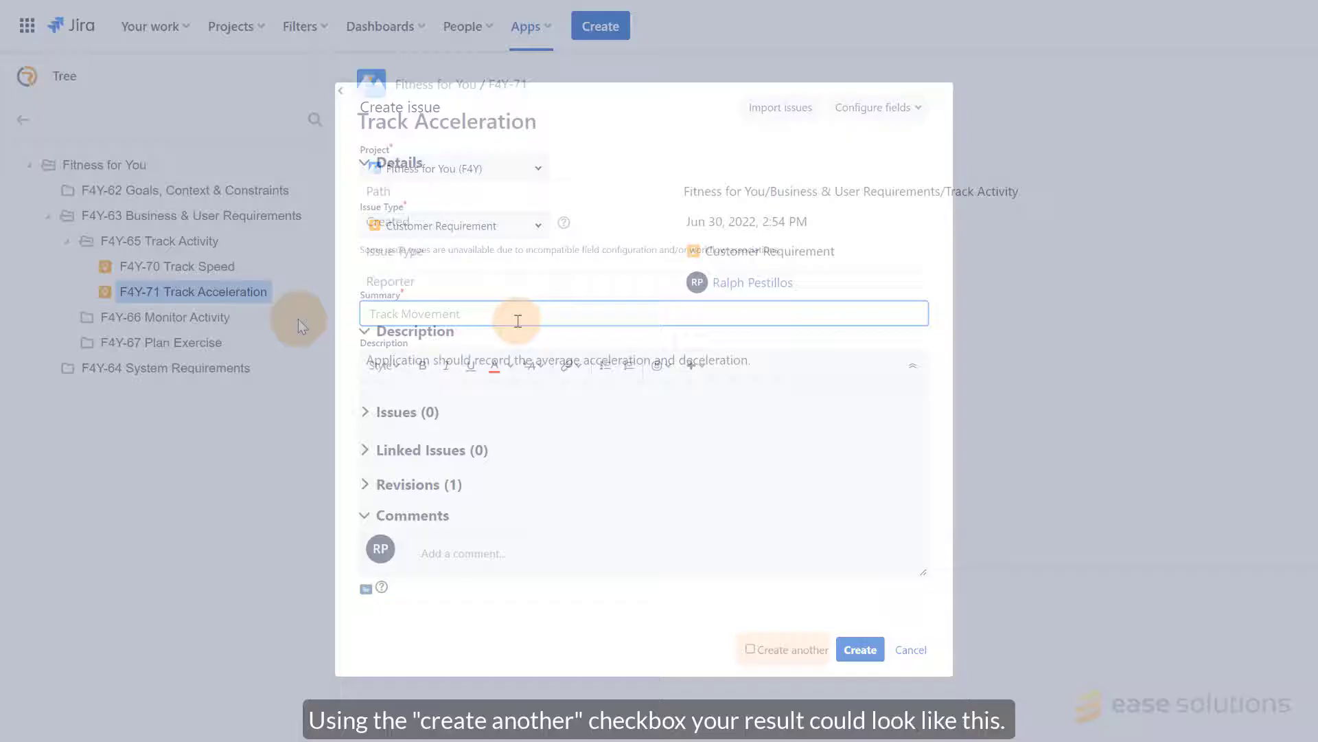
{"action": "left_click", "coordinate": [909, 650]}
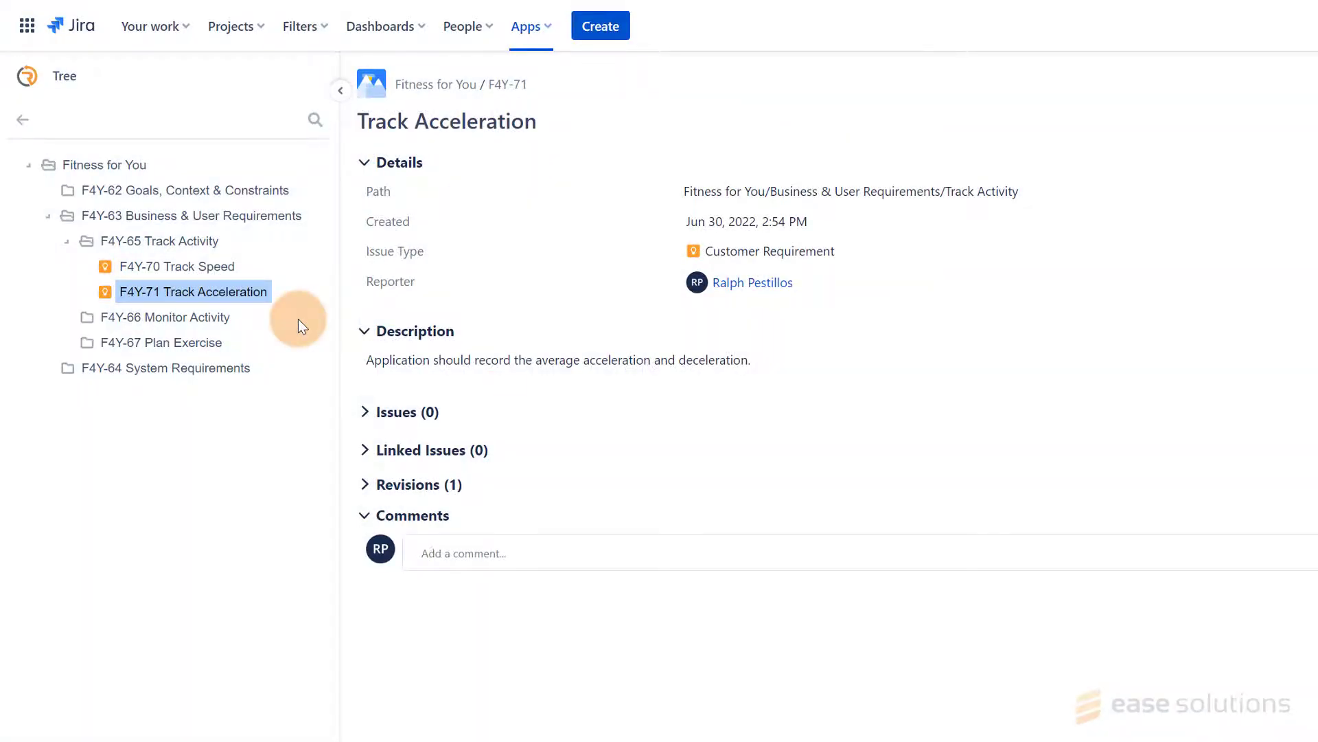
{"action": "mouse_move", "coordinate": [287, 224]}
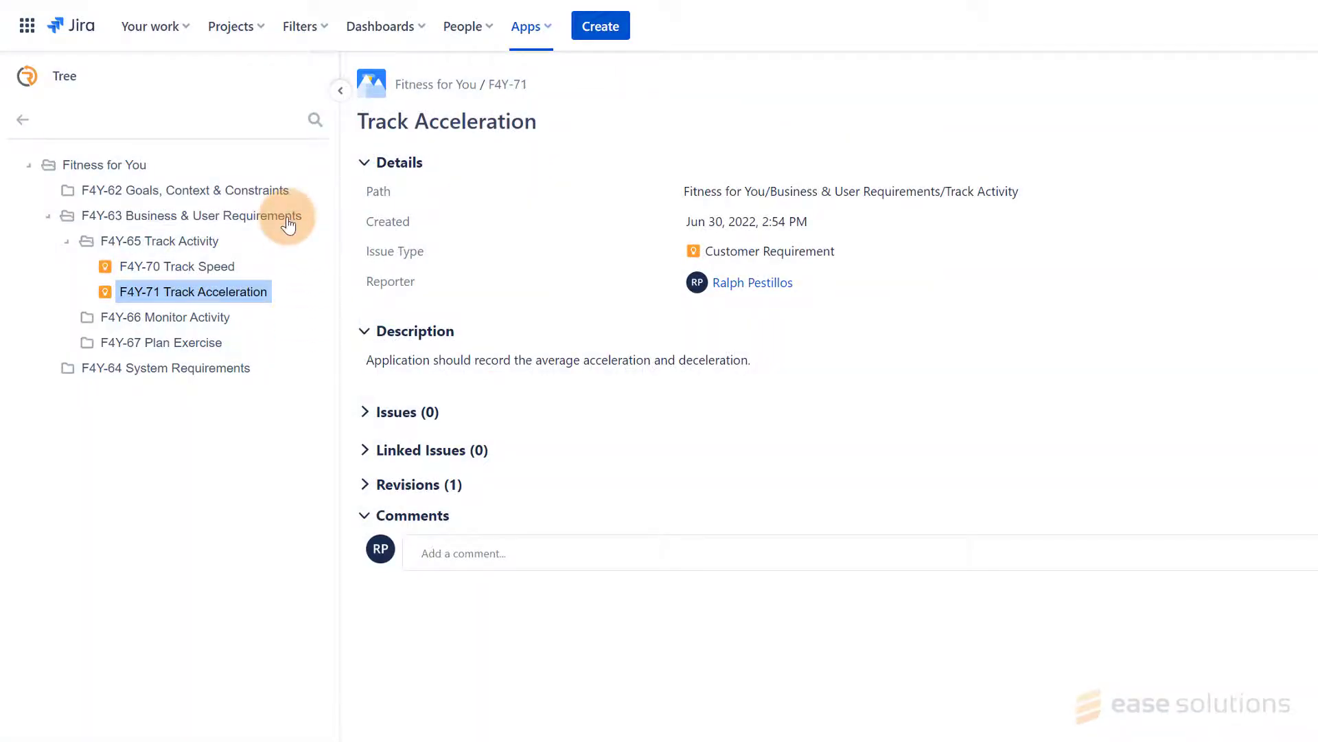
Start adding existing issues to Business & User Requirements via the Add Existing Issues dialog.
{"action": "left_click", "coordinate": [191, 216]}
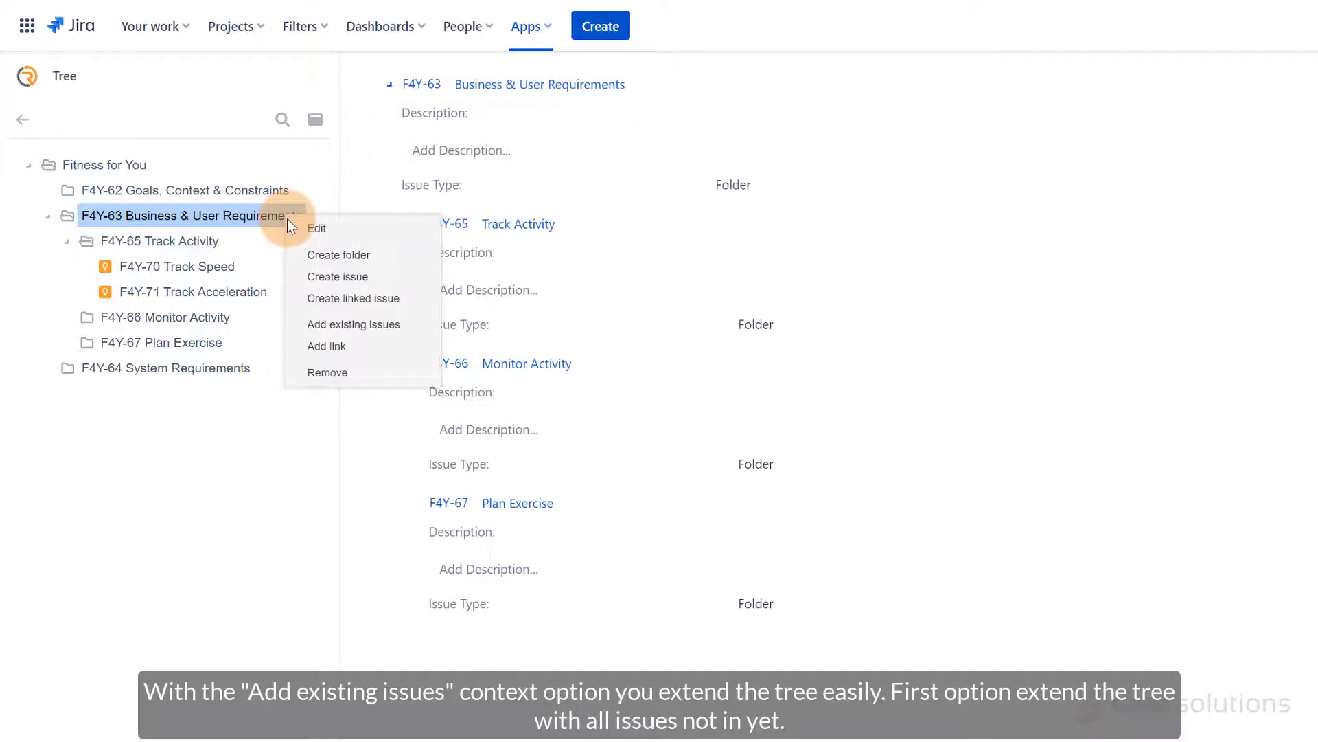
{"action": "mouse_move", "coordinate": [302, 334]}
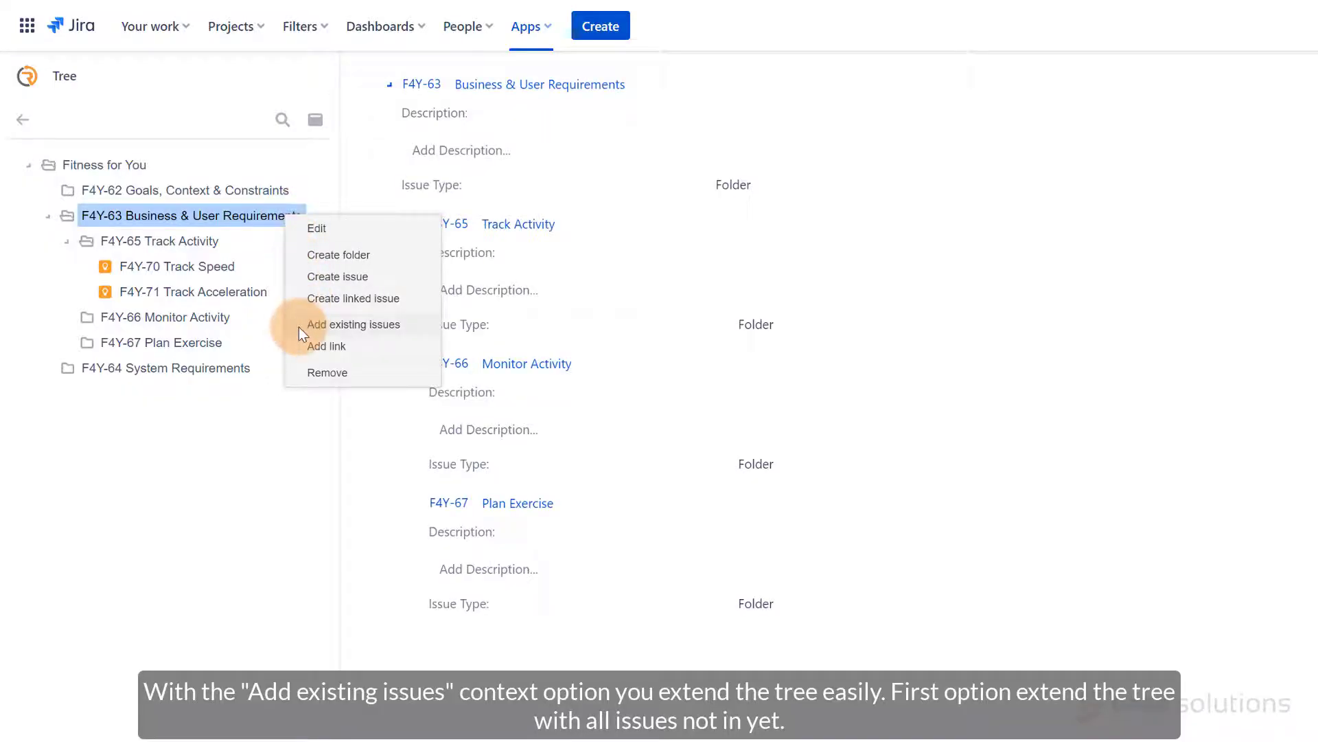
{"action": "left_click", "coordinate": [355, 324]}
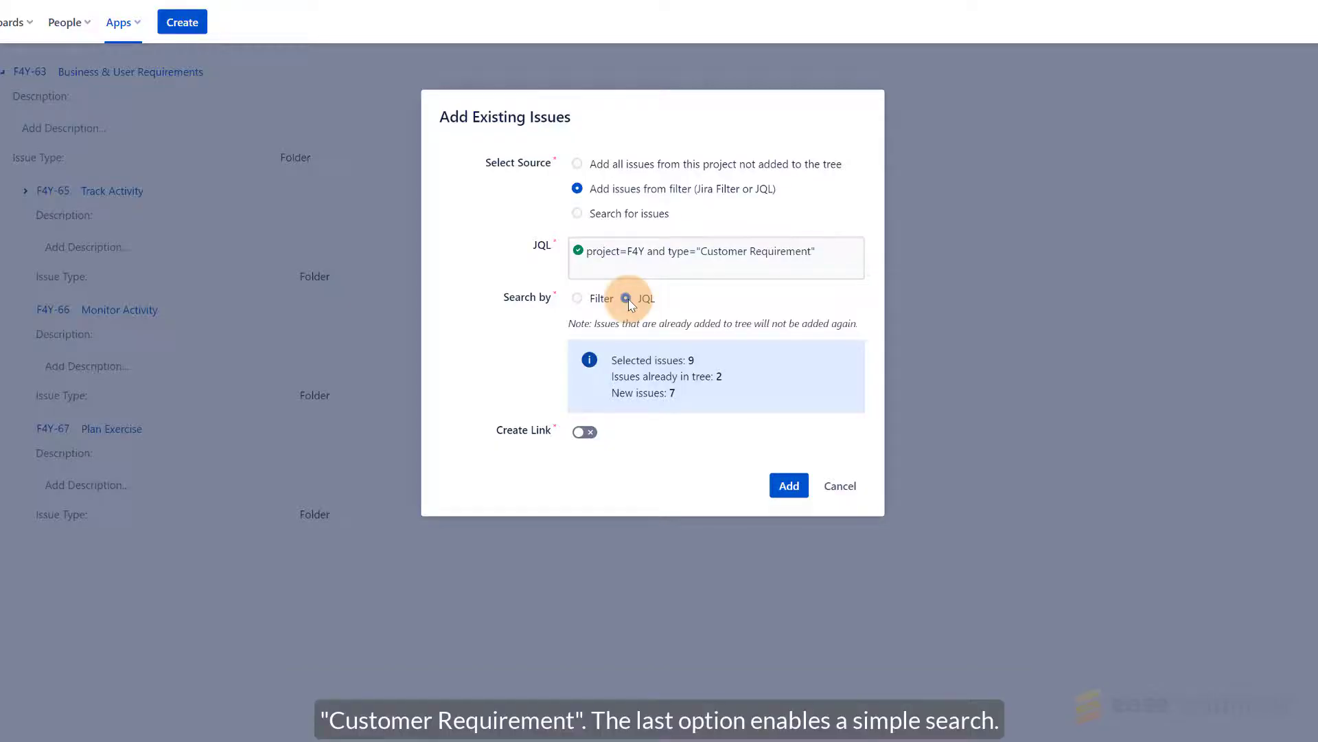
{"action": "mouse_move", "coordinate": [643, 331]}
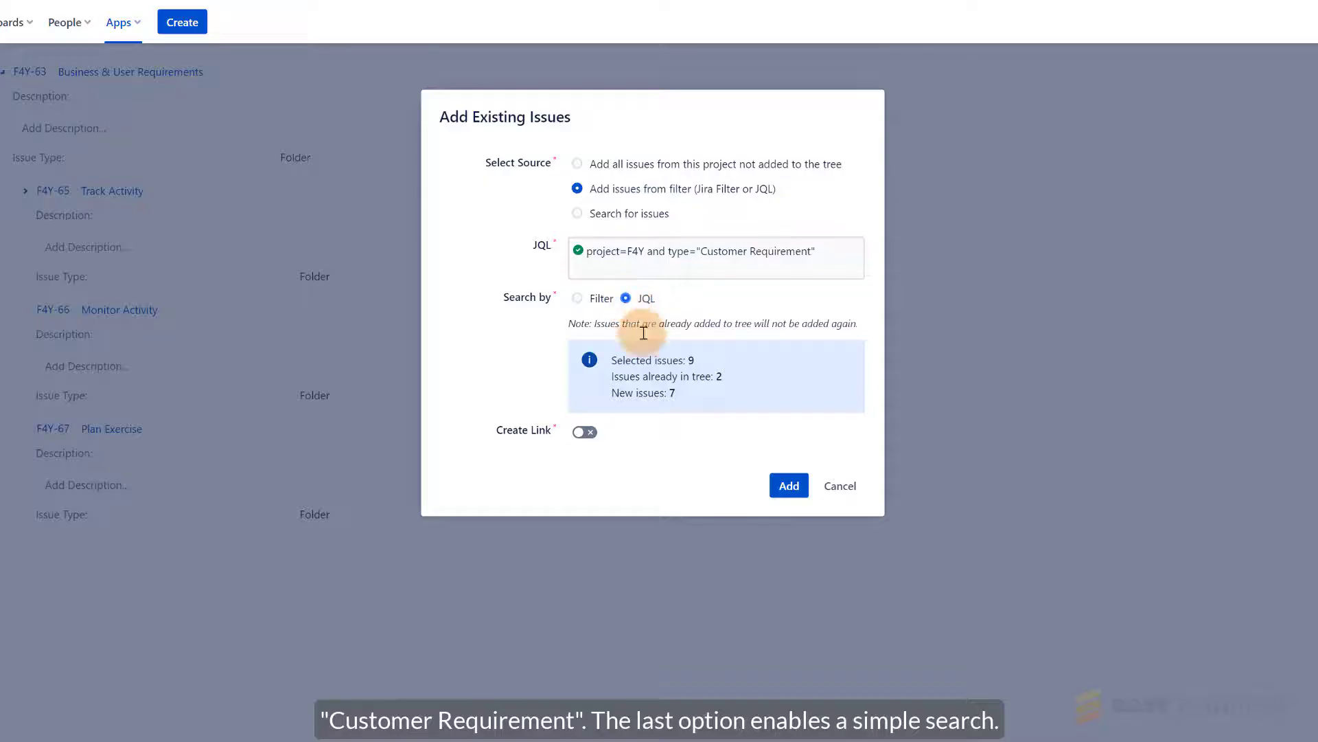
{"action": "mouse_move", "coordinate": [721, 441]}
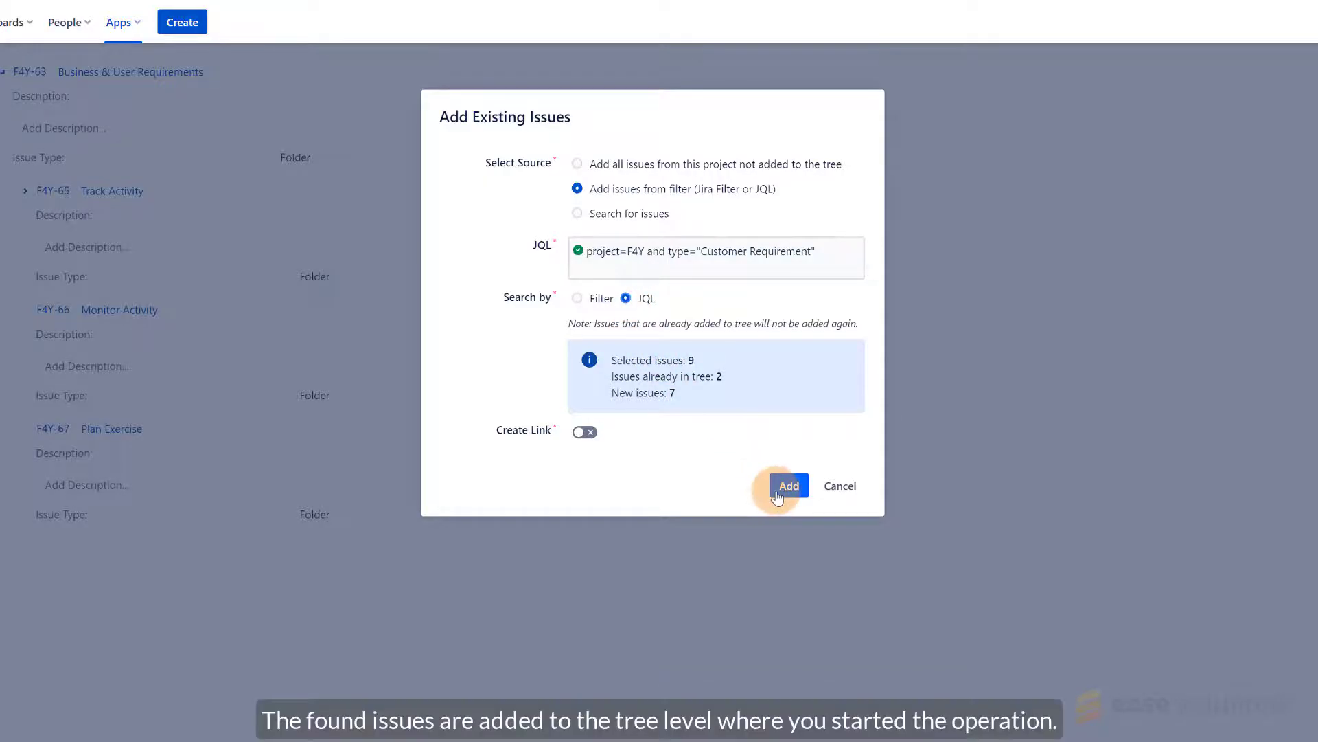
Add the 7 found customer requirements and regroup loose ones under Track Activity.
{"action": "left_click", "coordinate": [788, 485]}
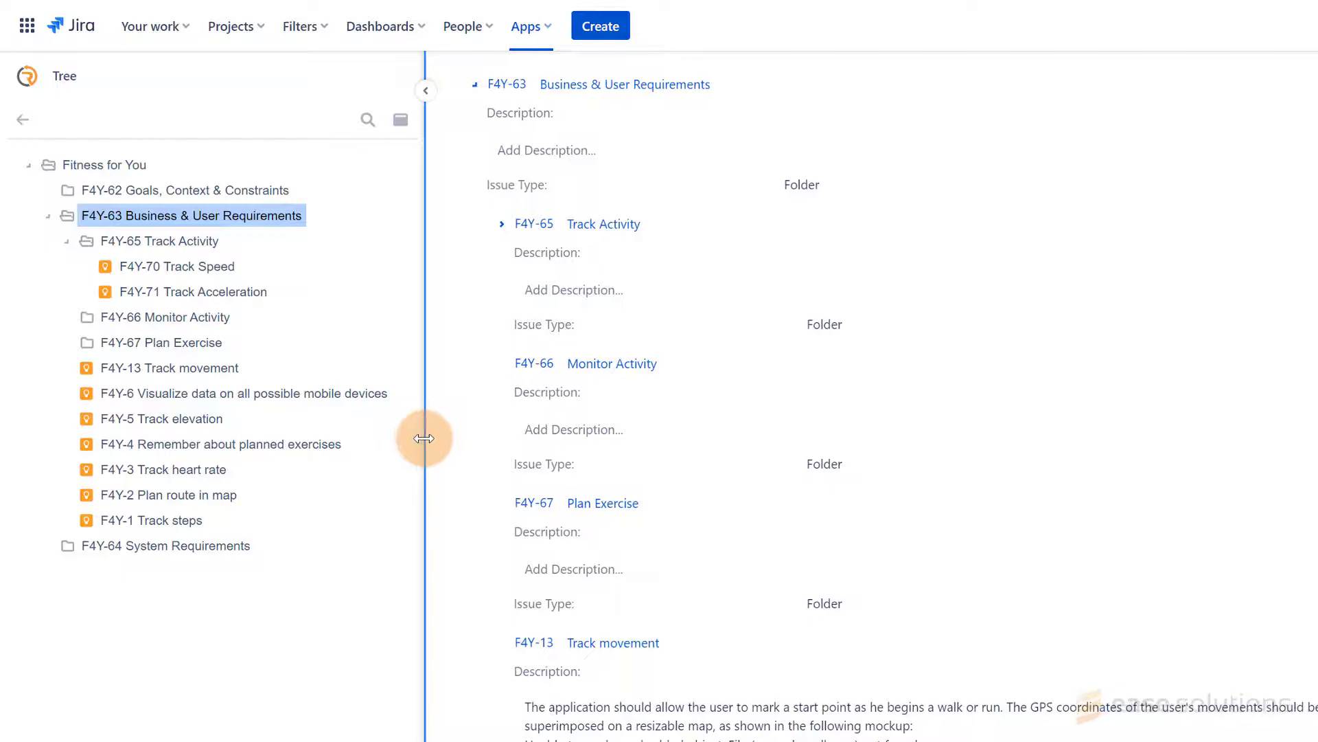
{"action": "left_click", "coordinate": [523, 224]}
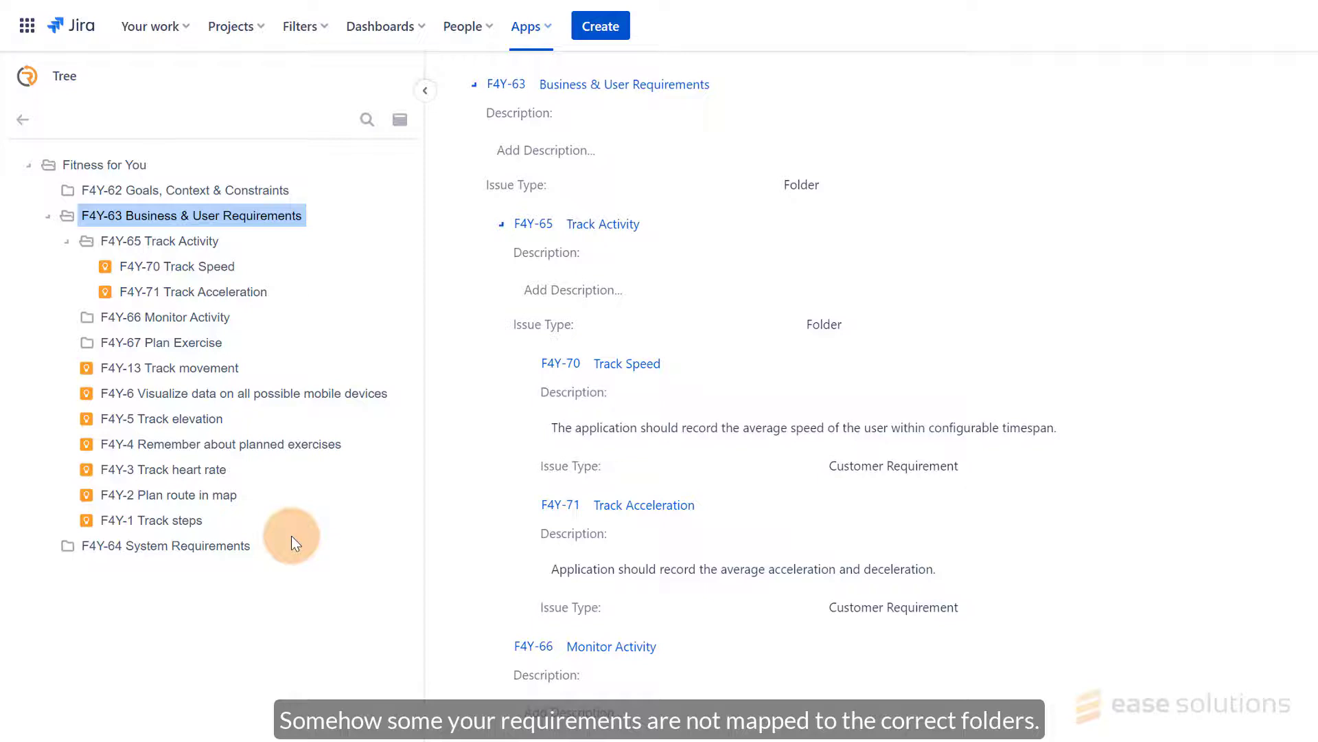
{"action": "mouse_move", "coordinate": [271, 494]}
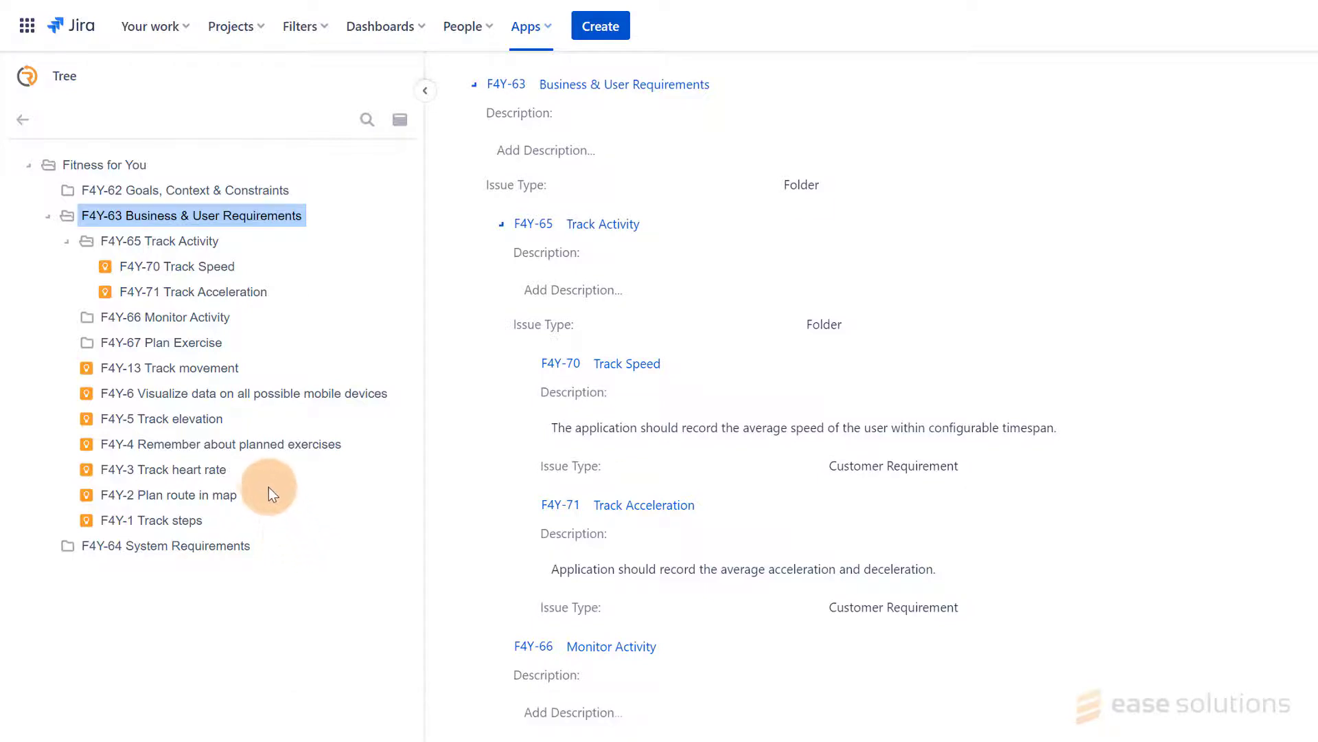
{"action": "mouse_move", "coordinate": [226, 374]}
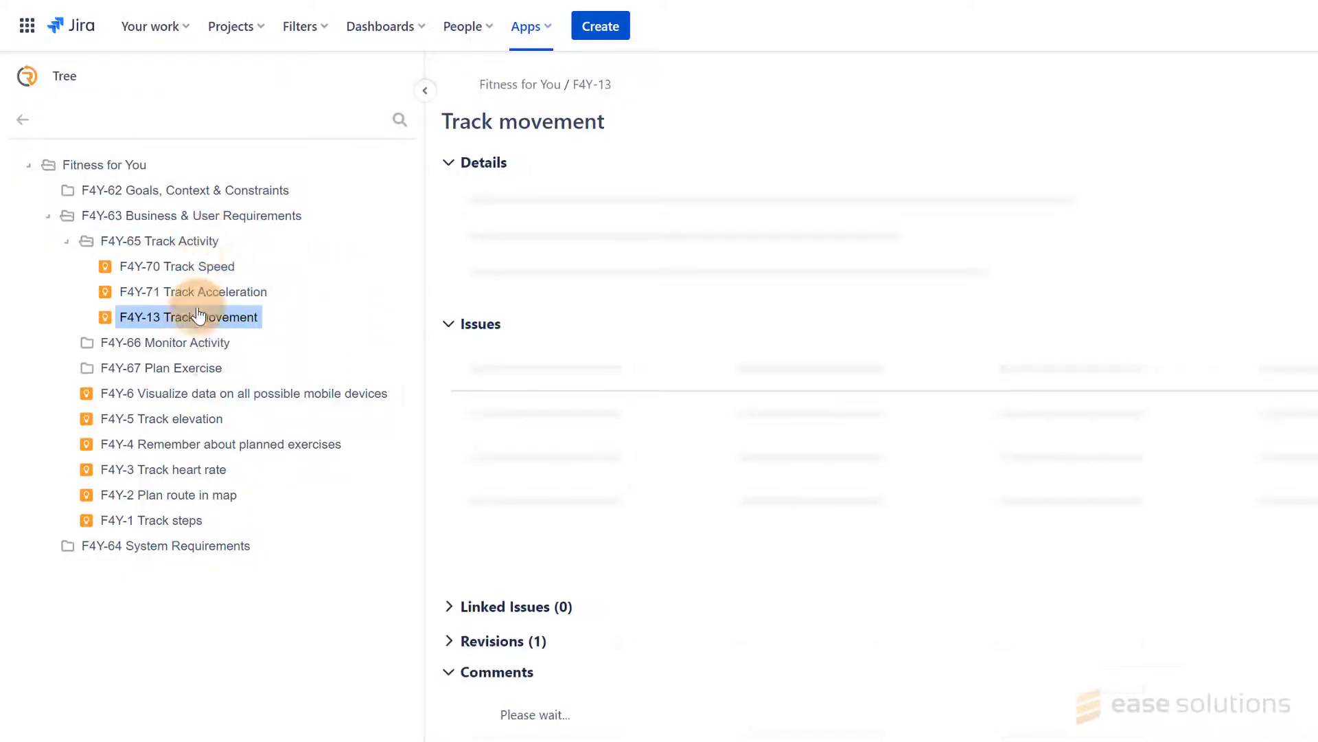
{"action": "left_click", "coordinate": [177, 342]}
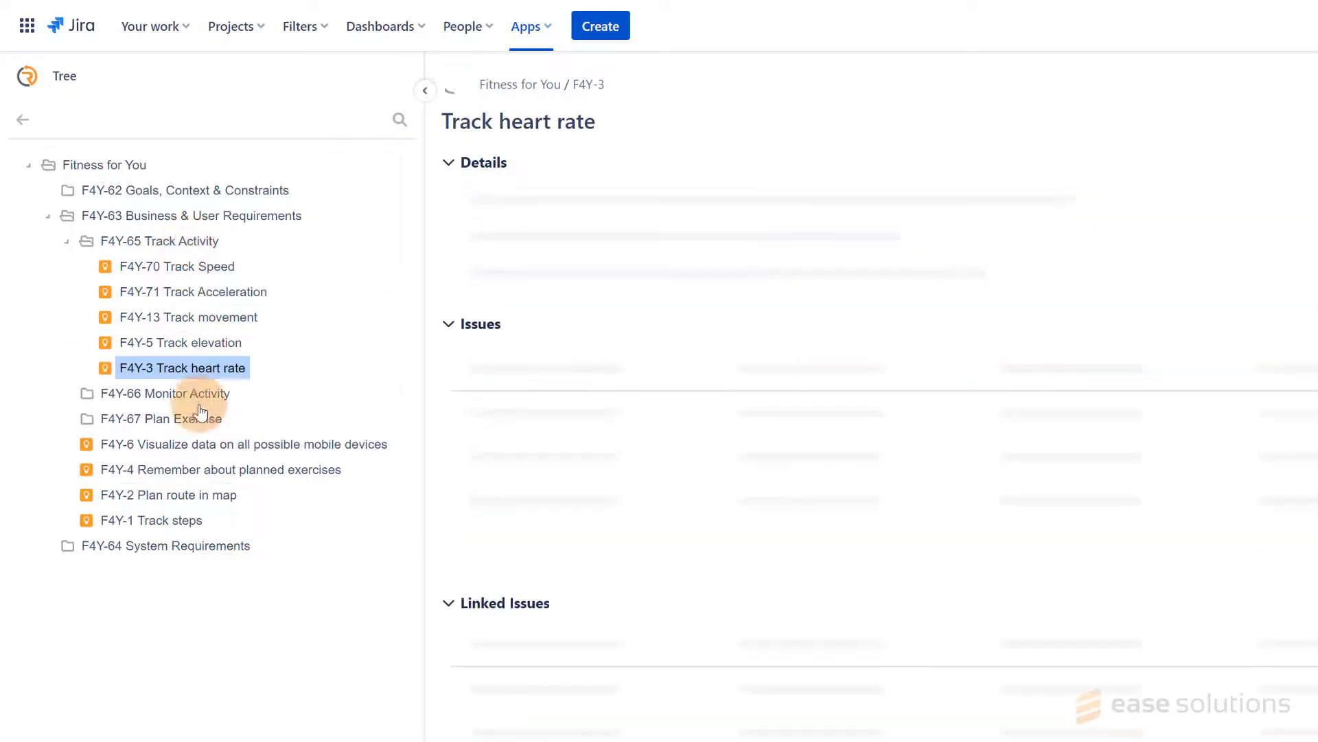
{"action": "left_click", "coordinate": [155, 519]}
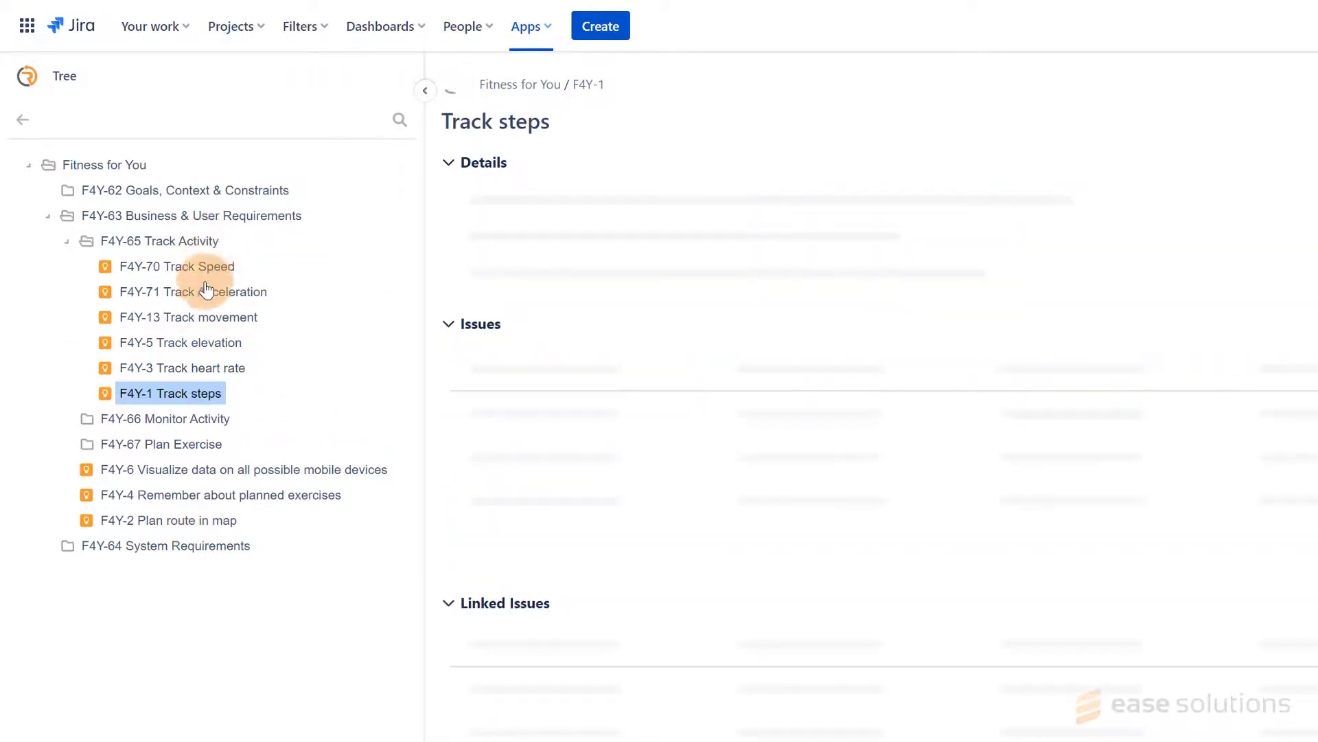
Place Remember about planned exercises under Monitor Activity and Plan route in map under Plan Exercise.
{"action": "left_click", "coordinate": [242, 470]}
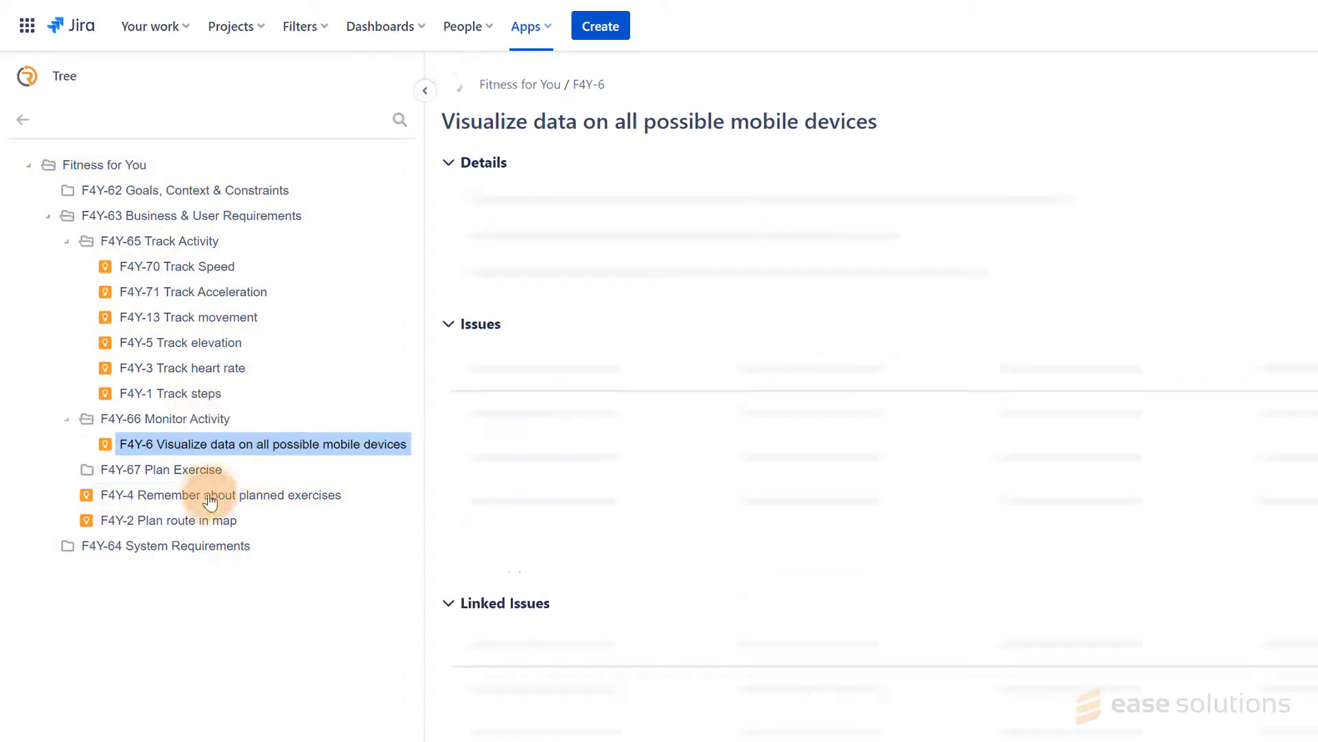
{"action": "left_click", "coordinate": [219, 494]}
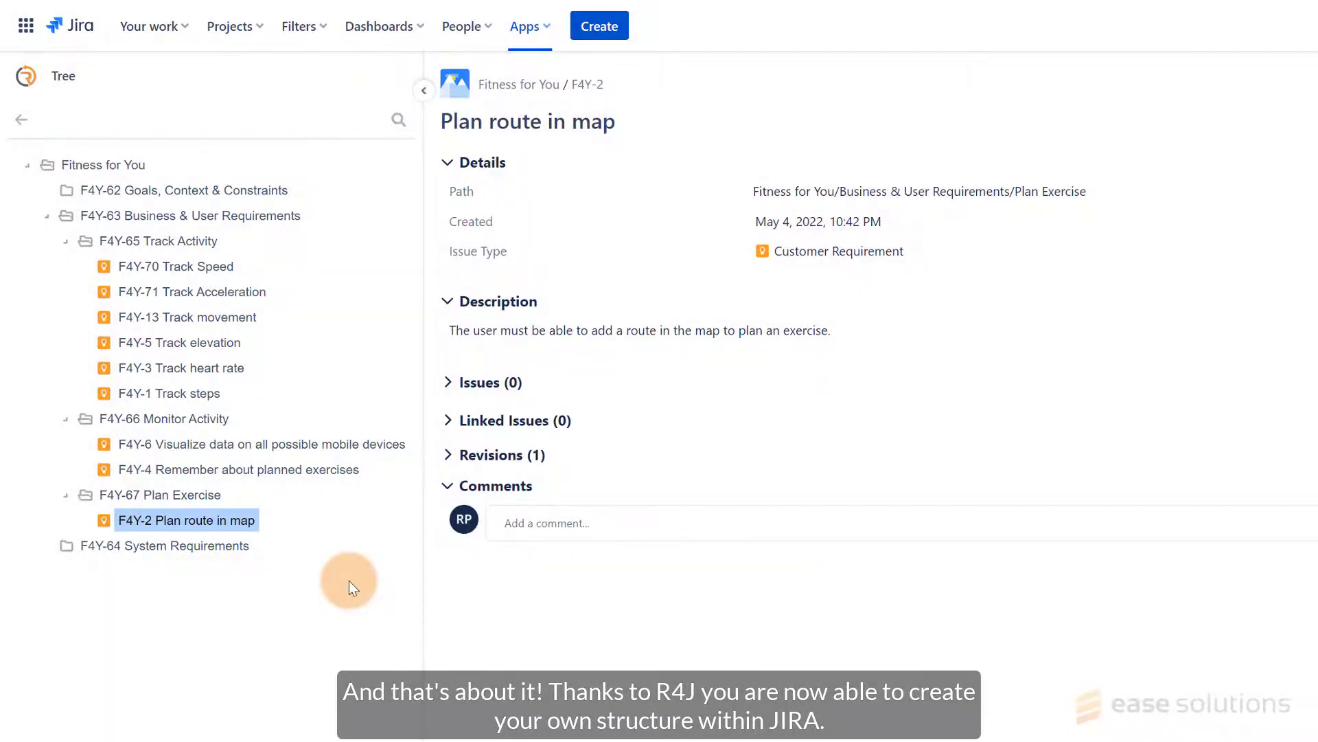
{"action": "mouse_move", "coordinate": [290, 242]}
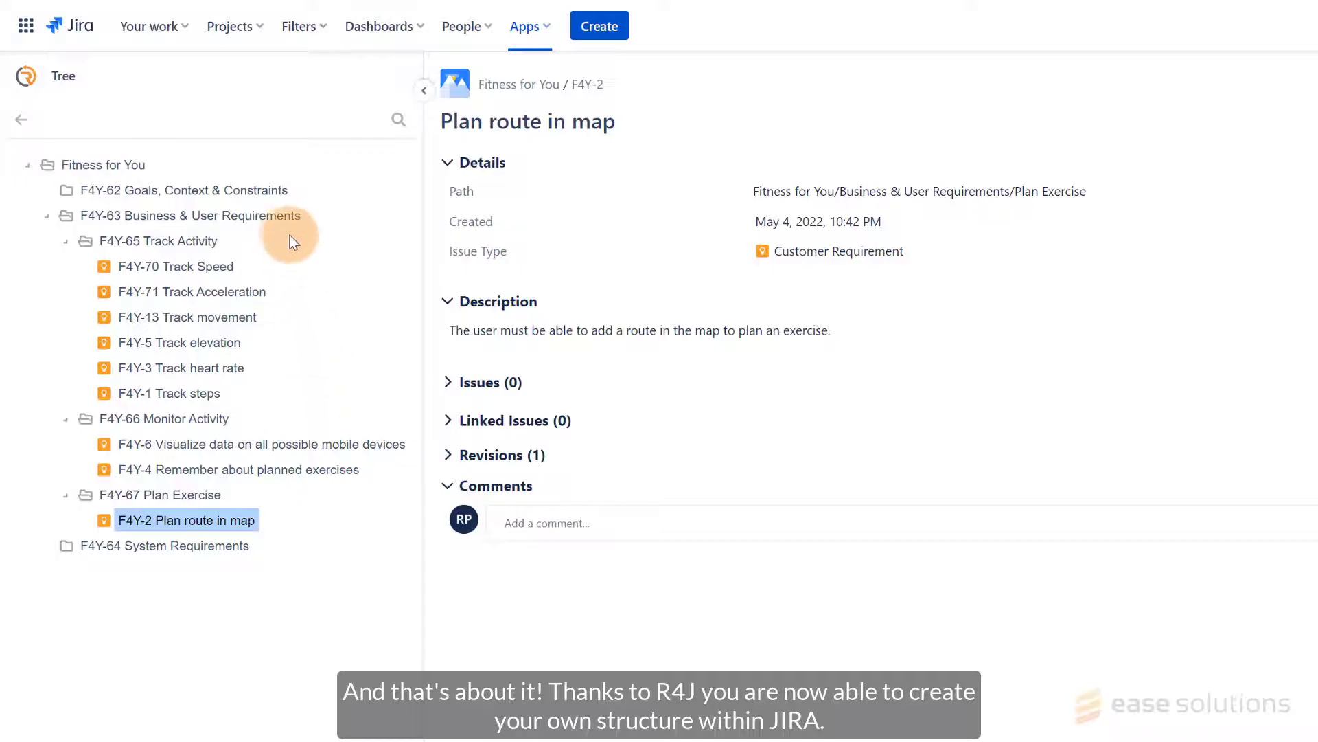
Show Business & User Requirements outline of its three subfolders with its actions menu open.
{"action": "left_click", "coordinate": [191, 216]}
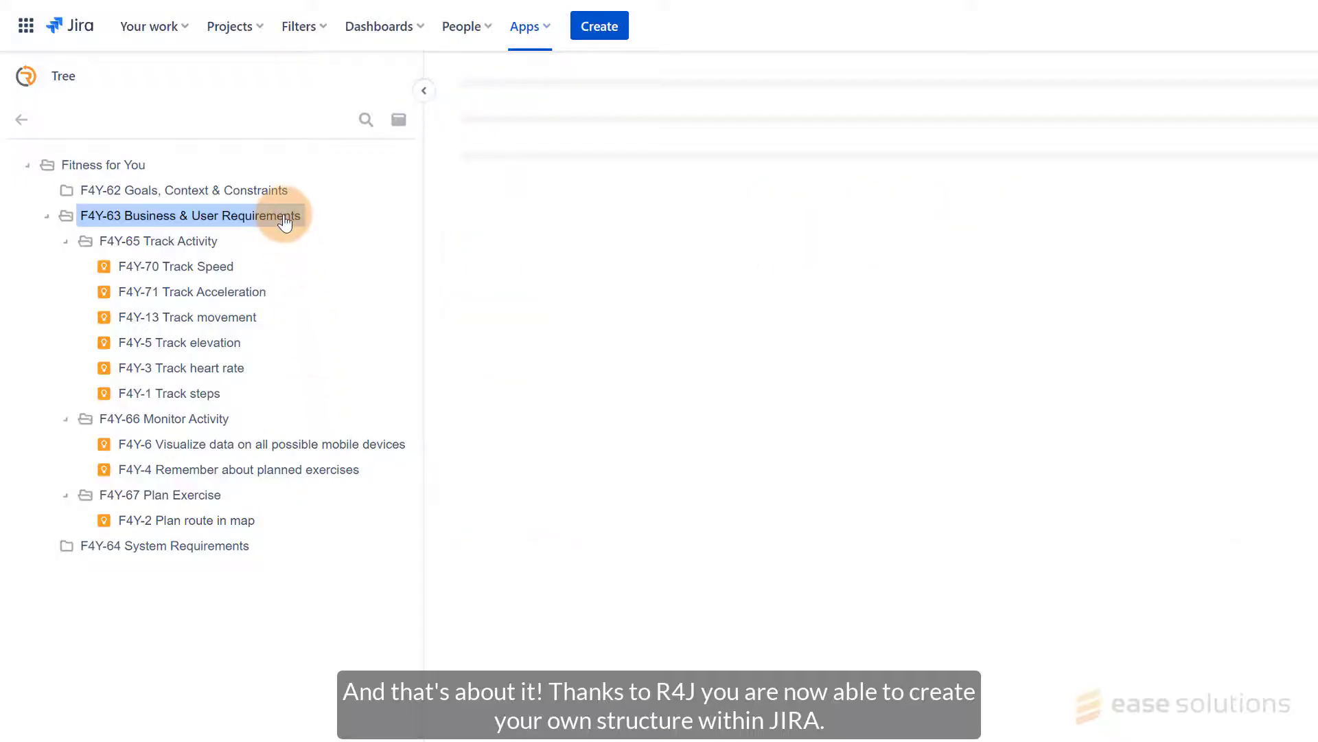
{"action": "left_click", "coordinate": [189, 216]}
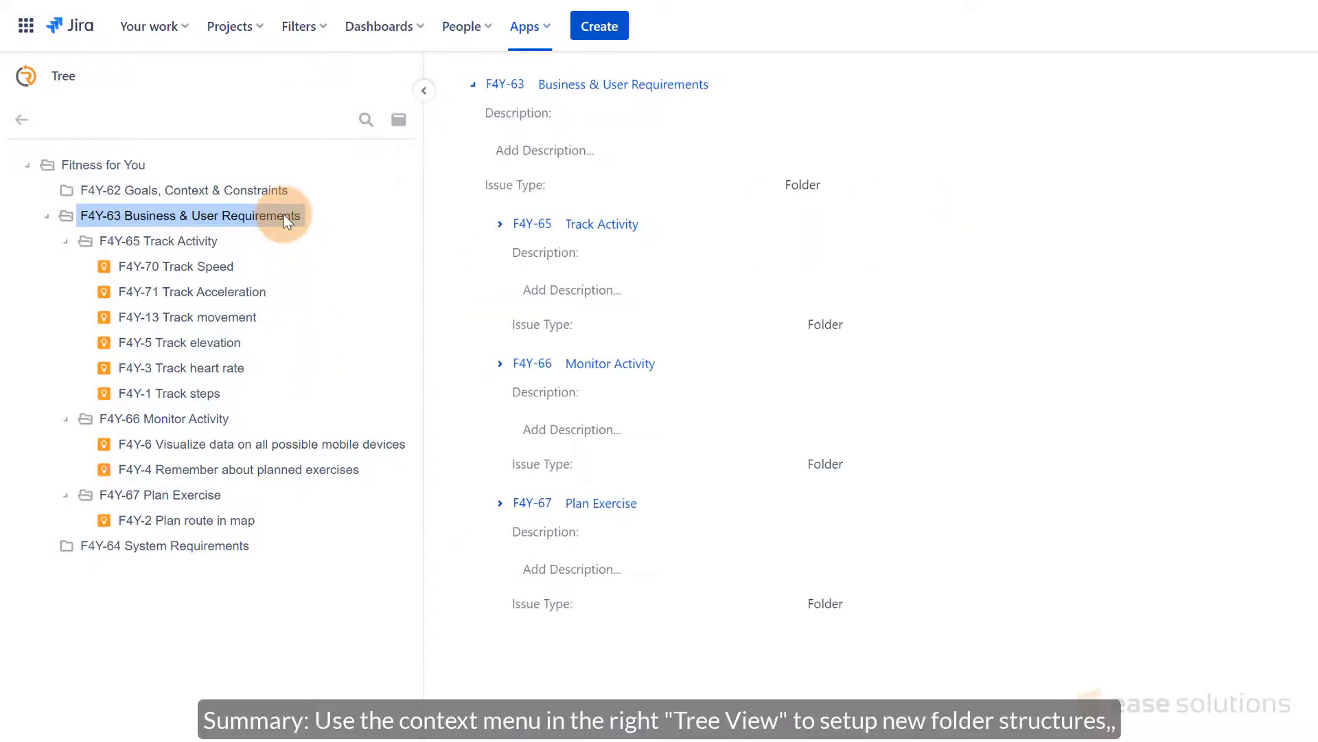
{"action": "right_click", "coordinate": [189, 216]}
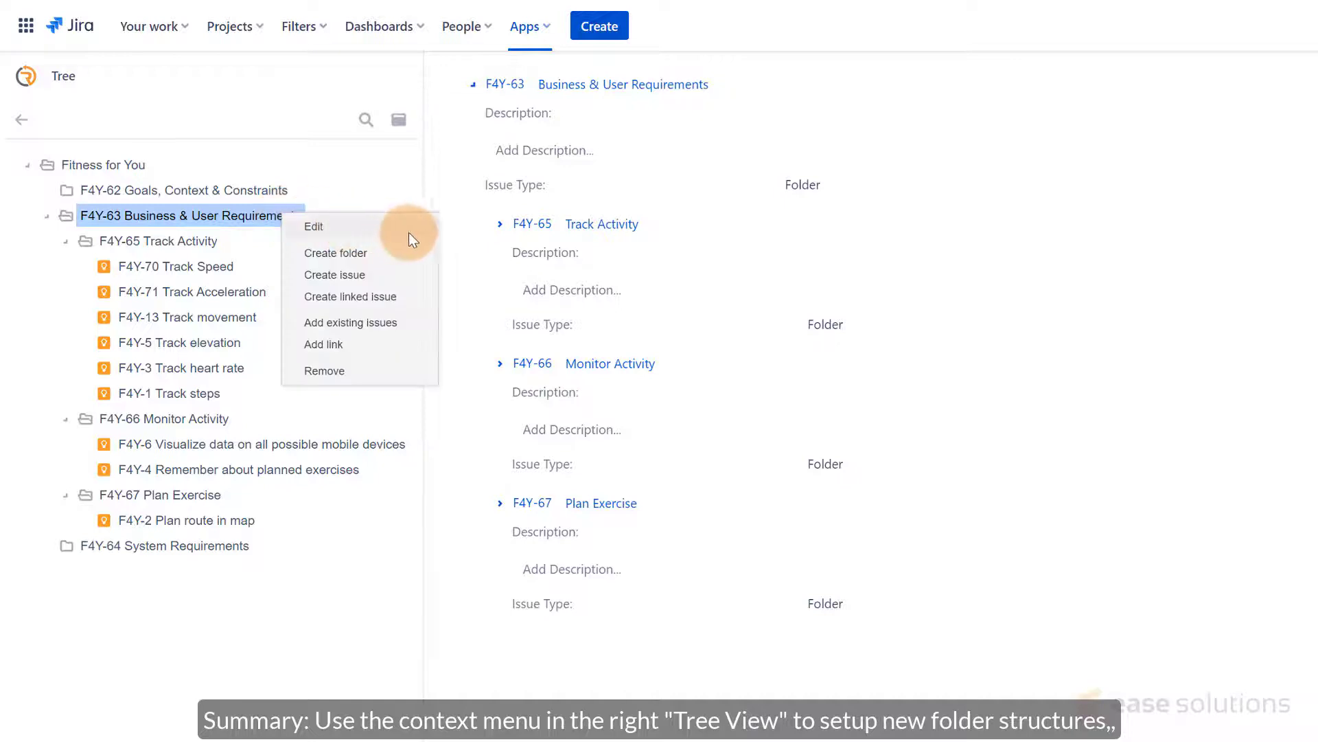
{"action": "mouse_move", "coordinate": [410, 277]}
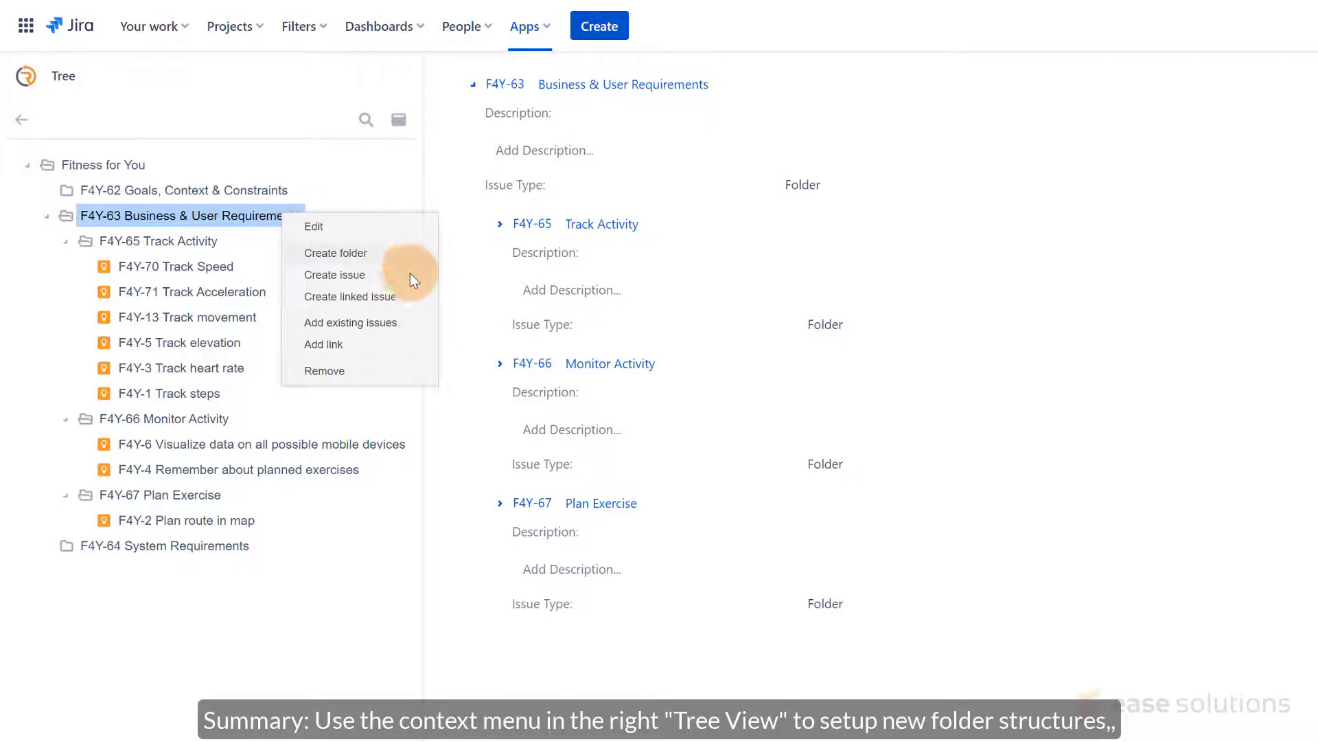
{"action": "mouse_move", "coordinate": [409, 350]}
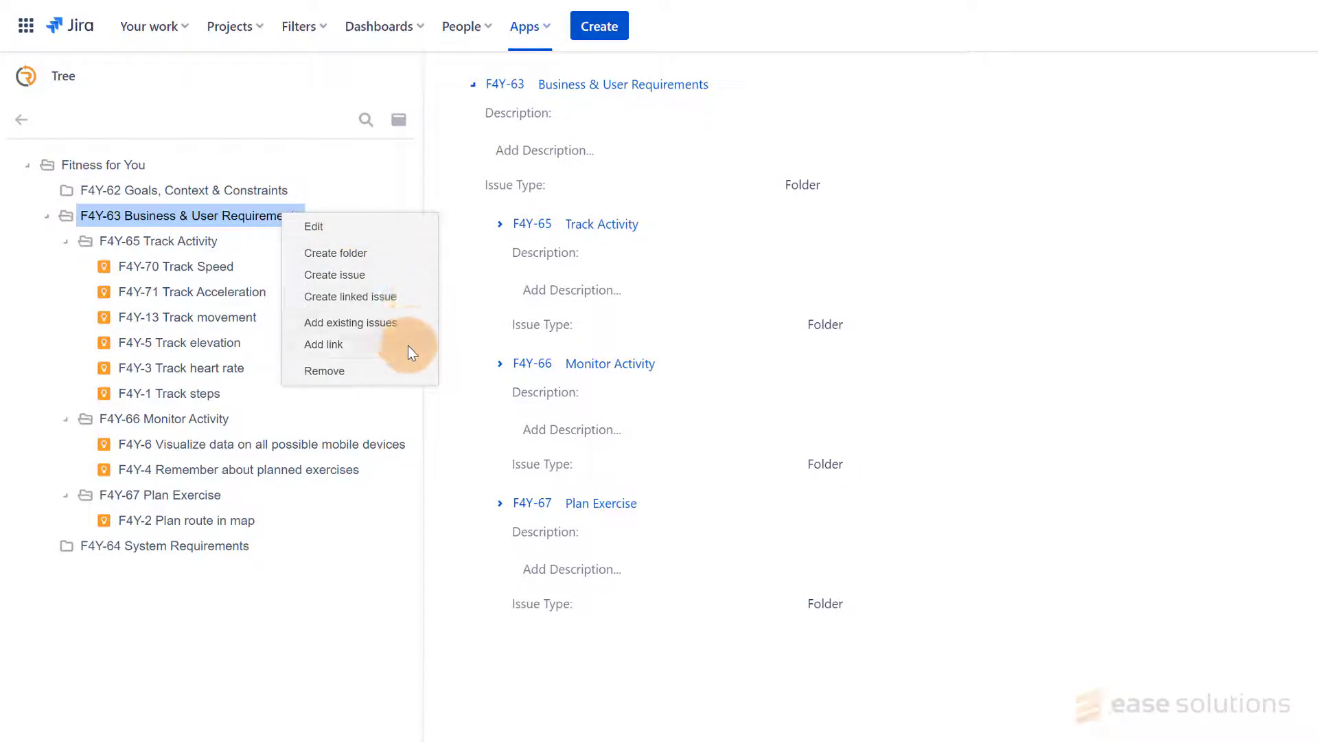
{"action": "mouse_move", "coordinate": [410, 377]}
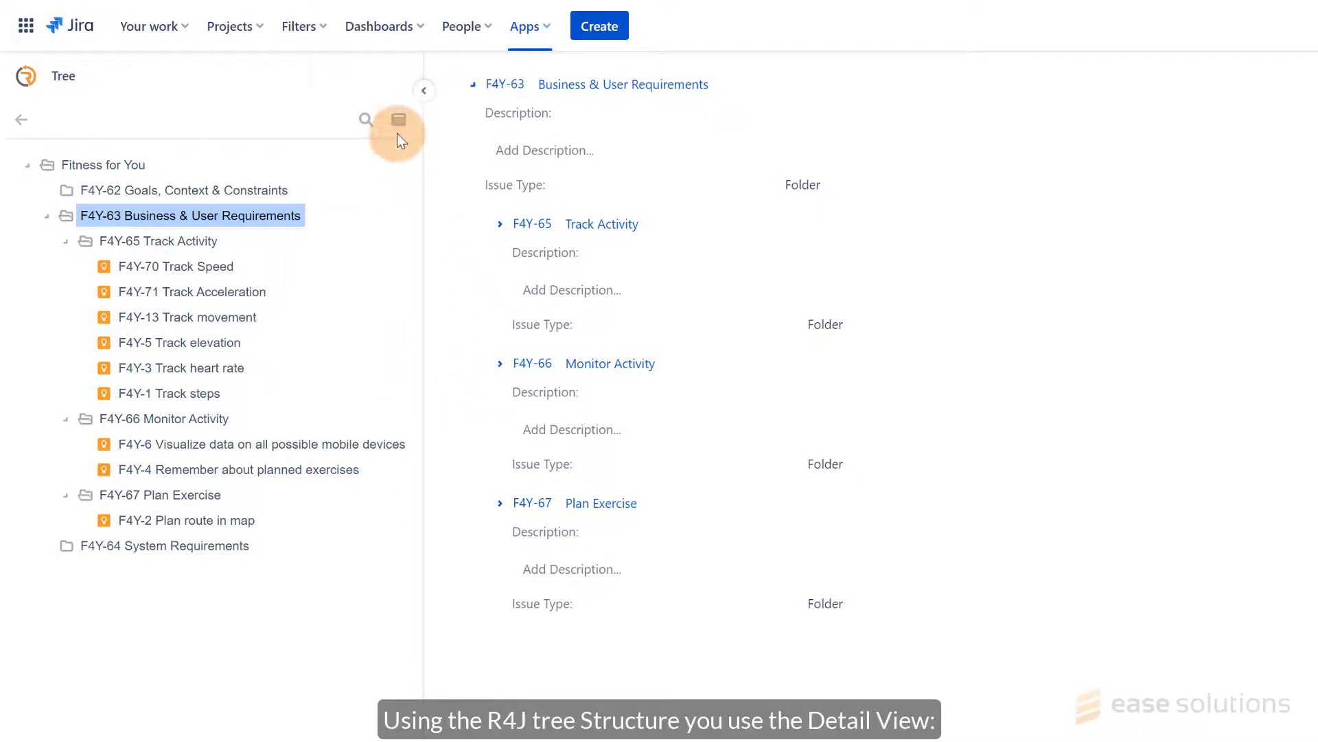
{"action": "mouse_move", "coordinate": [398, 118]}
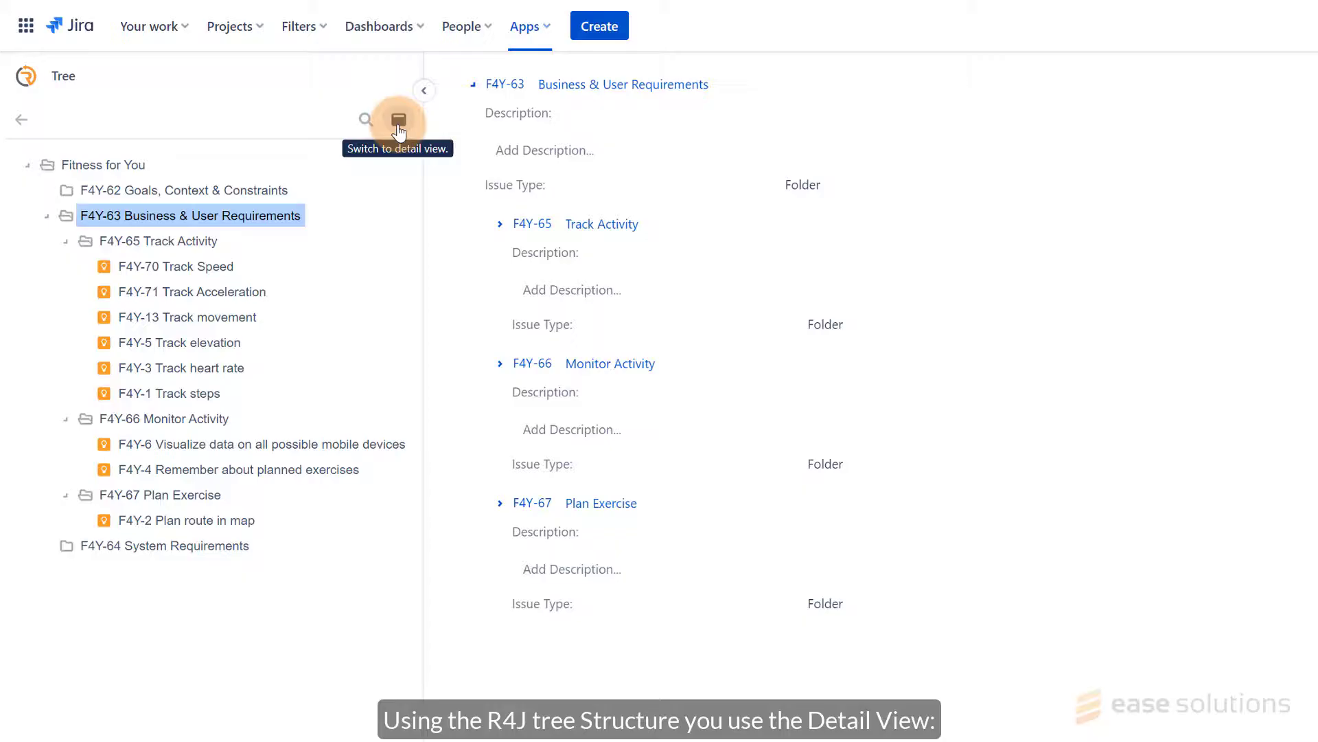
Switch Business & User Requirements to detail view, open it for editing and close without changes.
{"action": "left_click", "coordinate": [388, 118]}
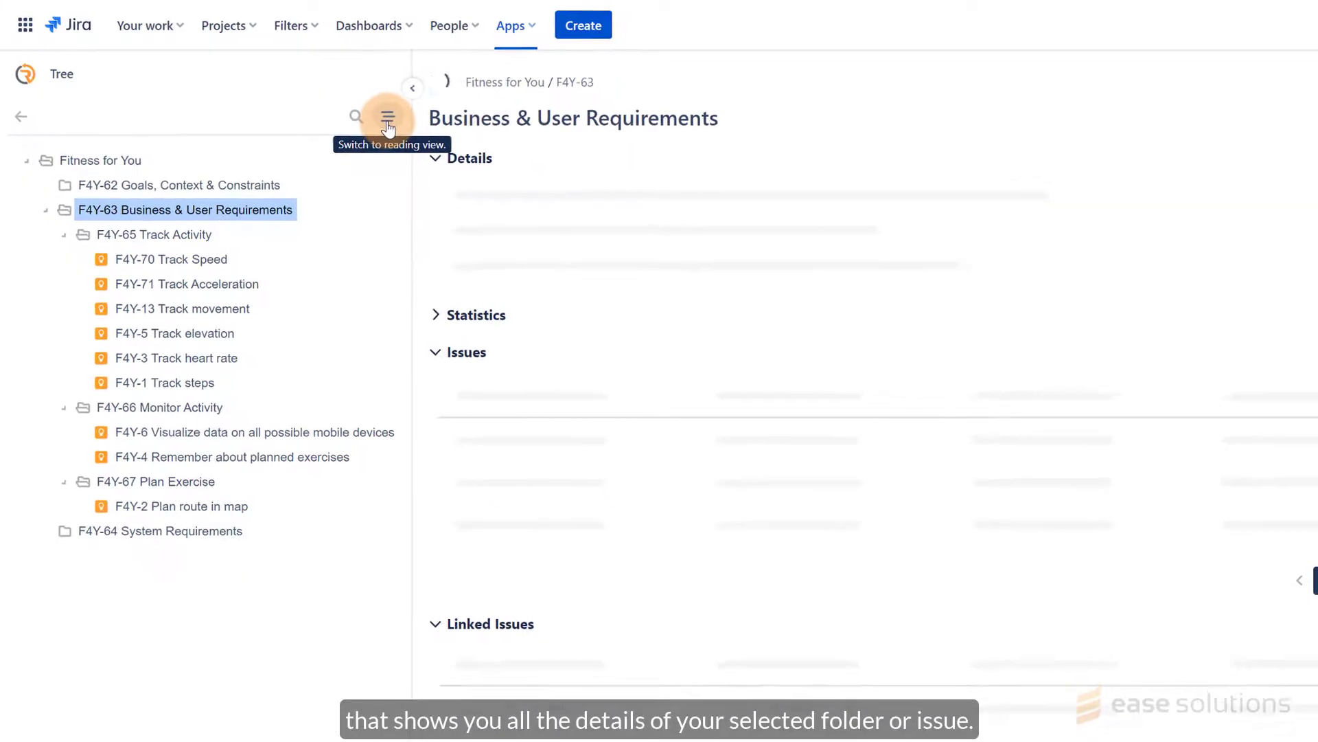
{"action": "left_click", "coordinate": [387, 116]}
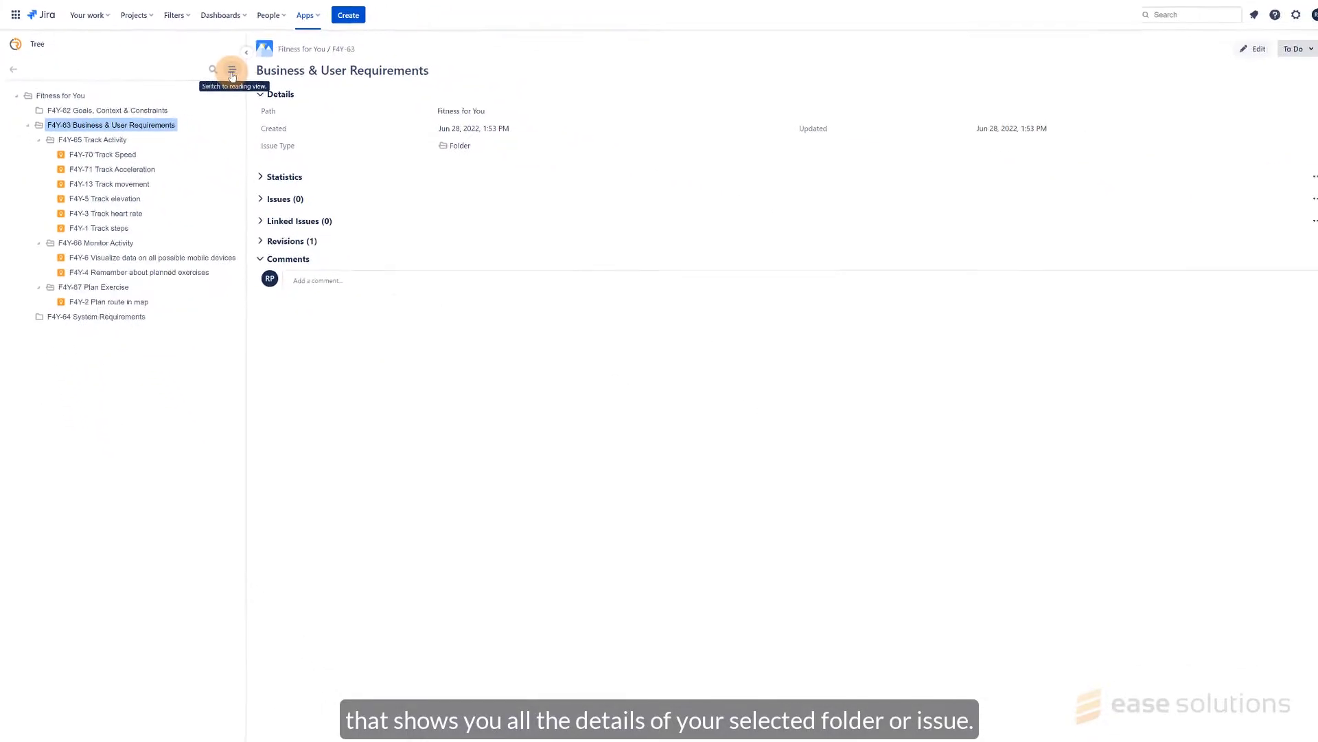
{"action": "mouse_move", "coordinate": [927, 79]}
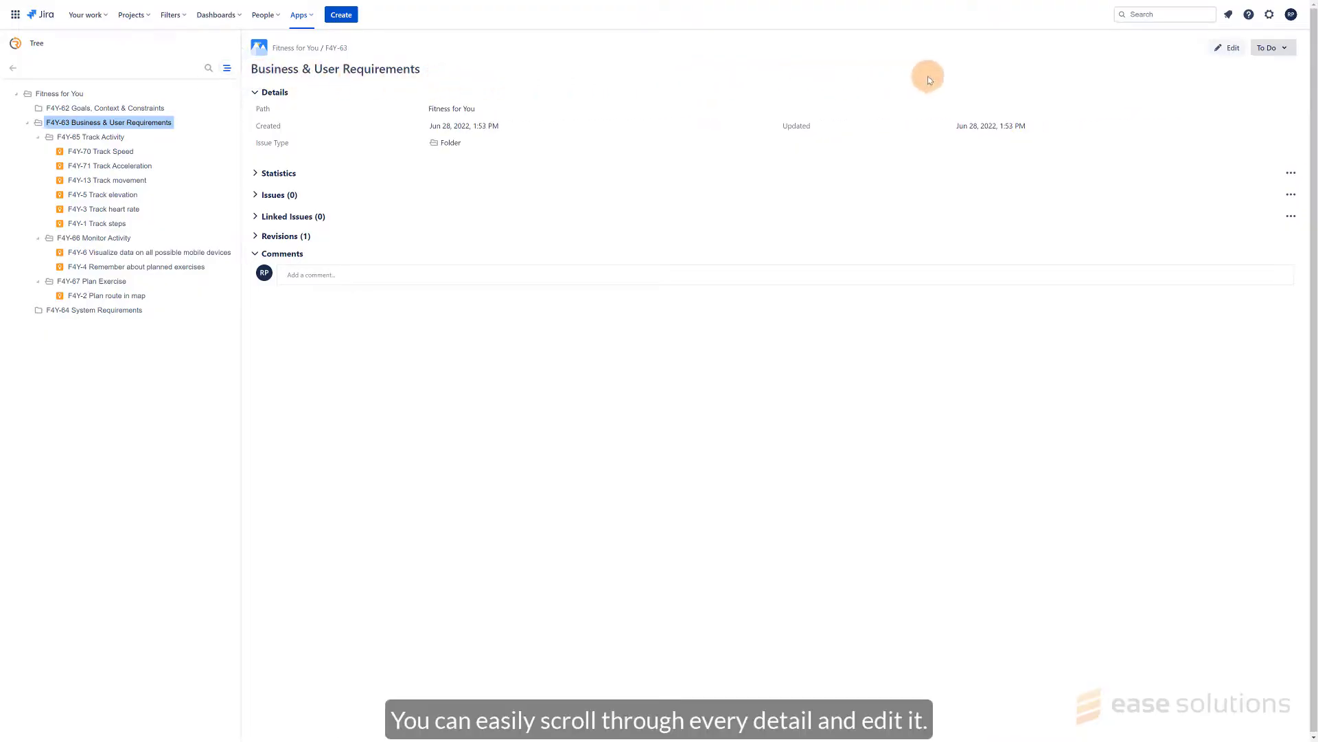
{"action": "mouse_move", "coordinate": [1232, 48]}
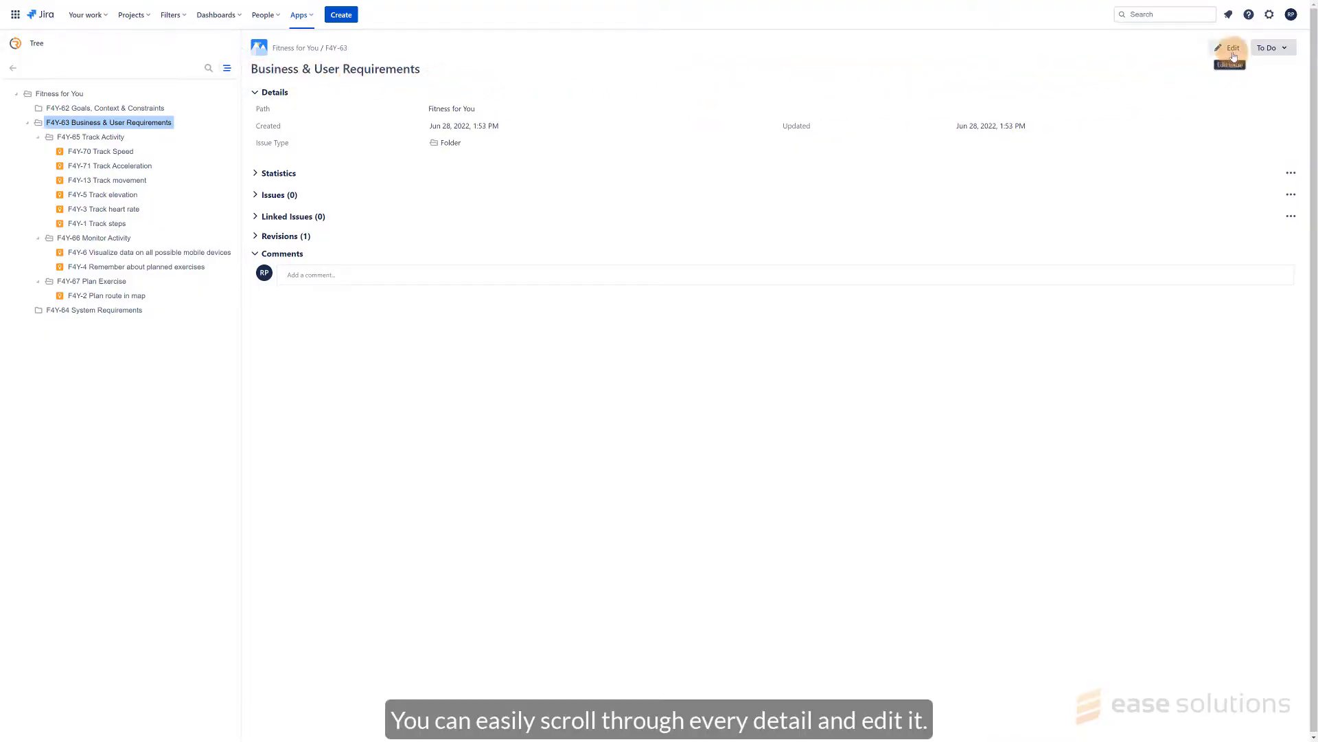
{"action": "left_click", "coordinate": [1231, 48]}
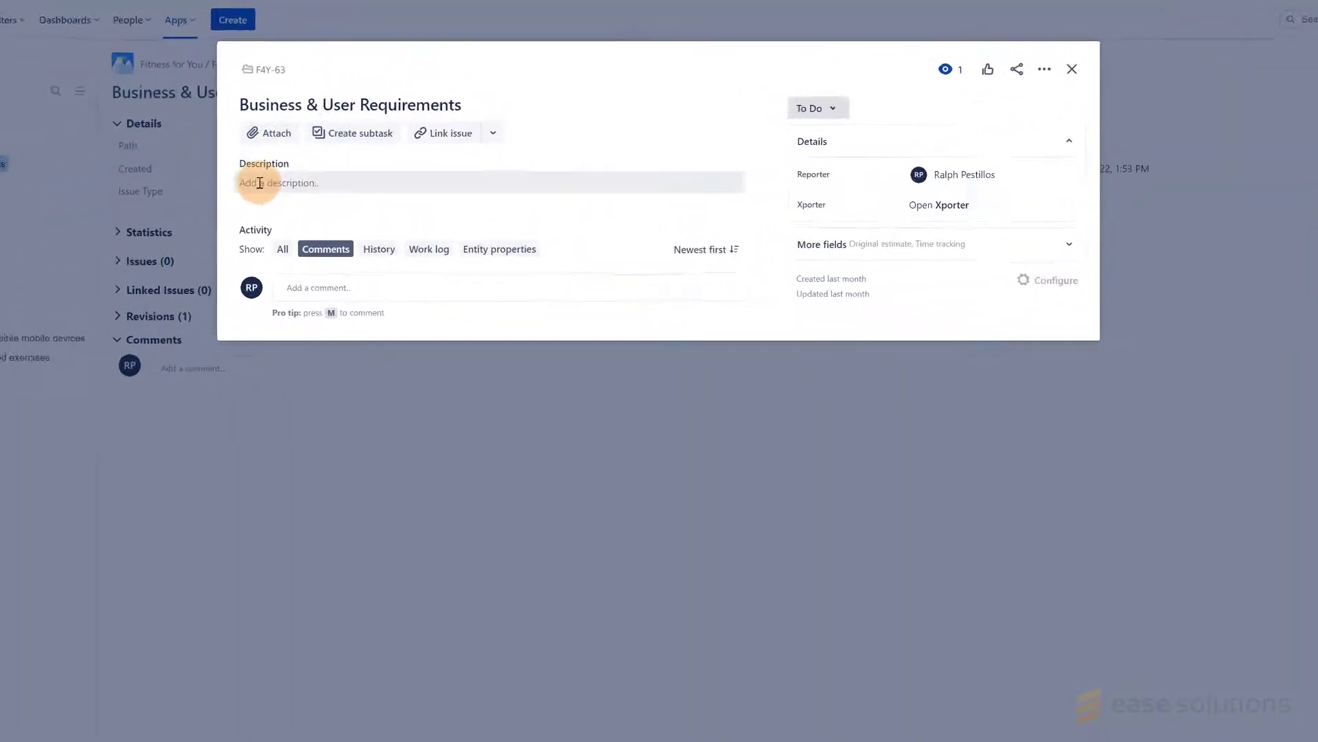
{"action": "left_click", "coordinate": [278, 183]}
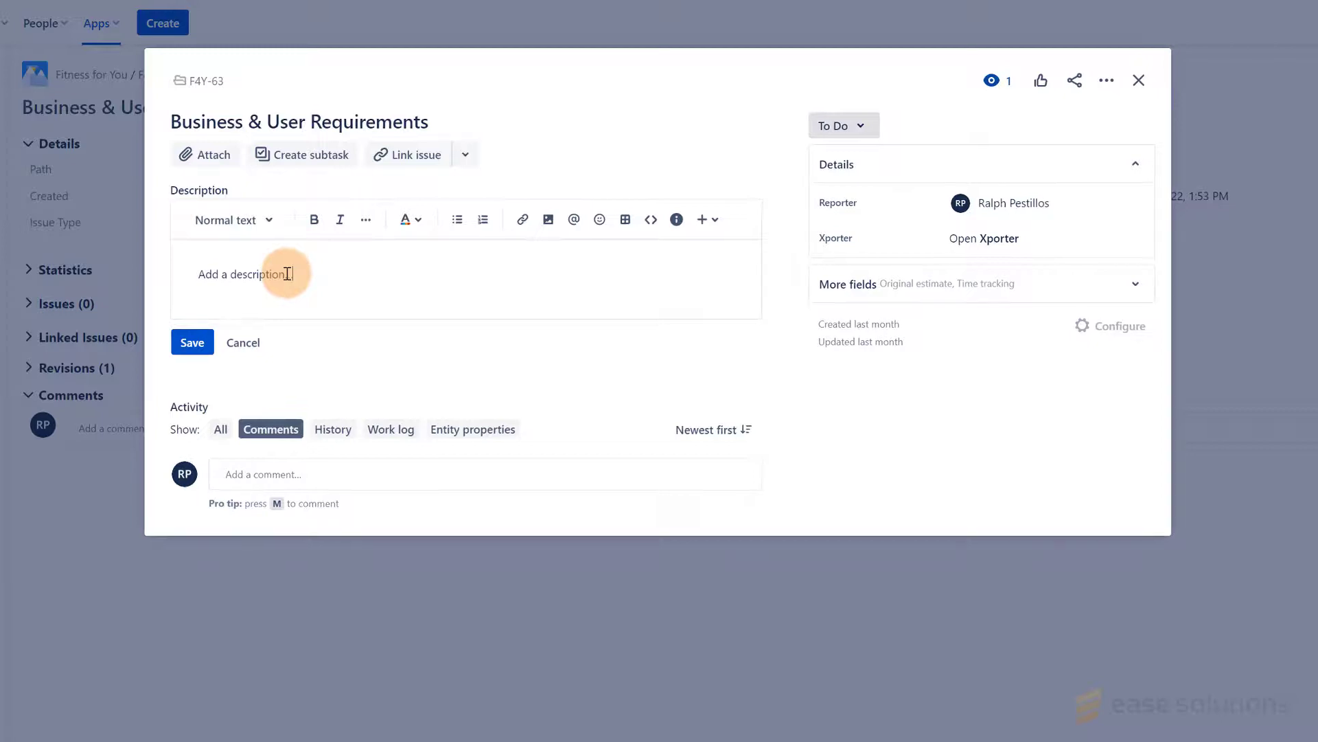
{"action": "left_click", "coordinate": [243, 342]}
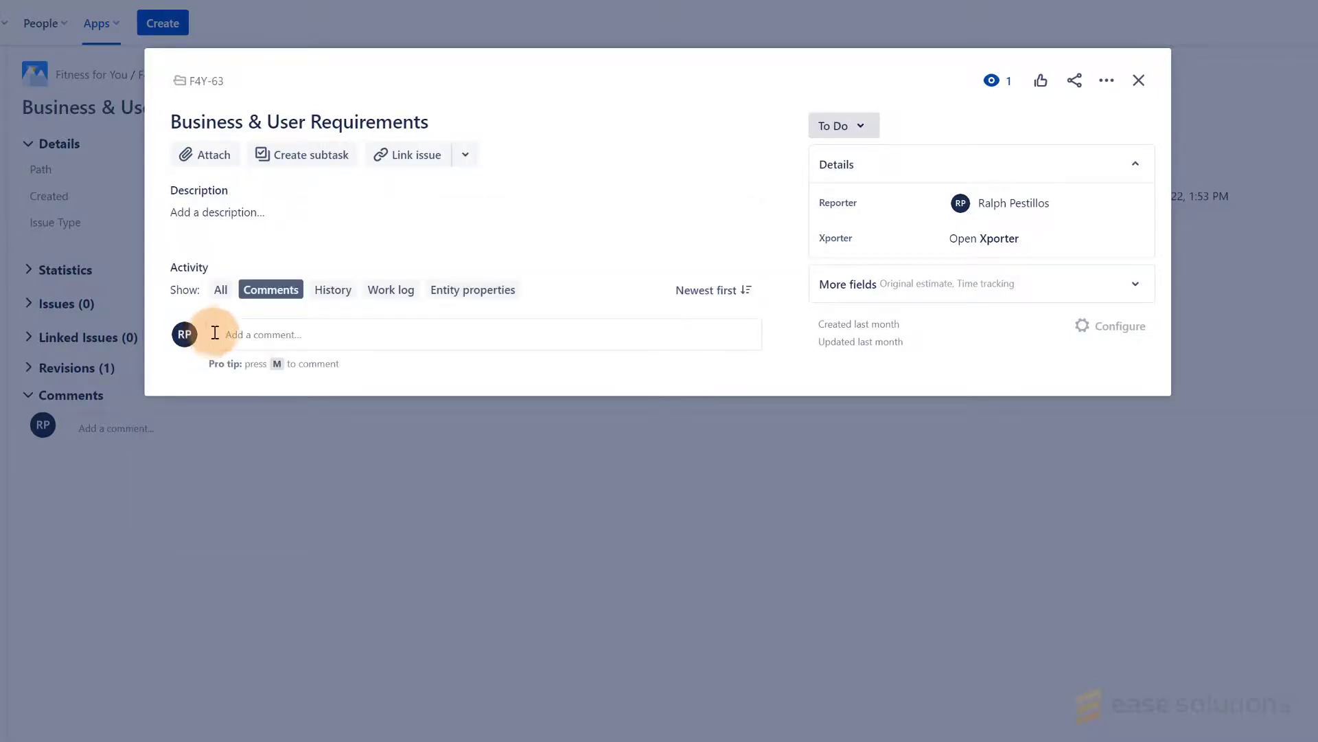
{"action": "mouse_move", "coordinate": [1139, 81]}
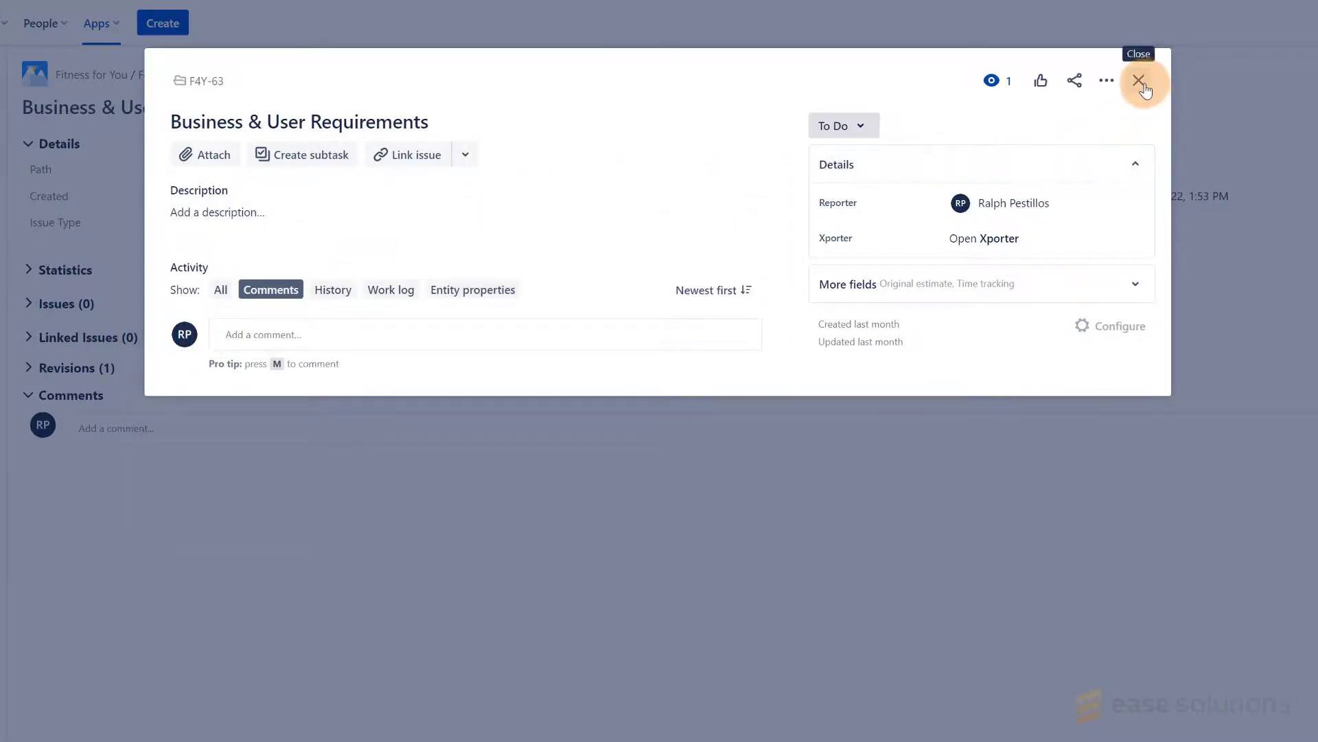
{"action": "left_click", "coordinate": [1140, 80]}
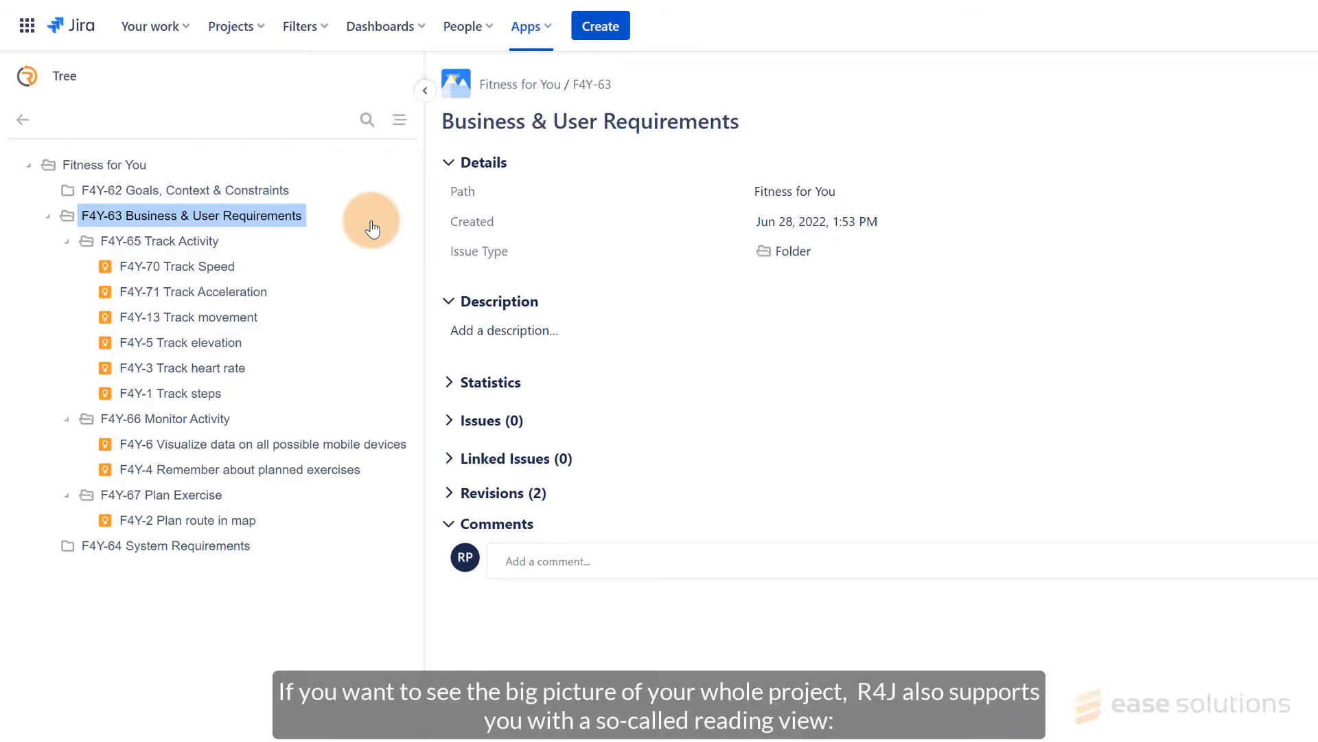
{"action": "mouse_move", "coordinate": [399, 120]}
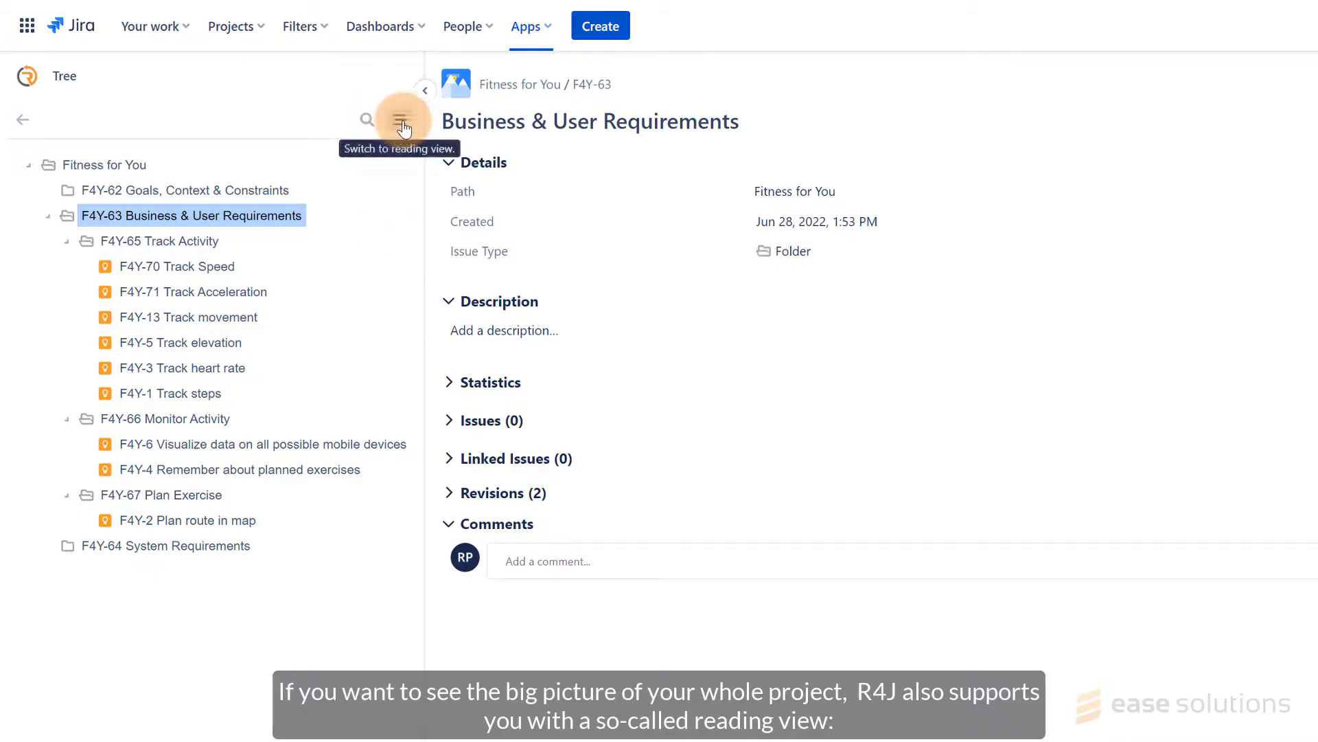
Switch Business & User Requirements to reading view and scroll through its subfolders and requirement descriptions.
{"action": "left_click", "coordinate": [400, 118]}
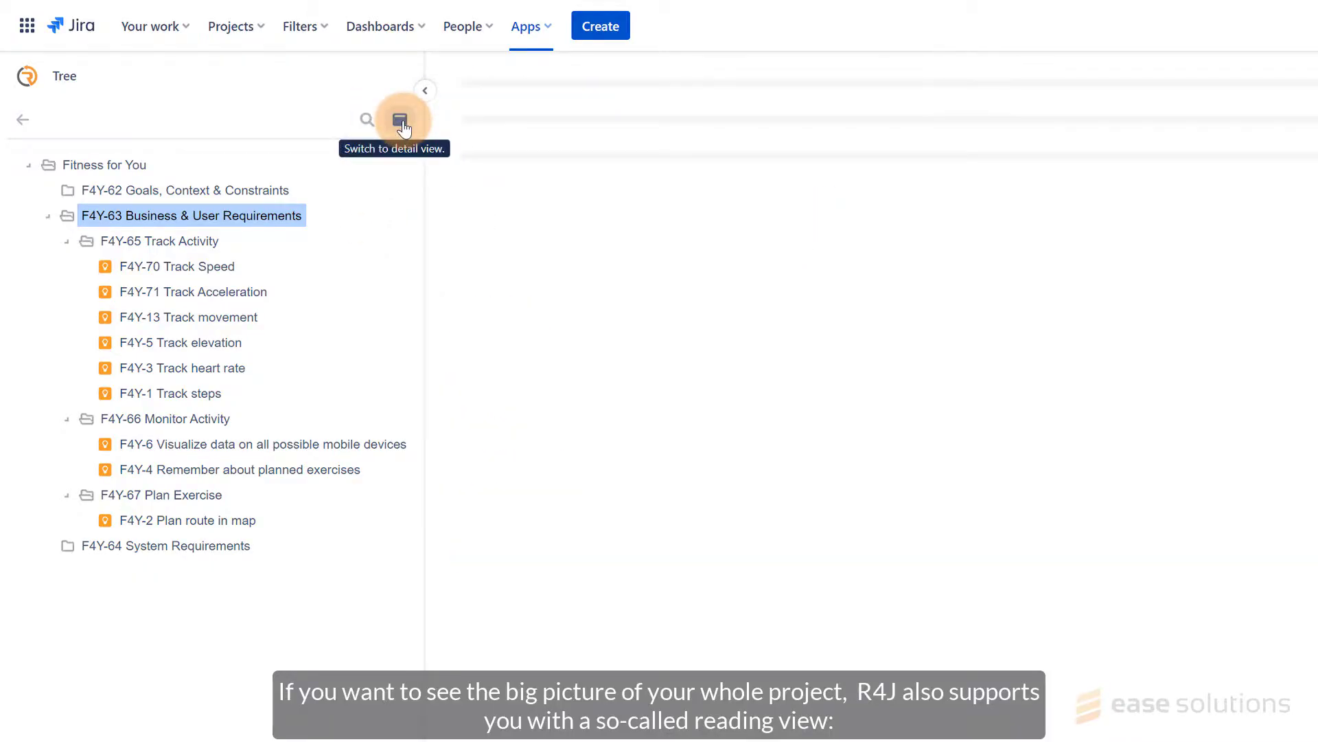
{"action": "left_click", "coordinate": [402, 120]}
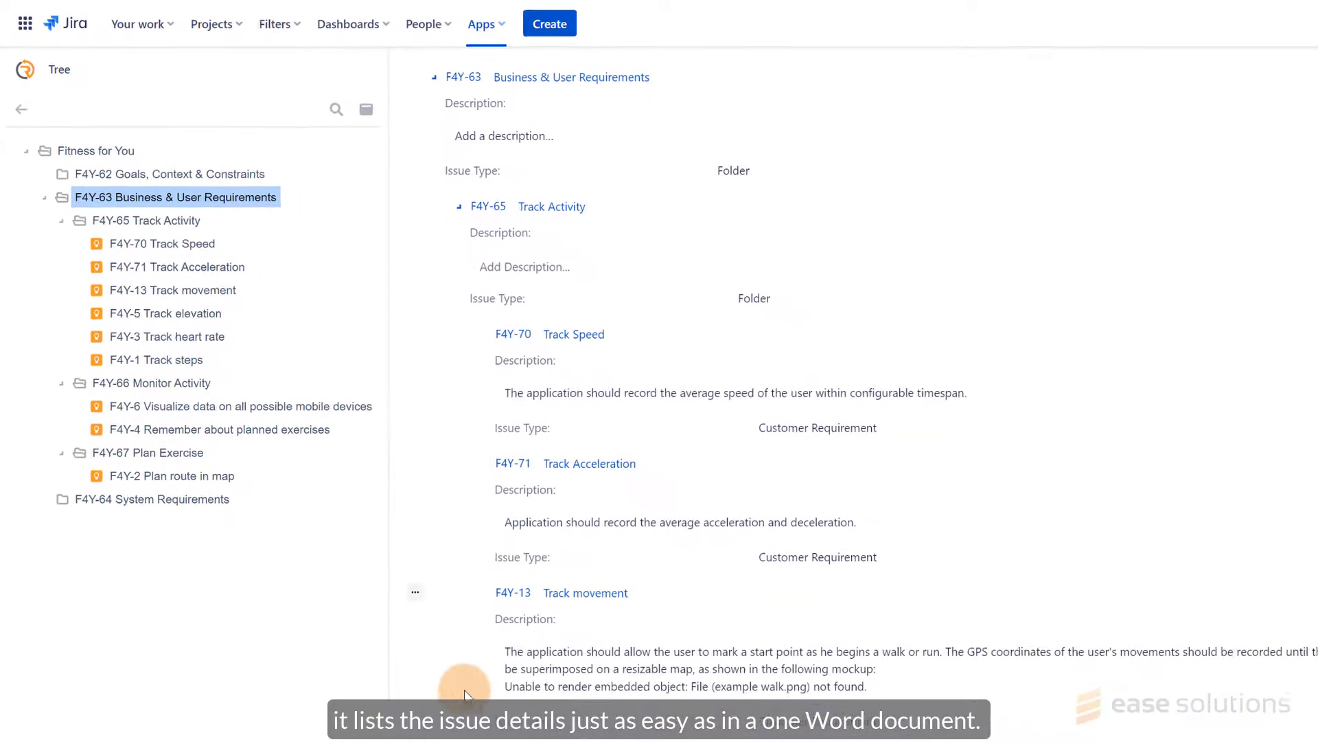
{"action": "scroll", "scroll_direction": "down", "scroll_amount": 3}
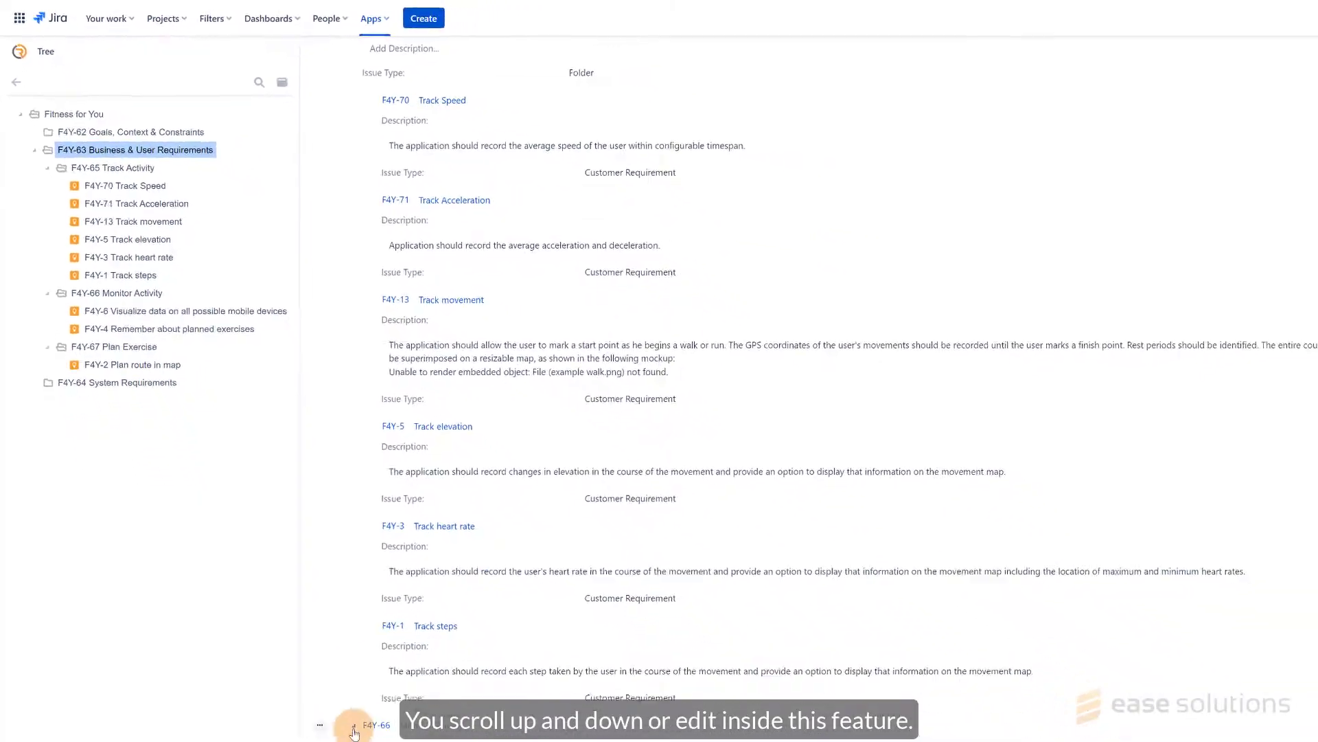
{"action": "scroll", "scroll_direction": "down", "scroll_amount": 3}
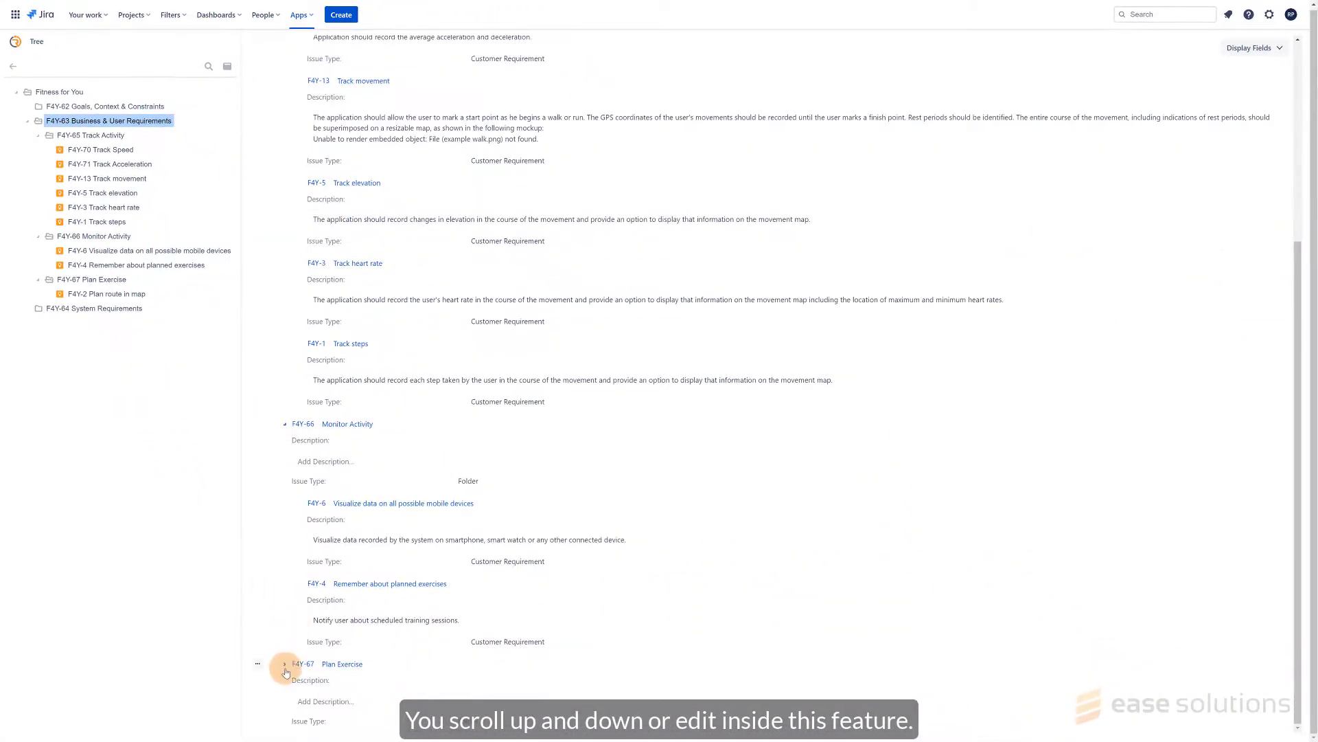